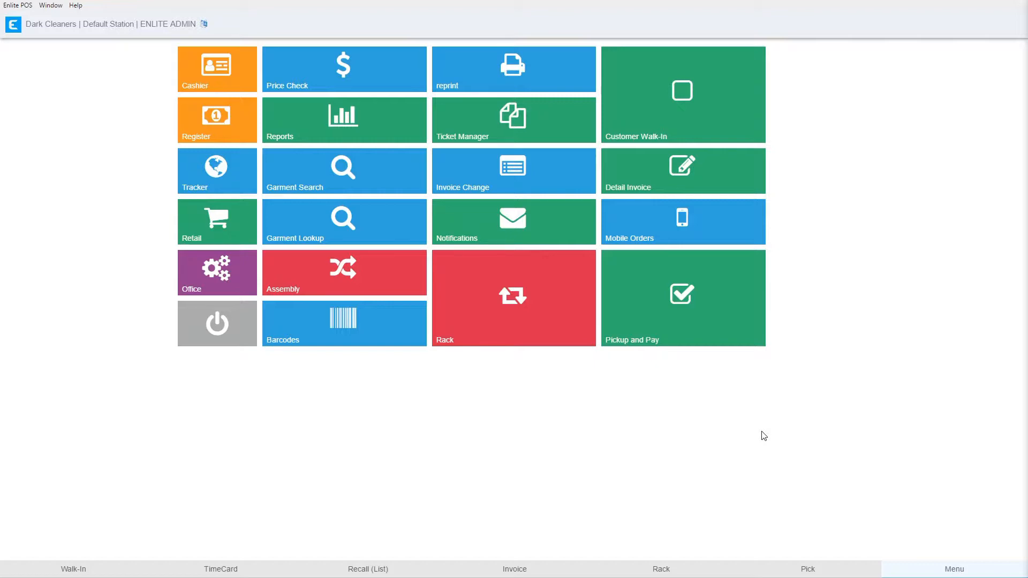
mouse_move(56, 285)
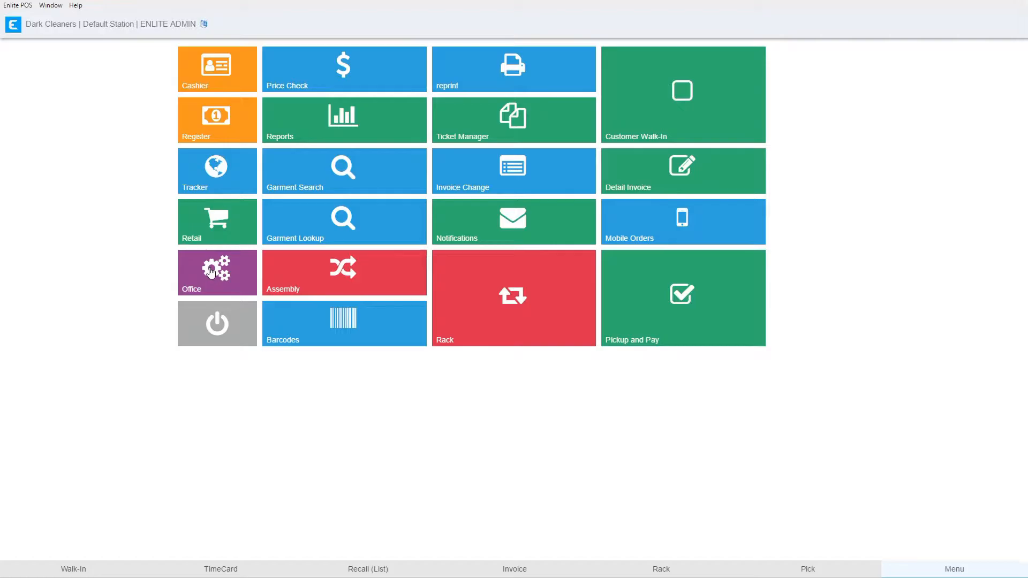
Sign in to the Back Office from the Office tile with the password
click(217, 272)
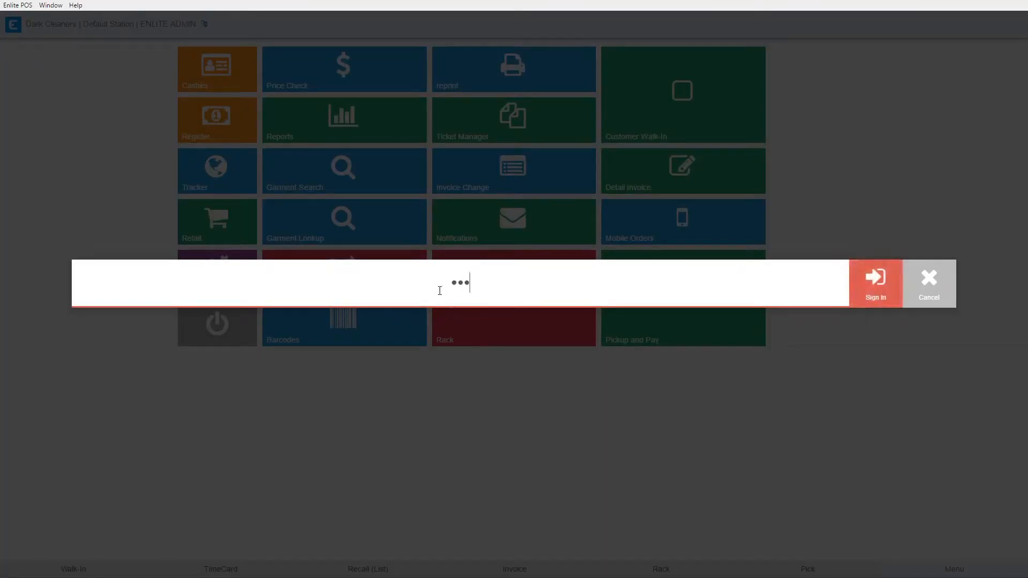
click(875, 283)
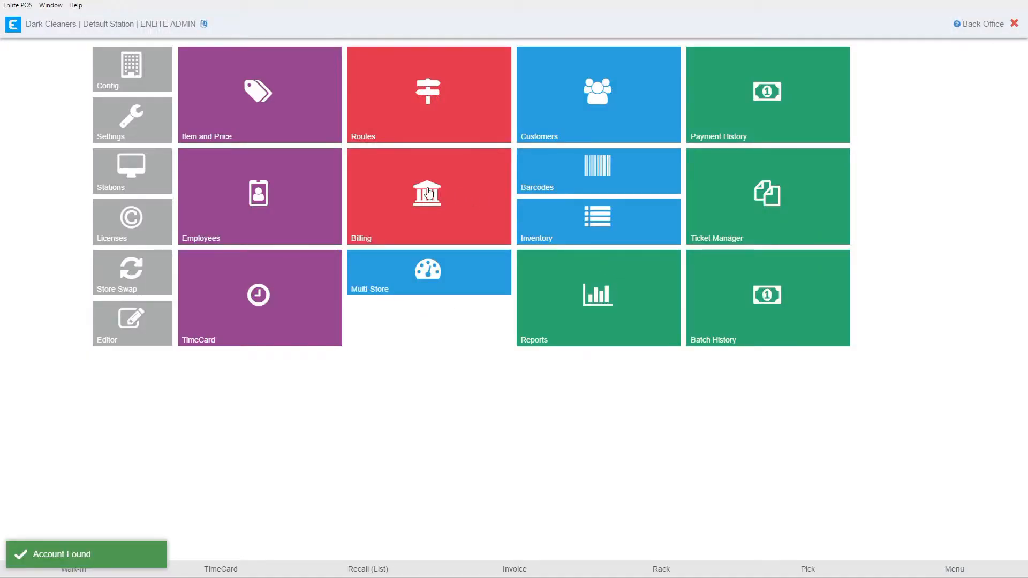
Set the Billing date range to 12/30/2019 and filter customers by 'Avenger'
click(428, 193)
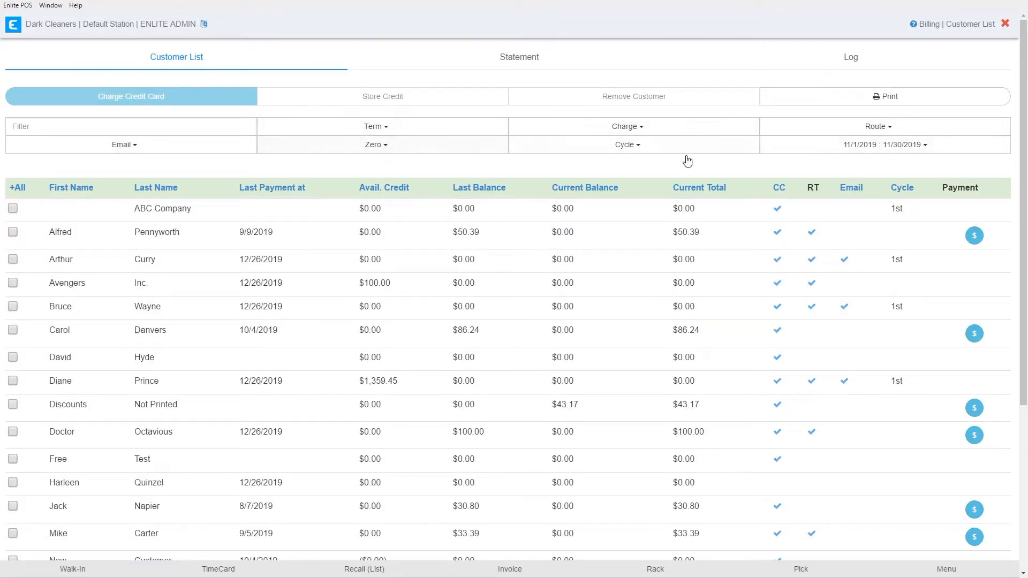
click(883, 144)
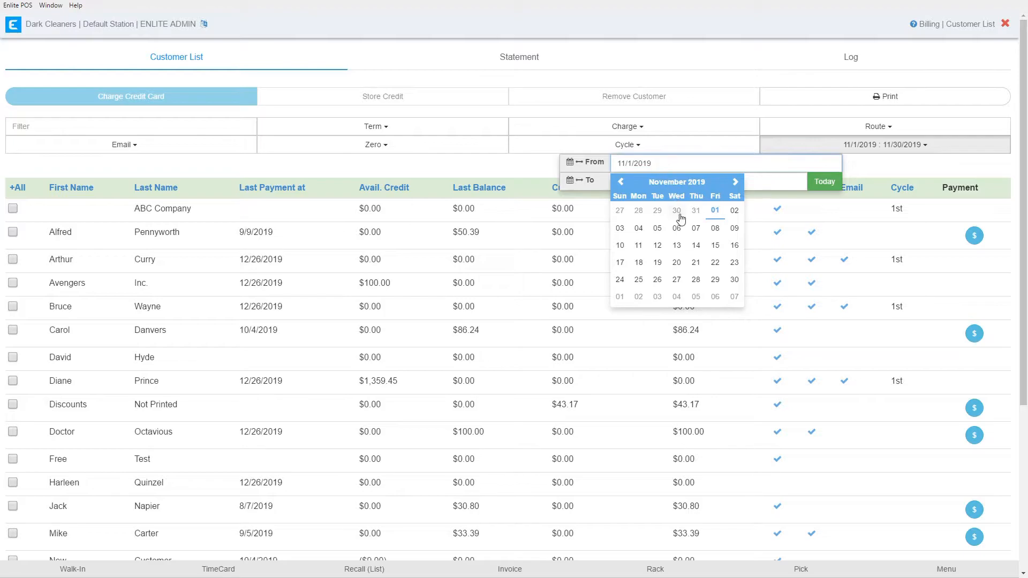
click(735, 182)
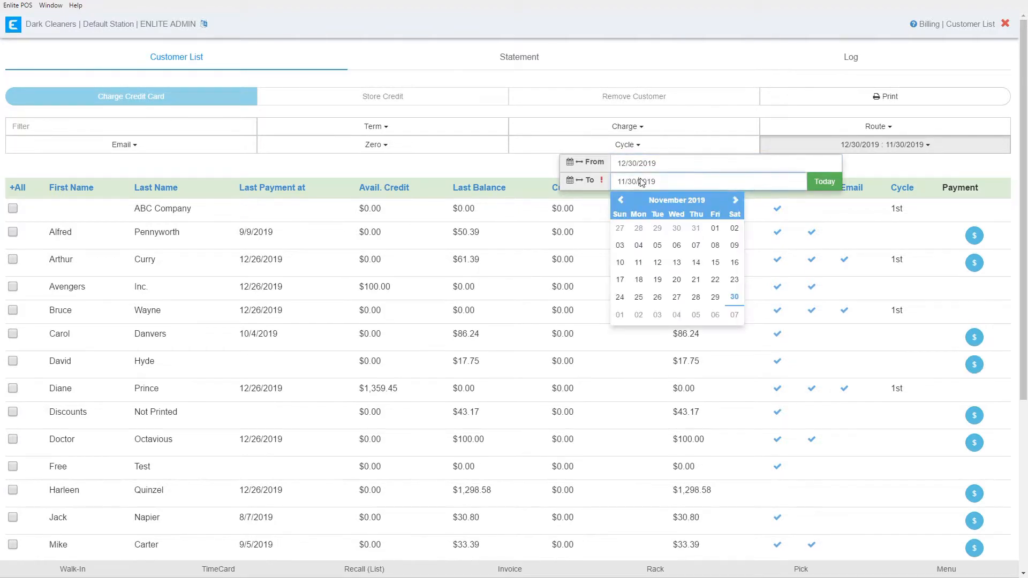
click(735, 200)
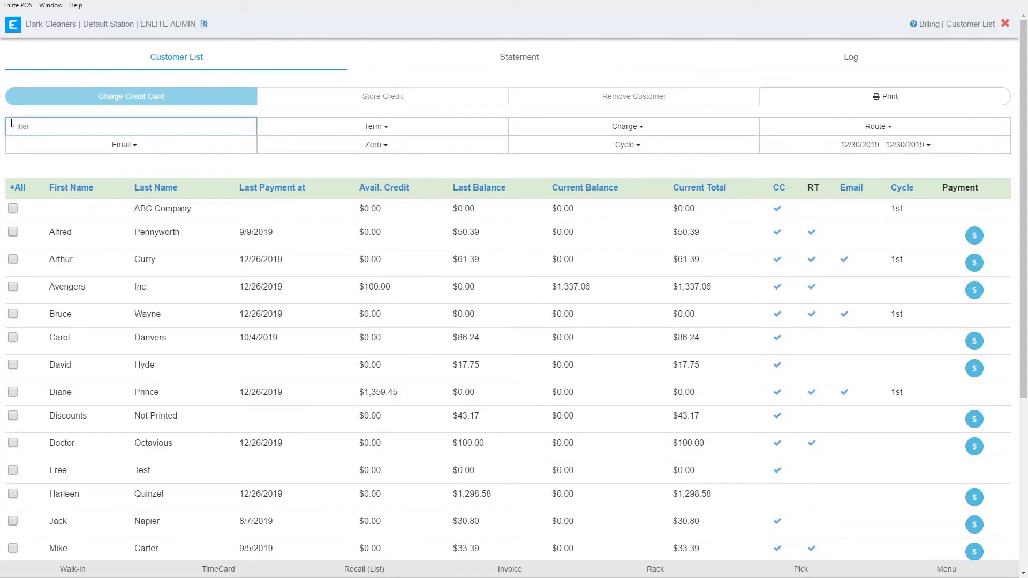
text(Avemg)
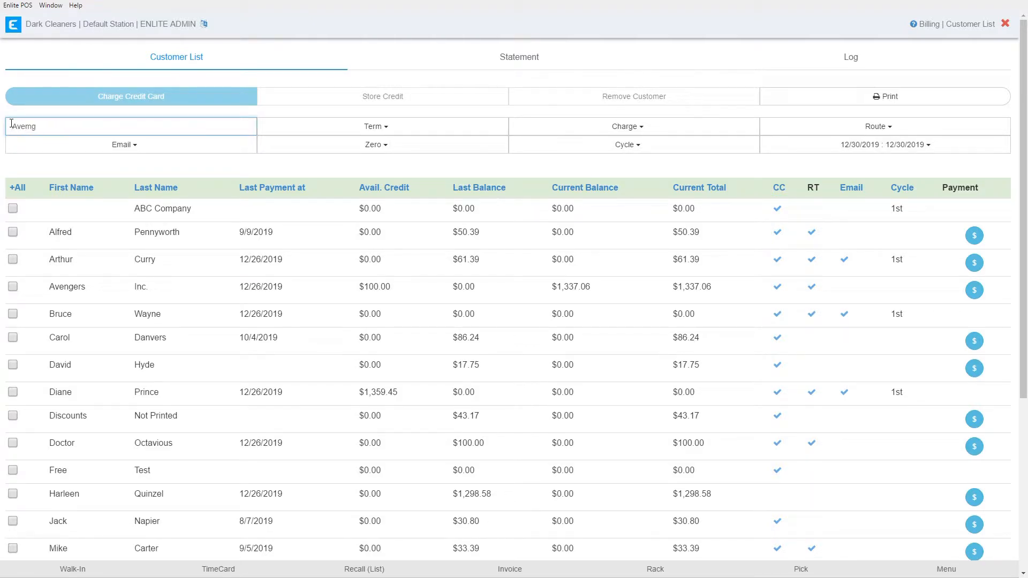
text(Avenger)
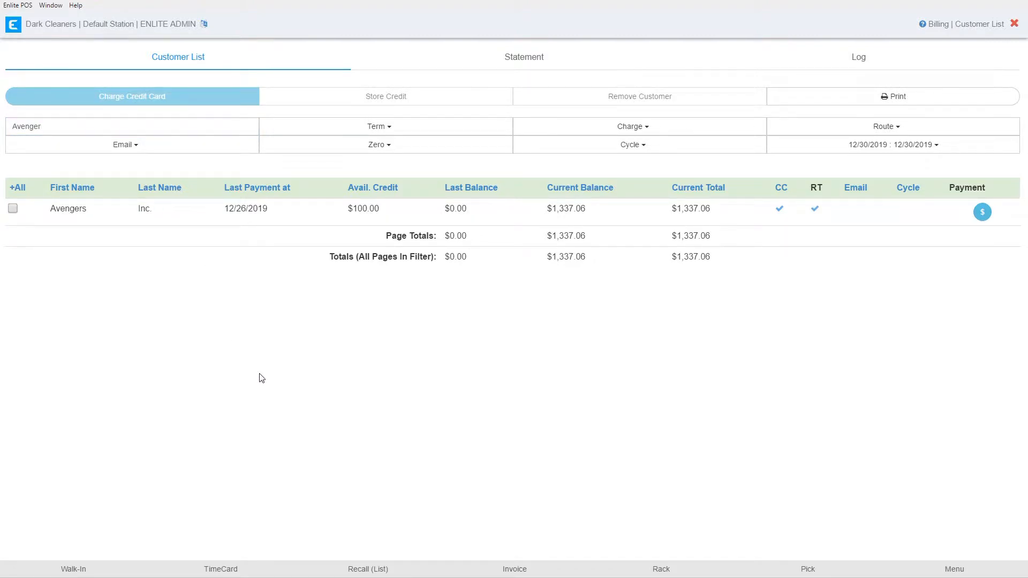
mouse_move(137, 247)
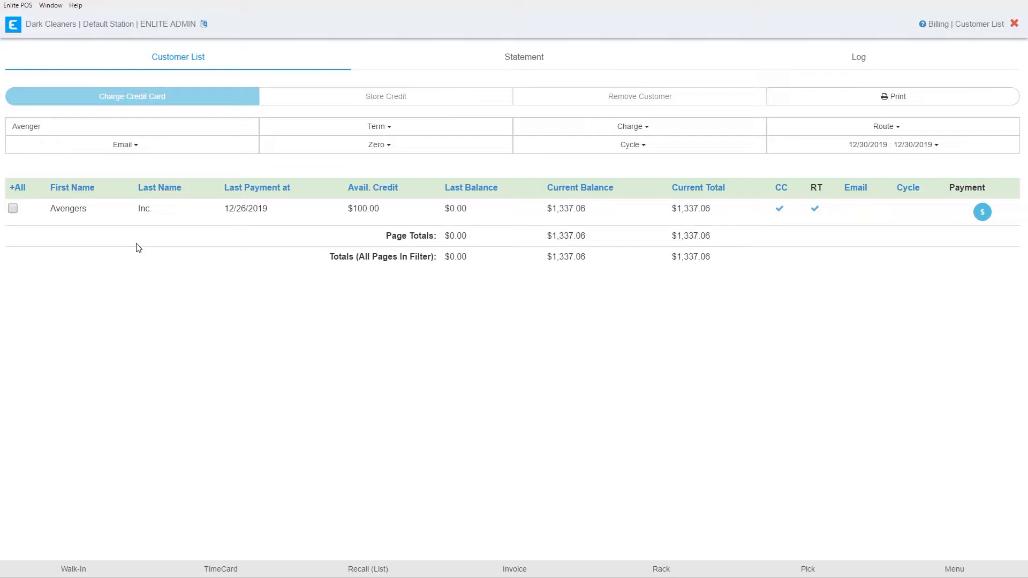
mouse_move(155, 255)
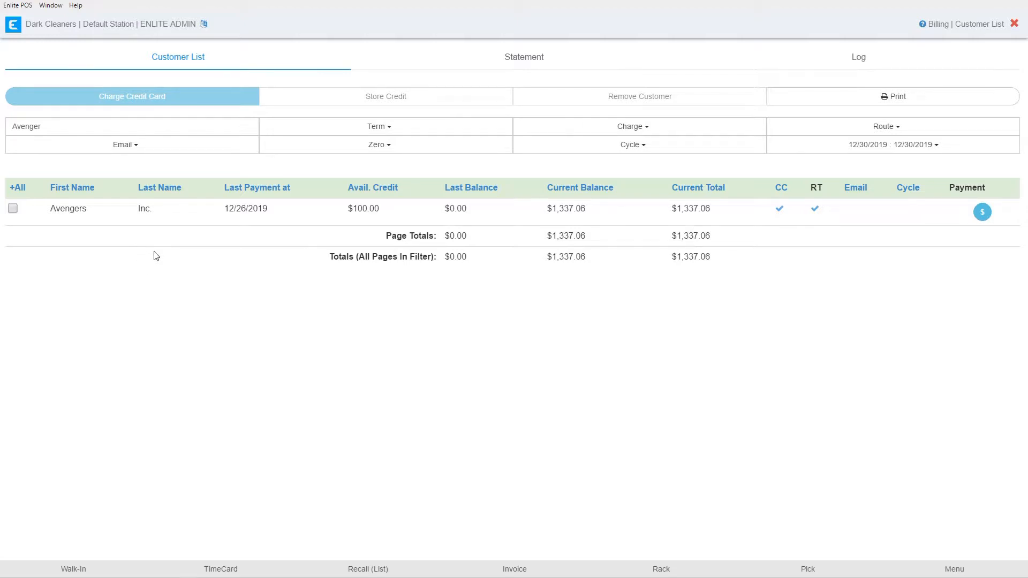
Check Avengers Inc. and review its four-invoice $1,337.06 statement, then return to the list
click(13, 208)
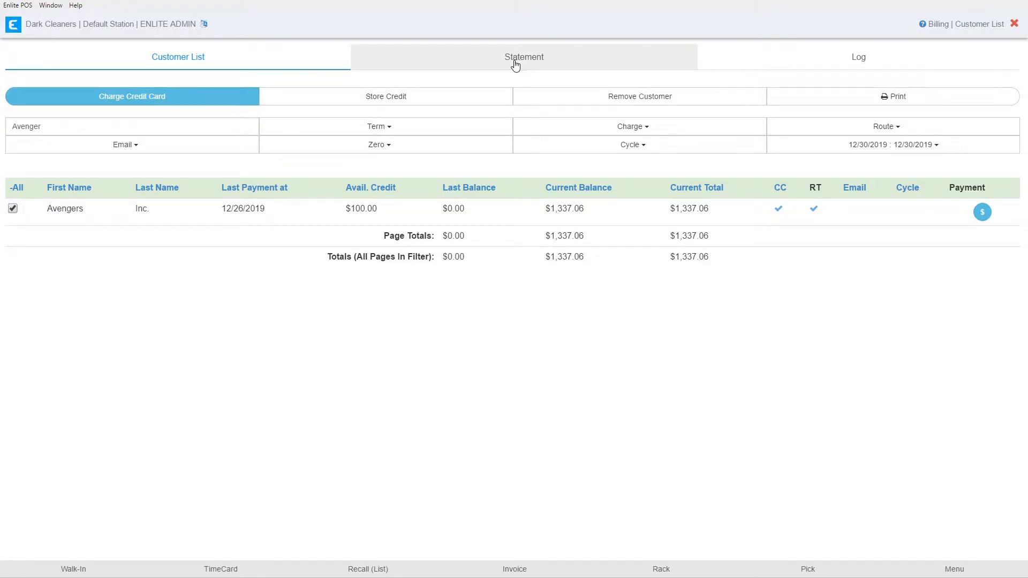
click(519, 56)
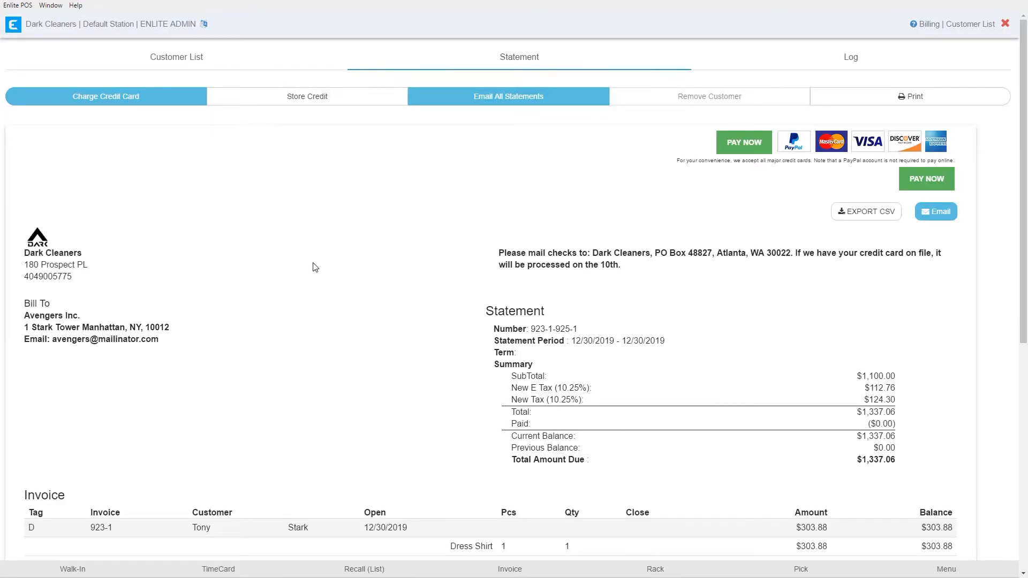
scroll(down, 3)
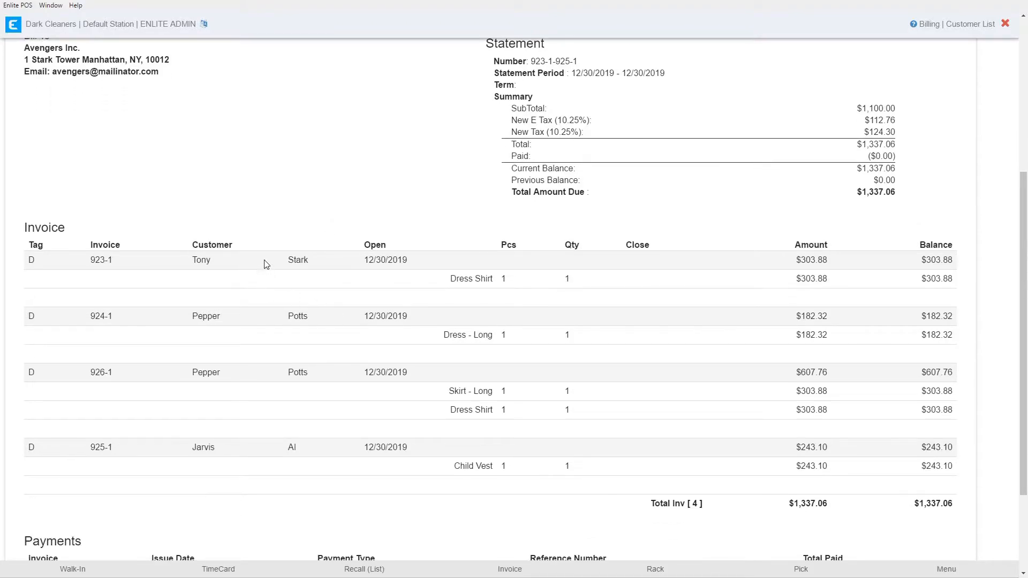
mouse_move(240, 348)
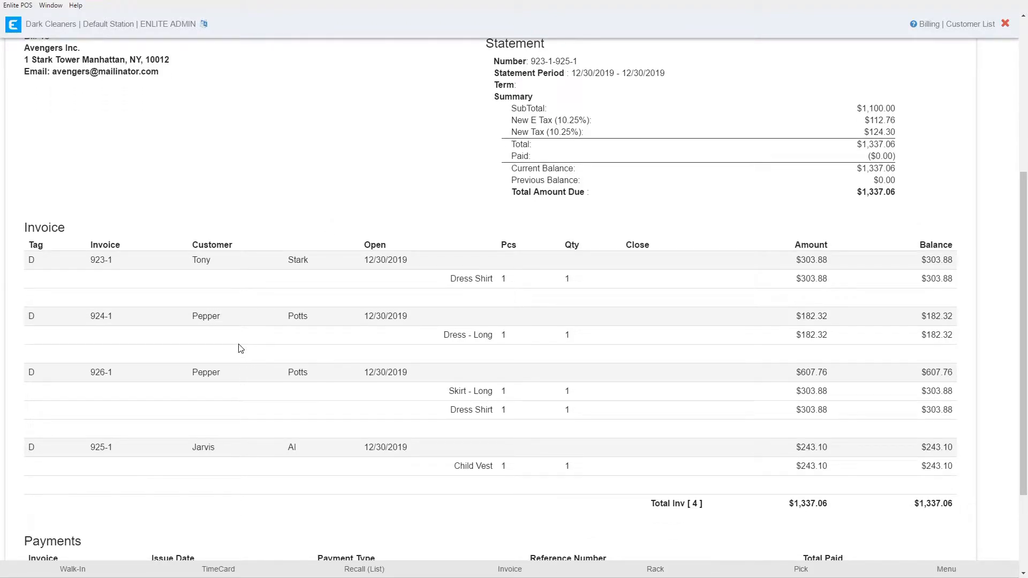
double_click(211, 316)
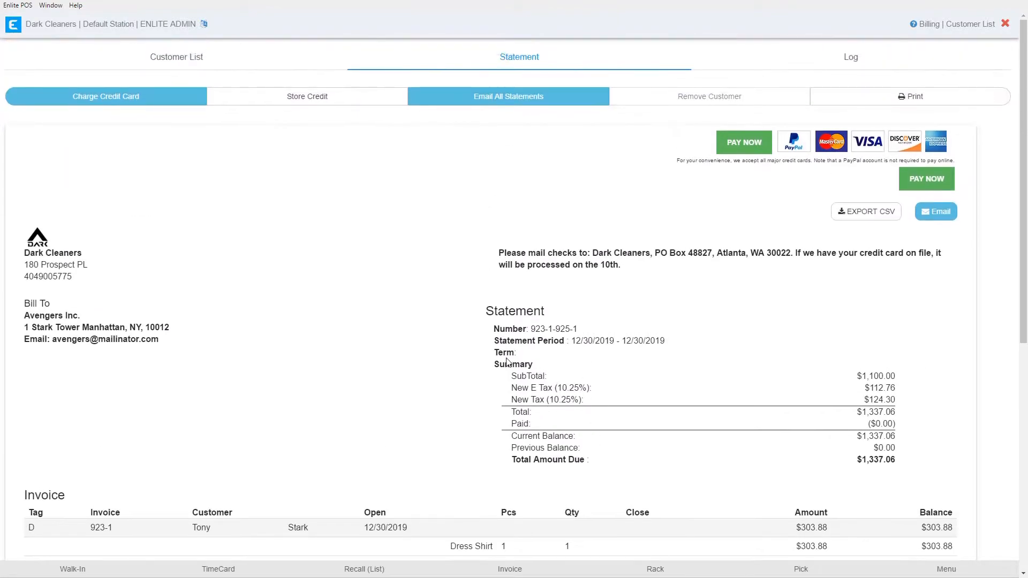
click(177, 57)
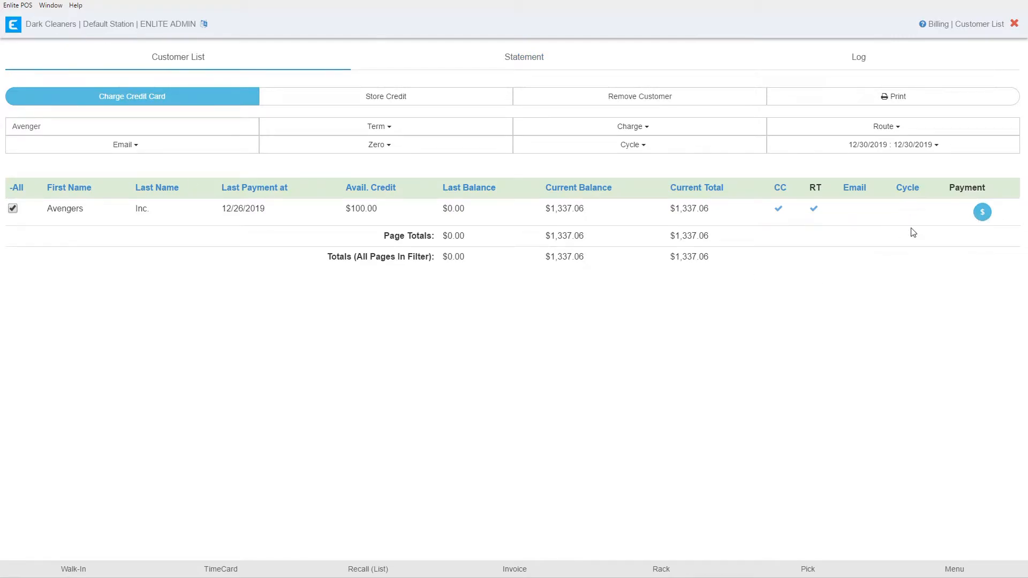
Process a $1,337.06 check payment, check #123, for Avengers Inc
click(982, 211)
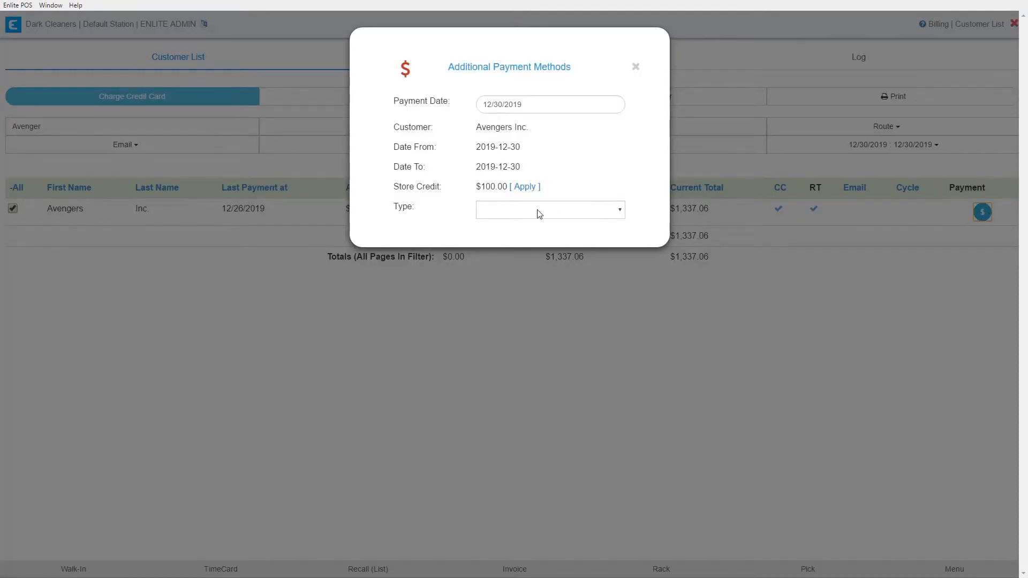
click(550, 210)
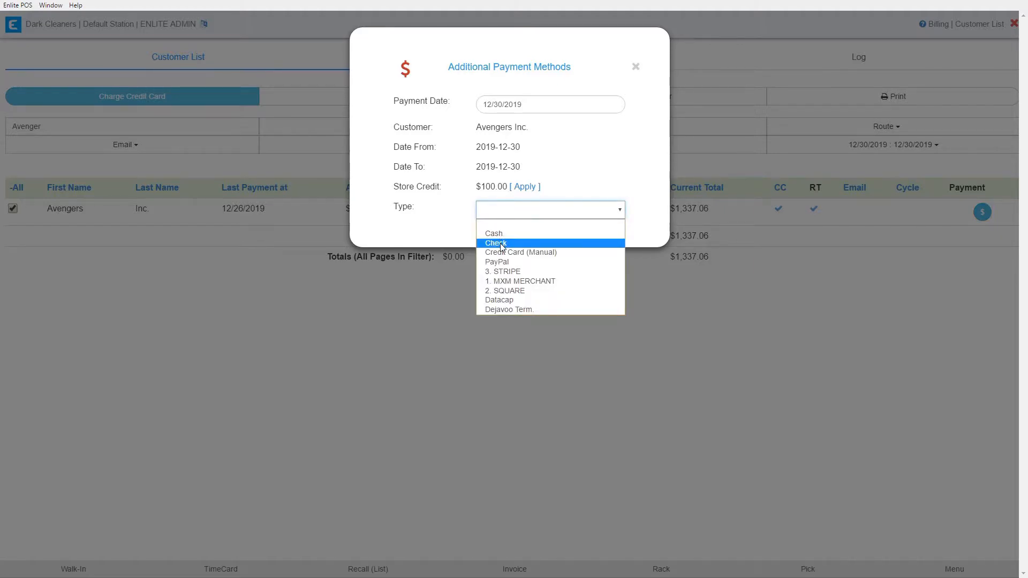
click(496, 243)
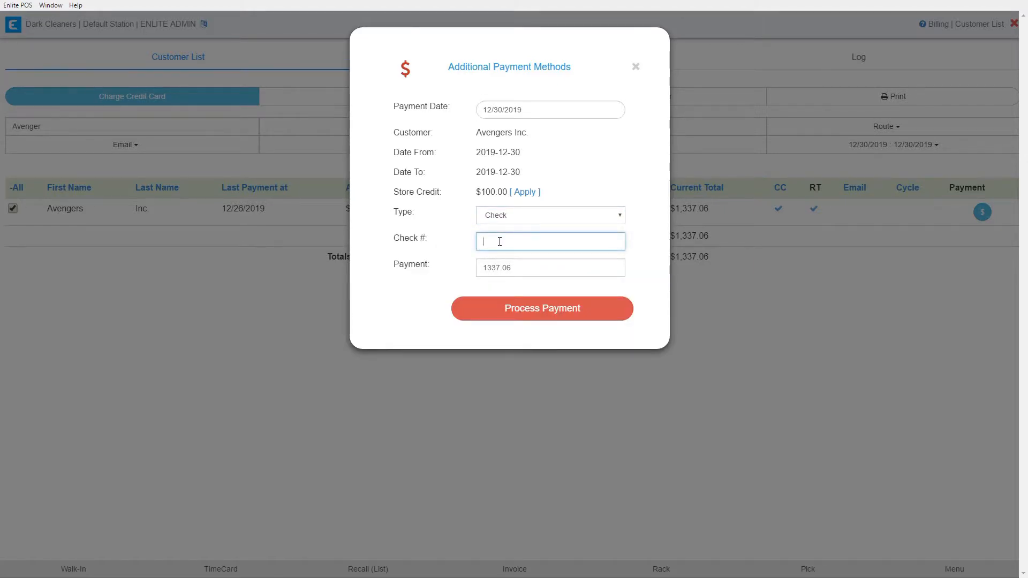
text(123)
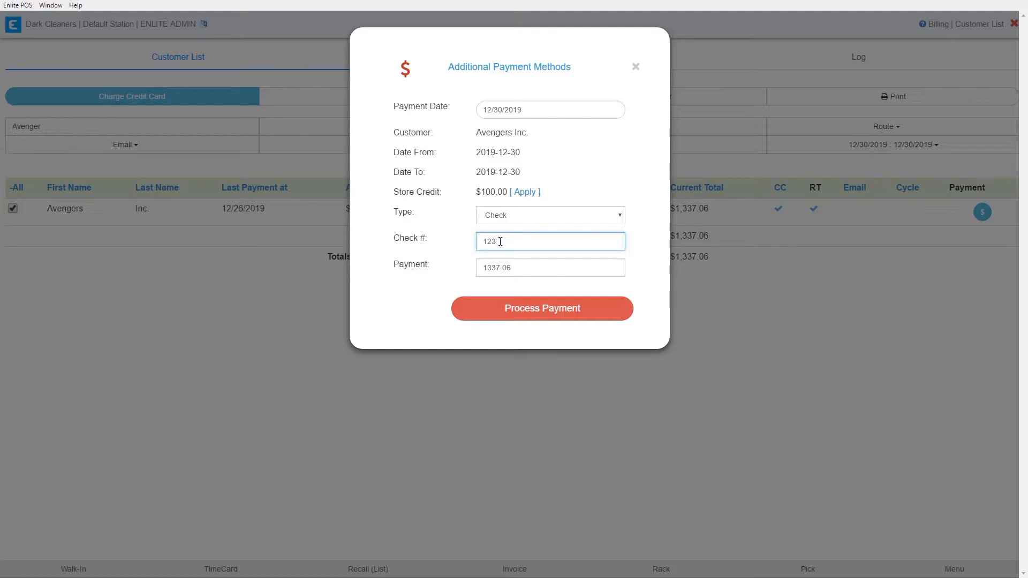
mouse_move(515, 312)
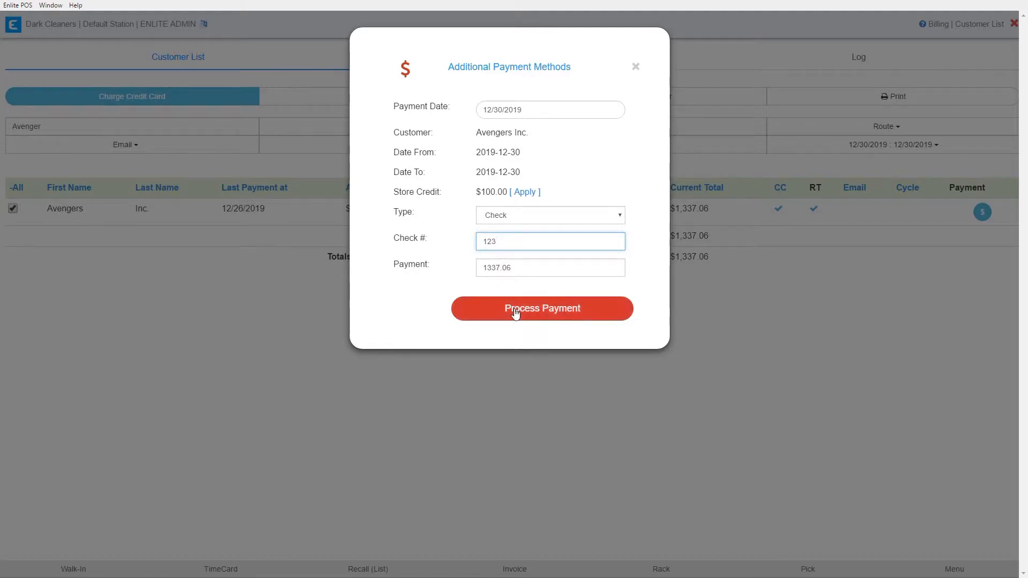
click(542, 308)
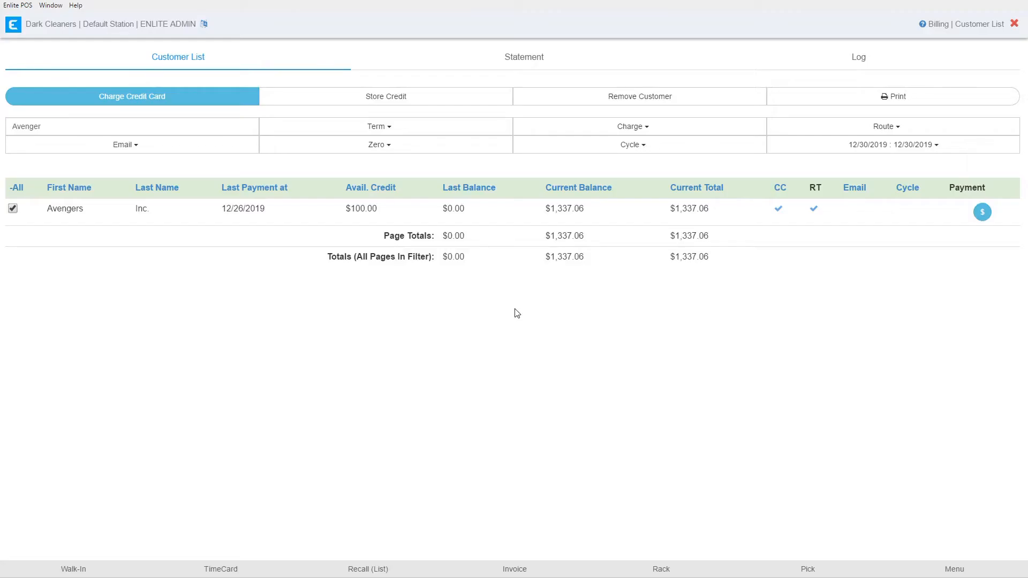
click(982, 212)
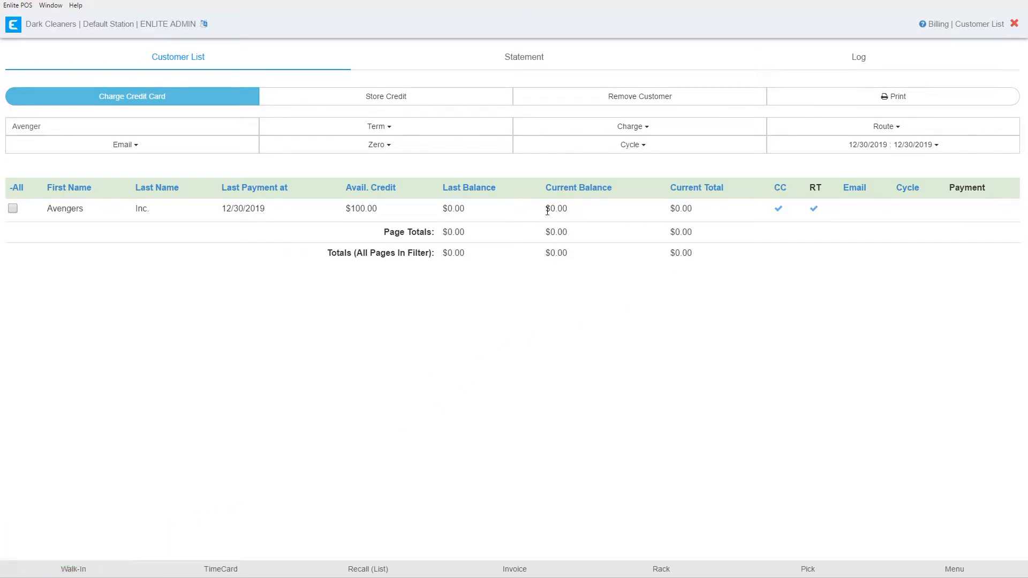
mouse_move(32, 236)
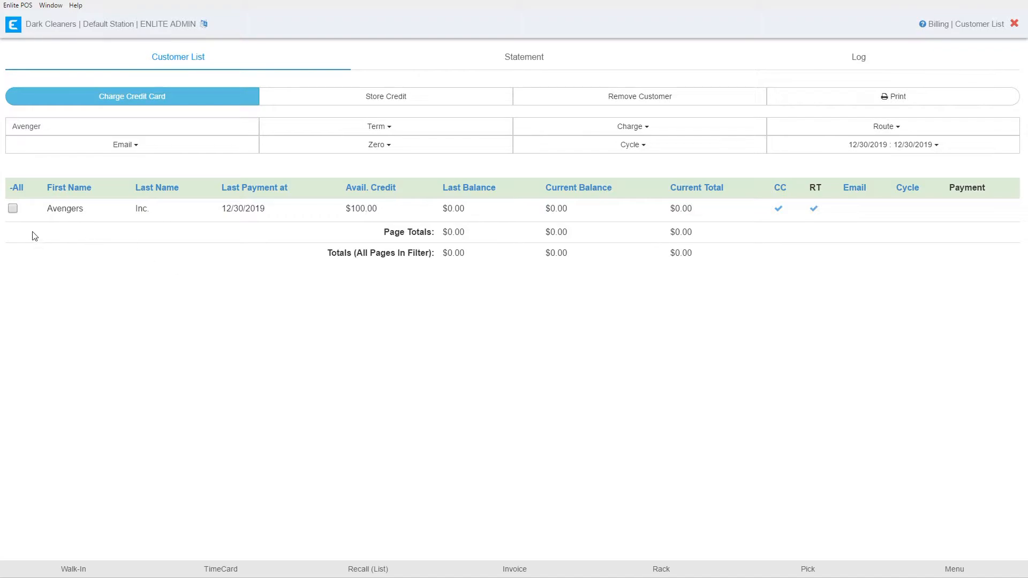
Check Avengers Inc. again and scroll its statement showing four zero-balance invoices
click(13, 208)
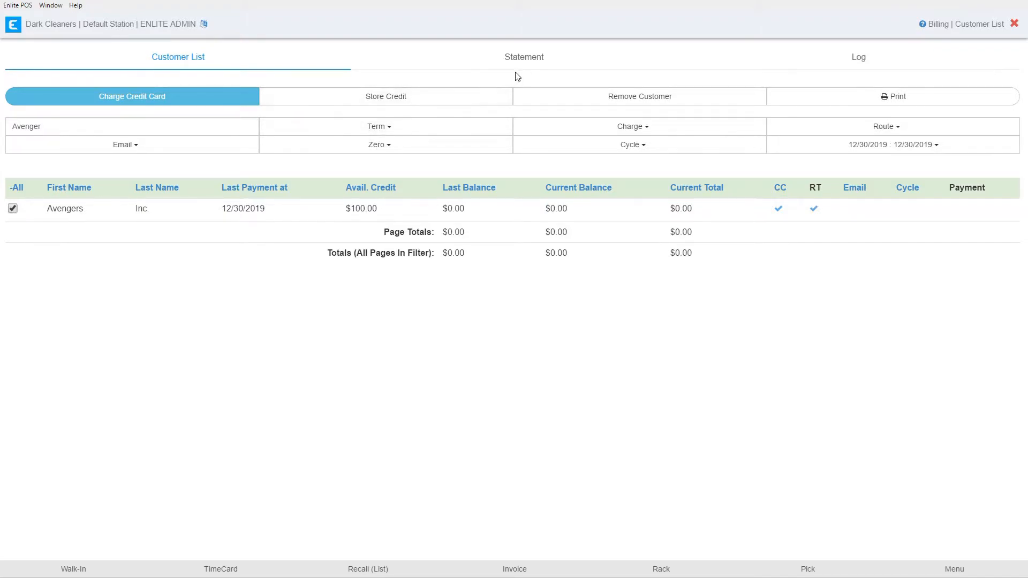
click(524, 57)
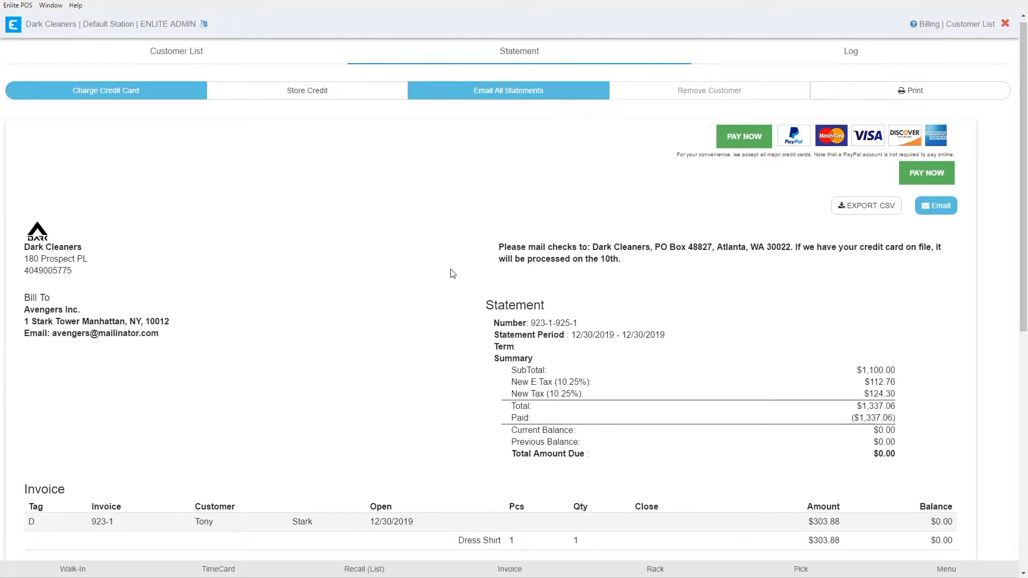
scroll(down, 3)
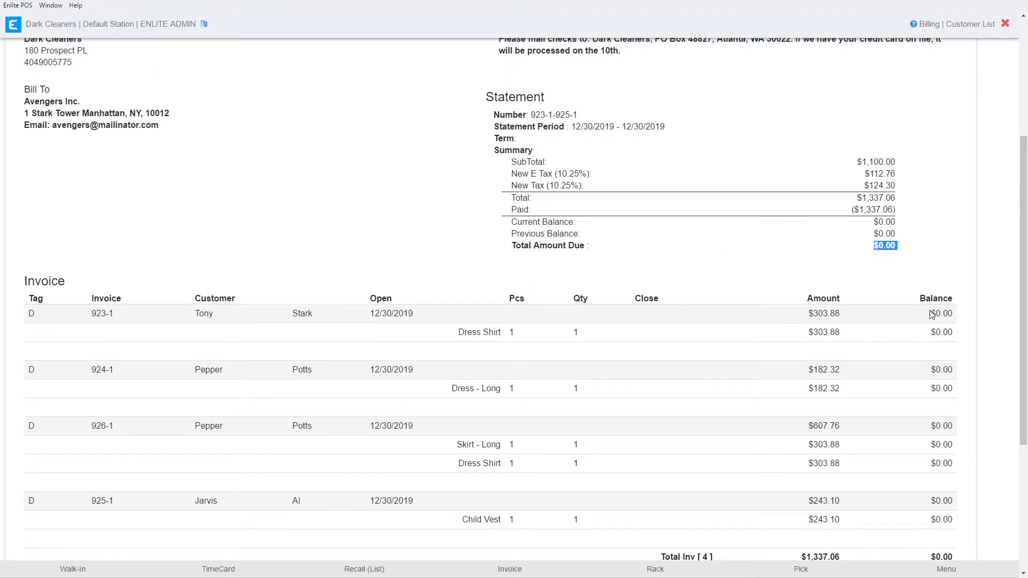
scroll(down, 3)
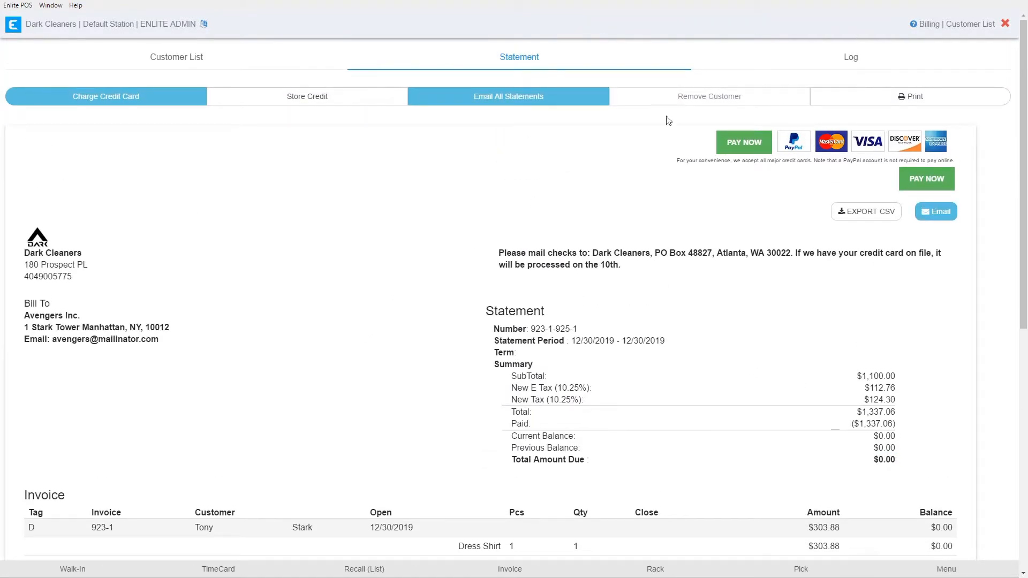
click(1003, 23)
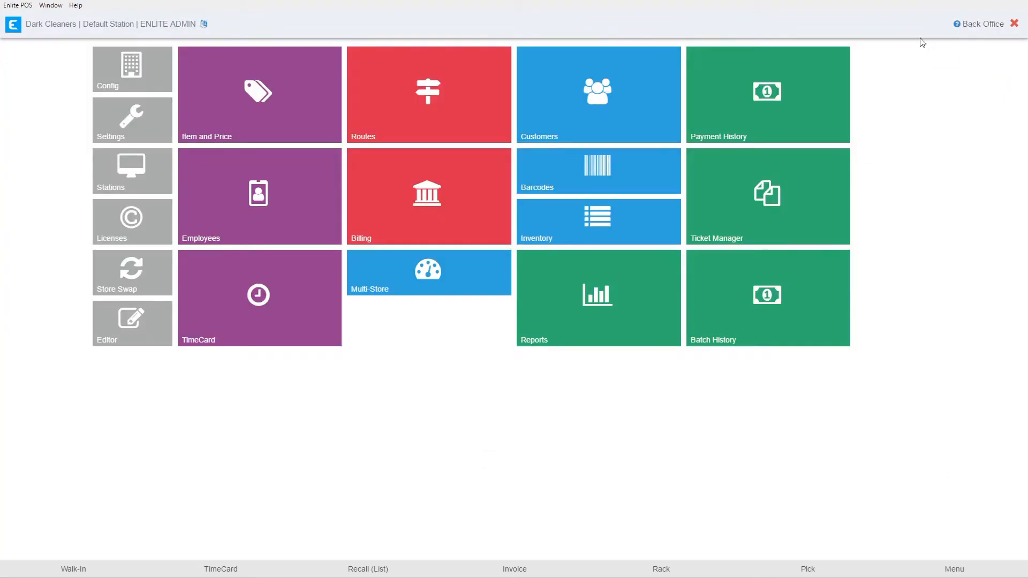
mouse_move(394, 147)
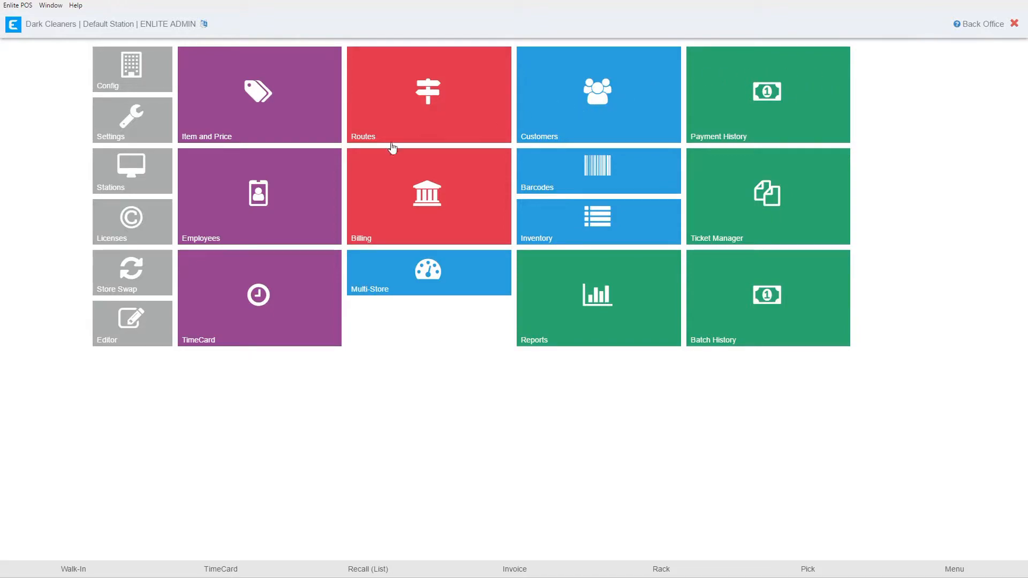
mouse_move(981, 24)
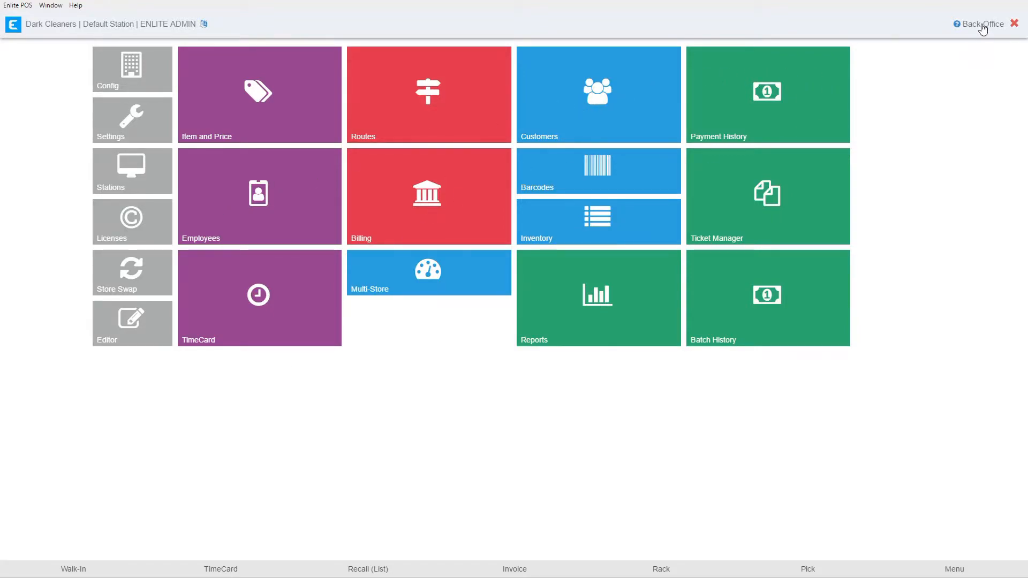
click(982, 23)
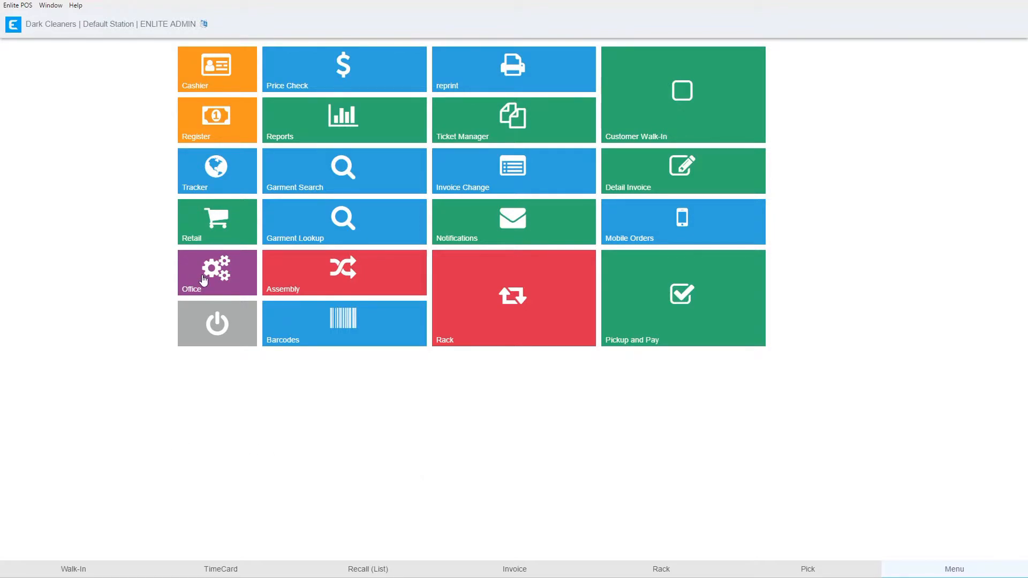
click(217, 272)
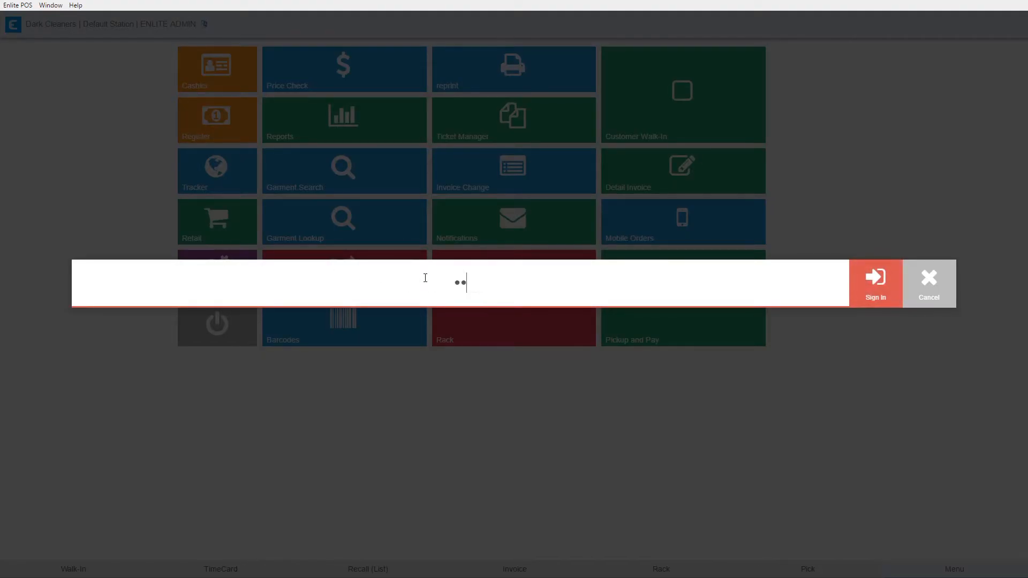
click(875, 282)
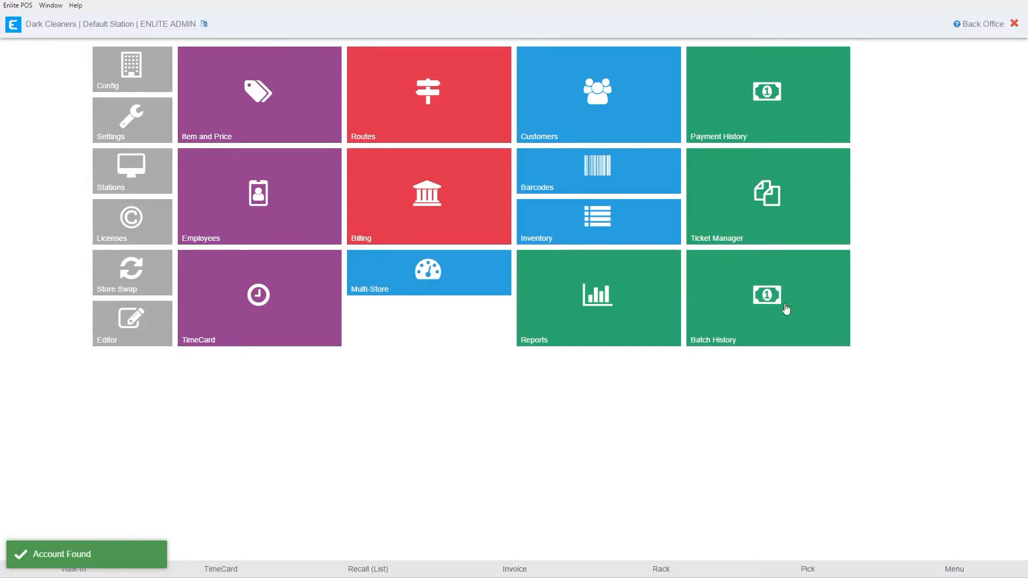
mouse_move(779, 312)
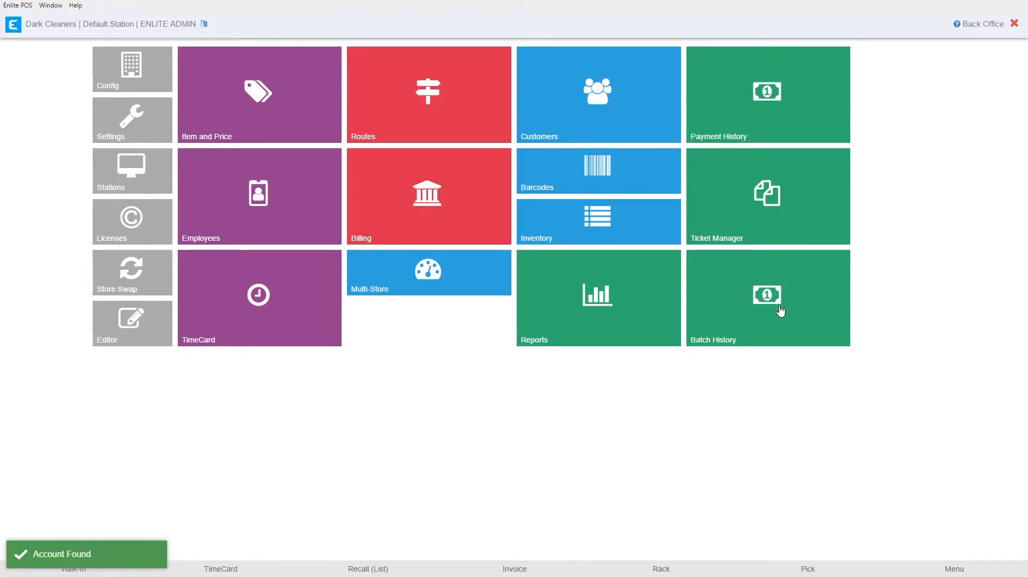
mouse_move(506, 323)
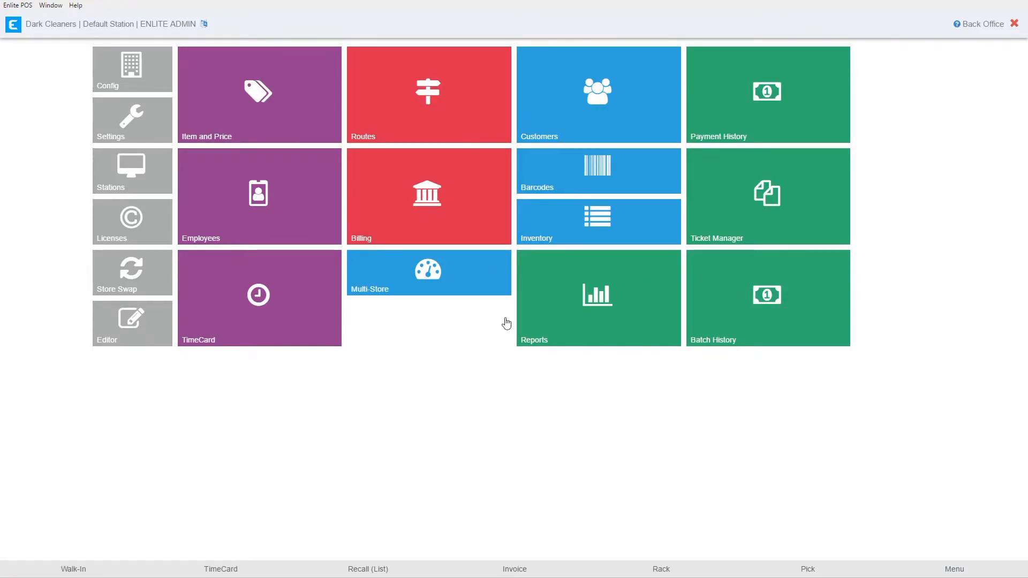
mouse_move(728, 246)
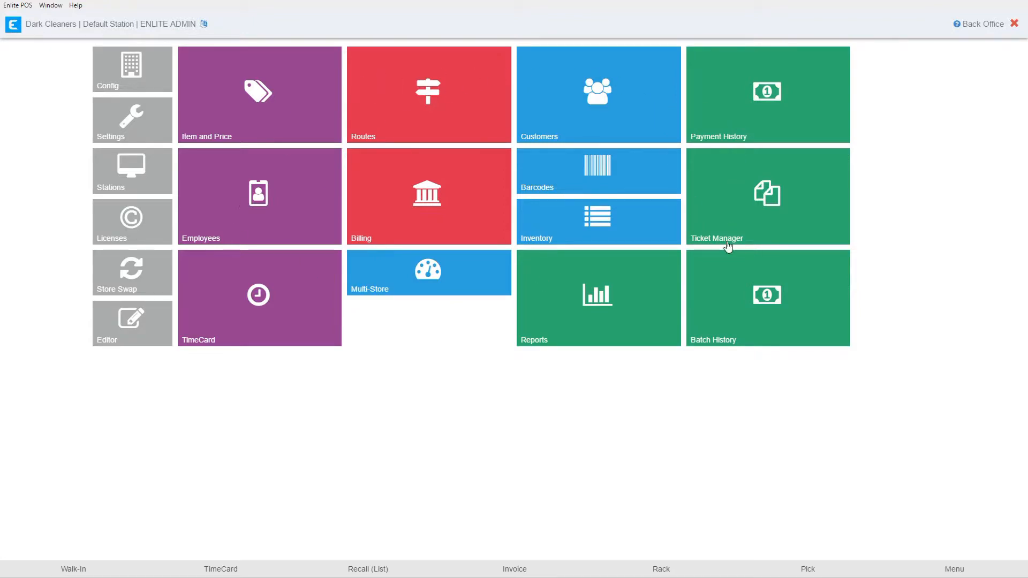
mouse_move(528, 222)
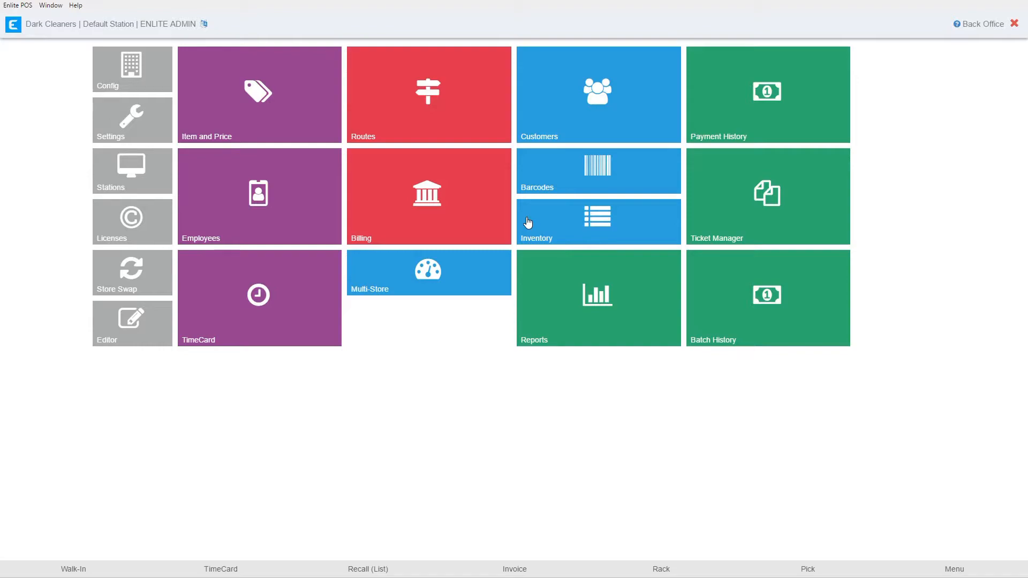
mouse_move(442, 137)
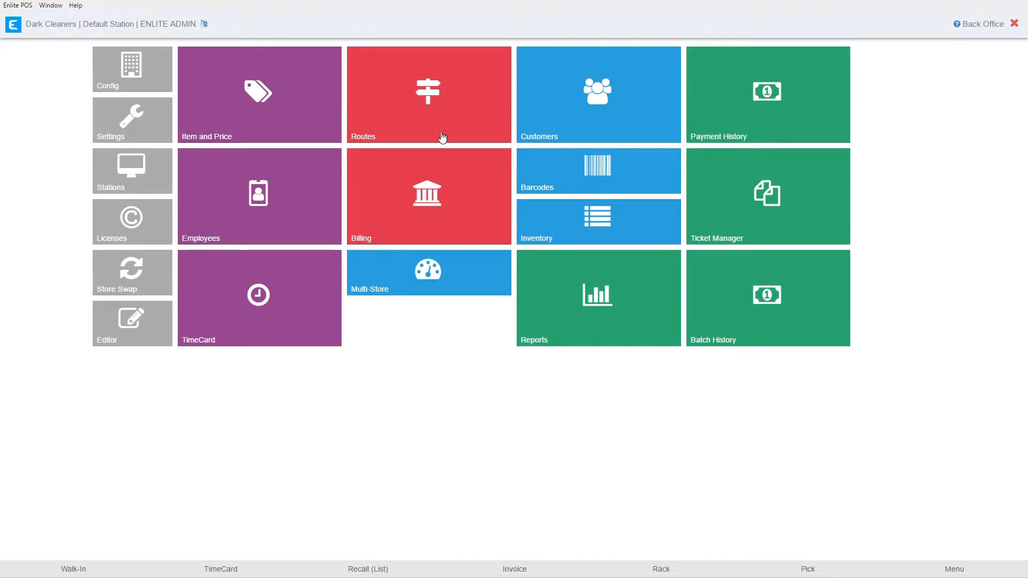
mouse_move(754, 325)
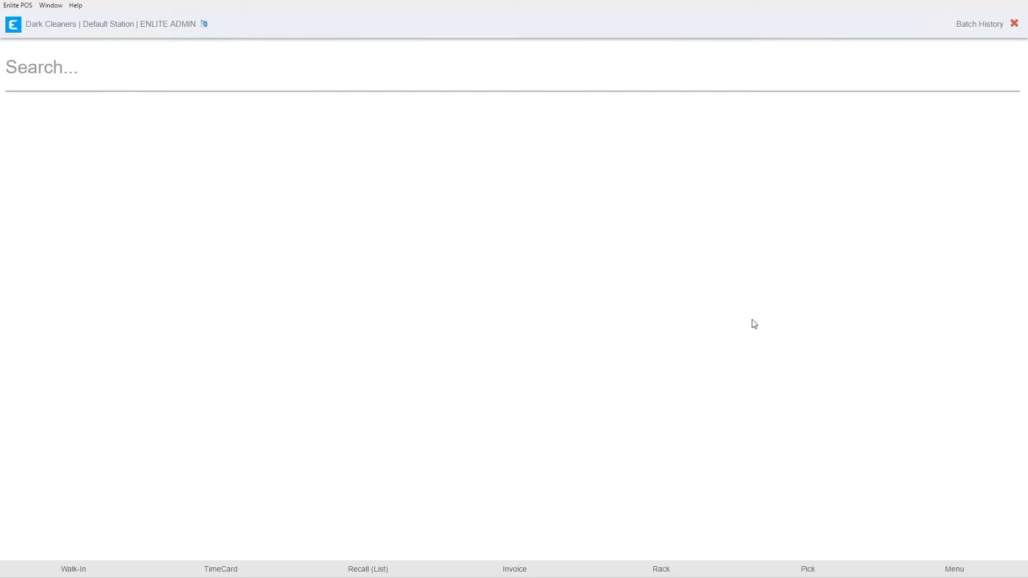
mouse_move(697, 297)
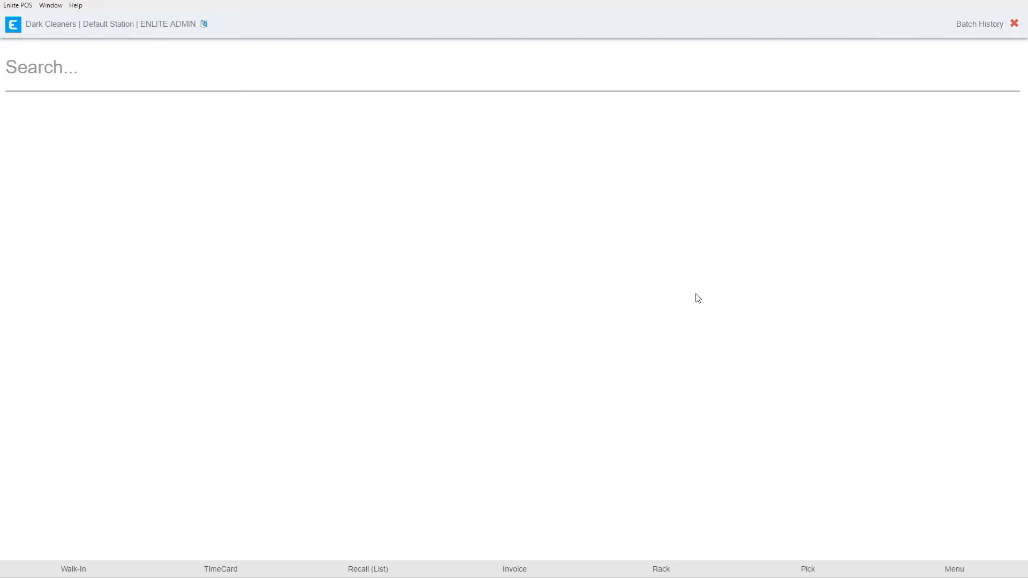
mouse_move(142, 92)
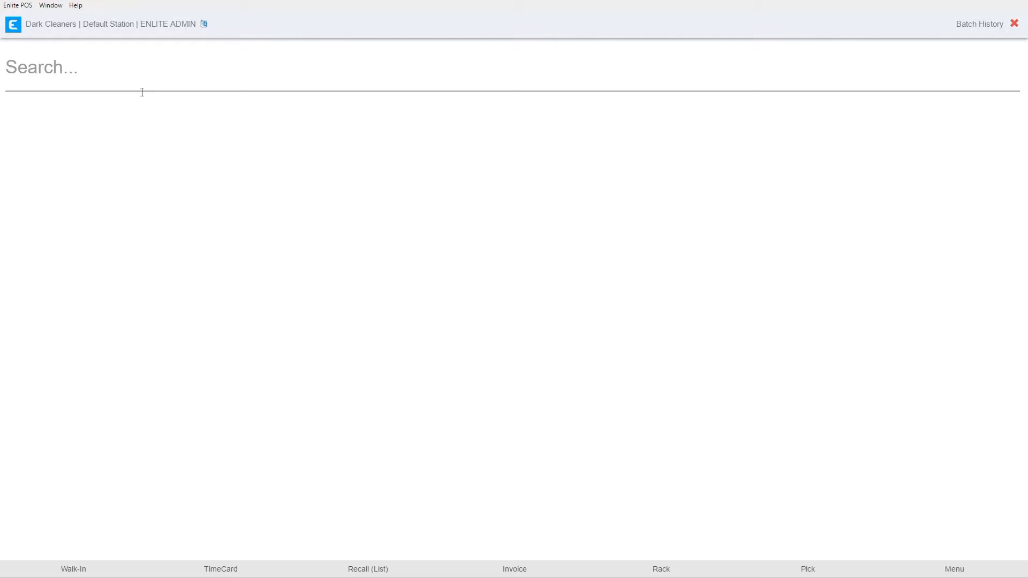
Search Batch History for 'Av' and open Avengers Inc.'s two payment batches
text(Avengers)
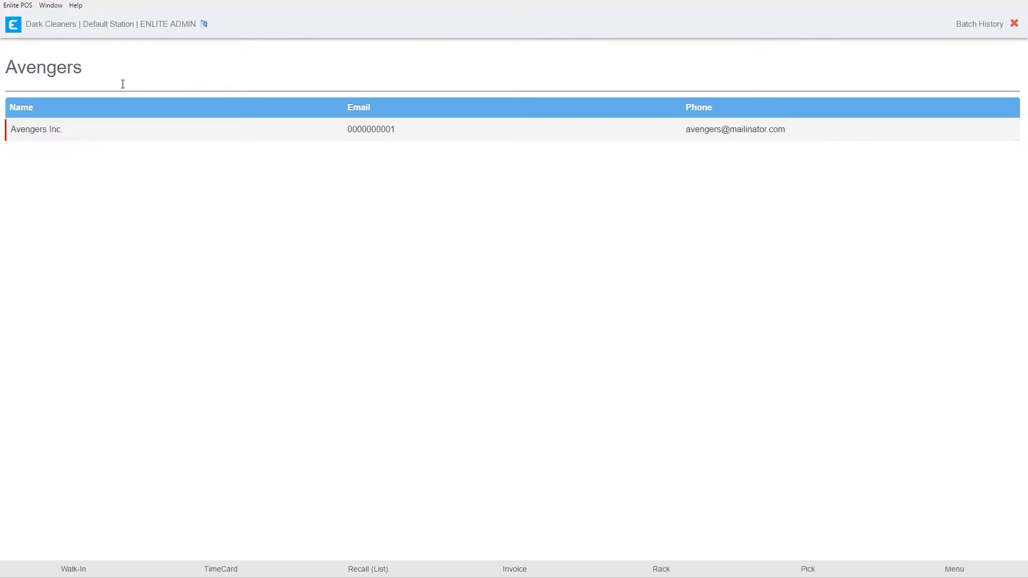
click(36, 129)
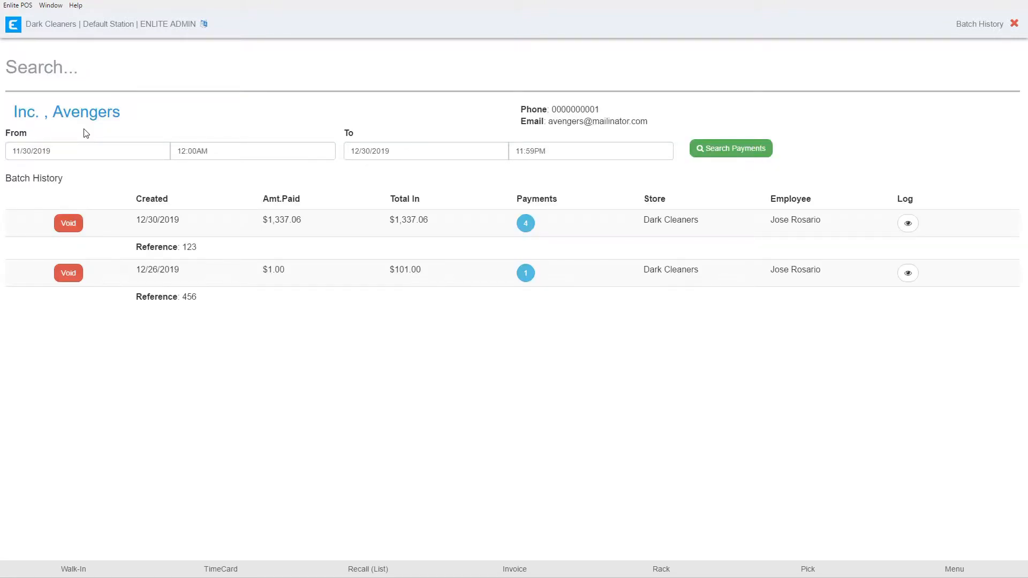
mouse_move(241, 346)
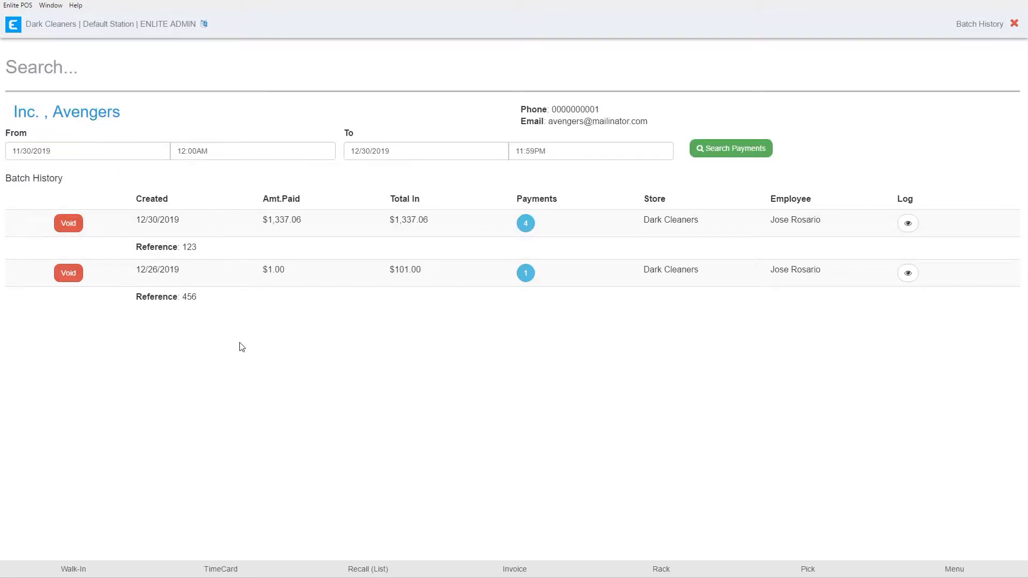
double_click(157, 219)
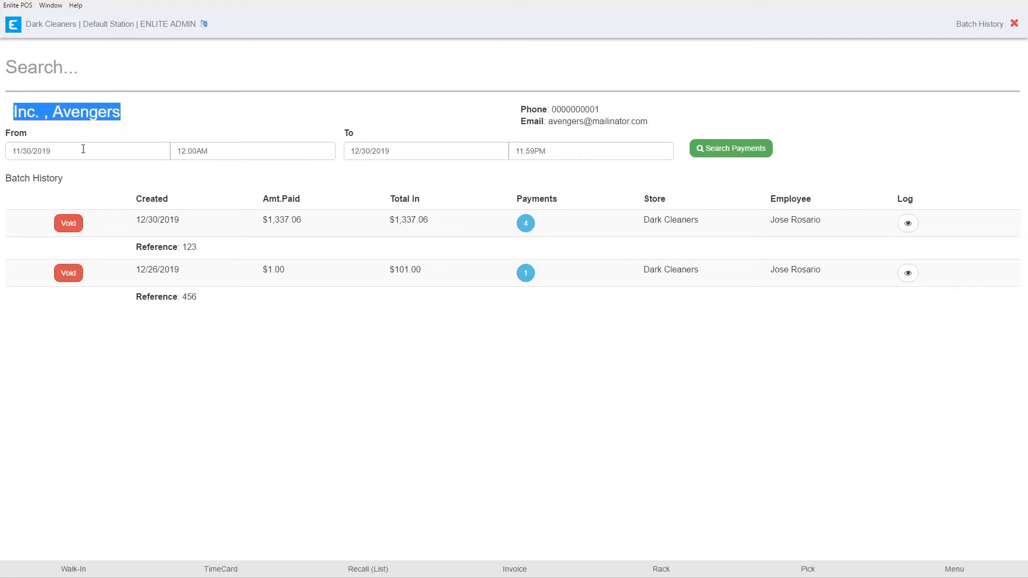
Set From and To to 12/30/2019 and search payments, leaving the $1,337.06 batch
click(70, 151)
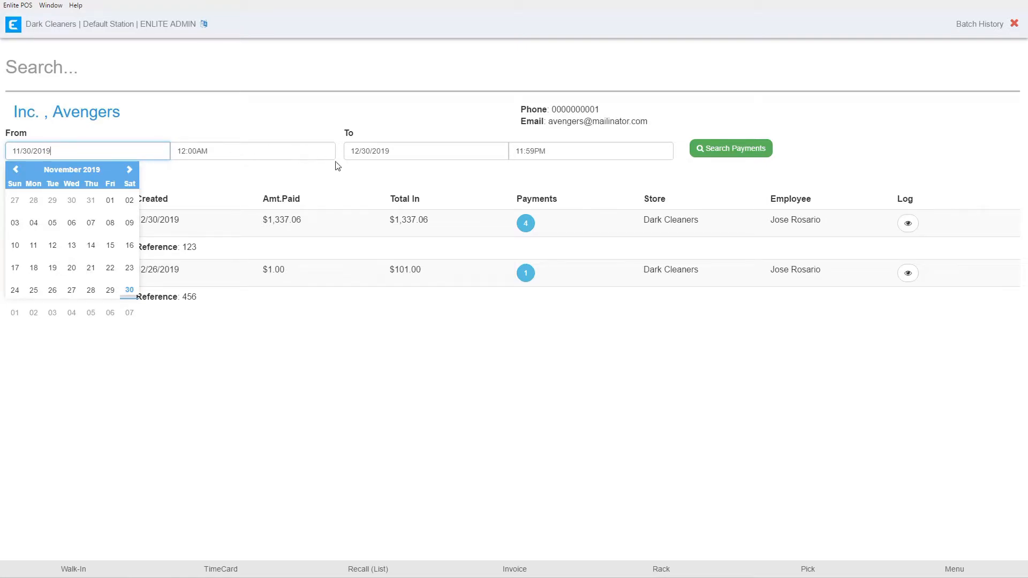
mouse_move(375, 426)
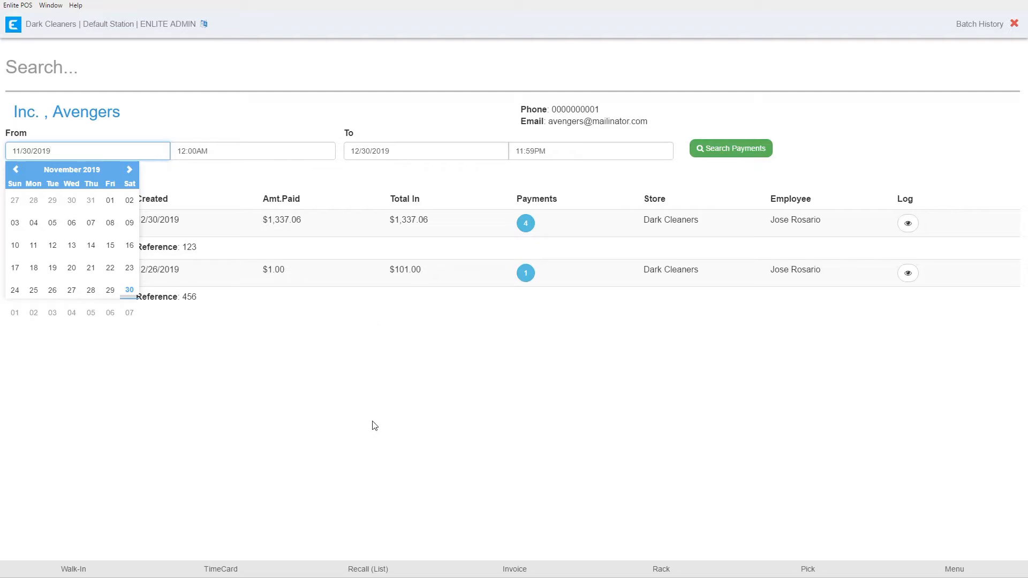
mouse_move(348, 158)
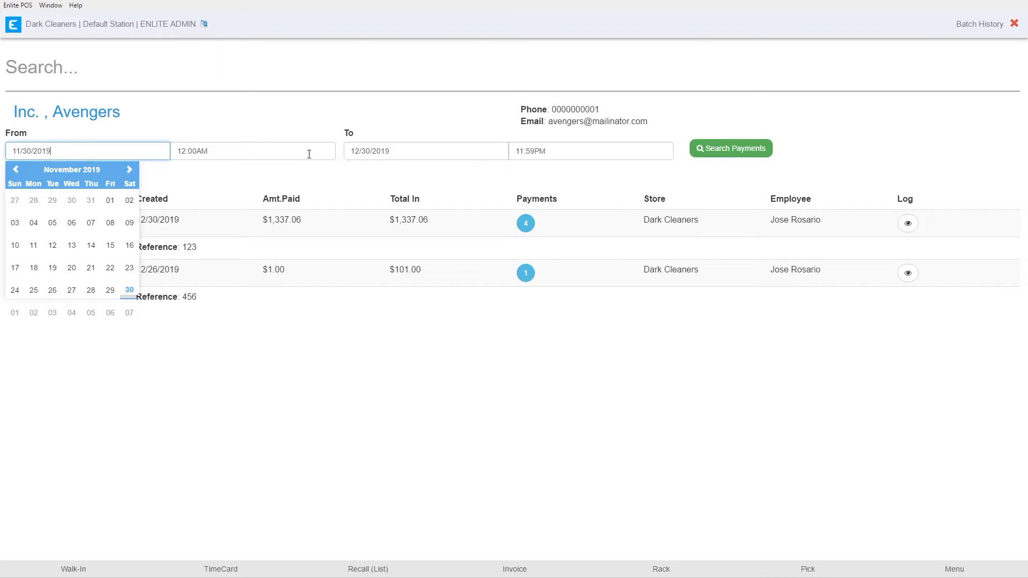
mouse_move(16, 172)
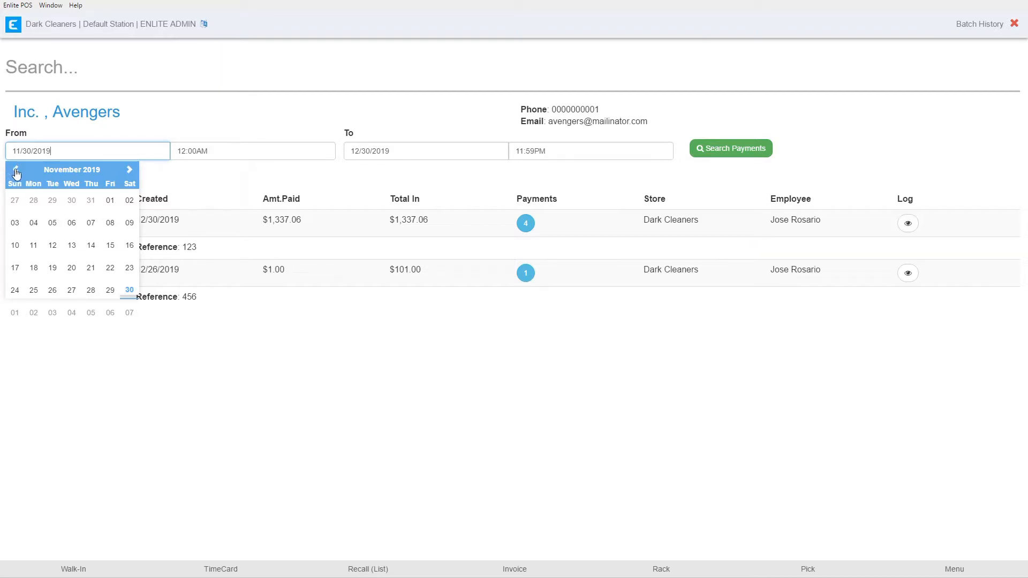
click(15, 170)
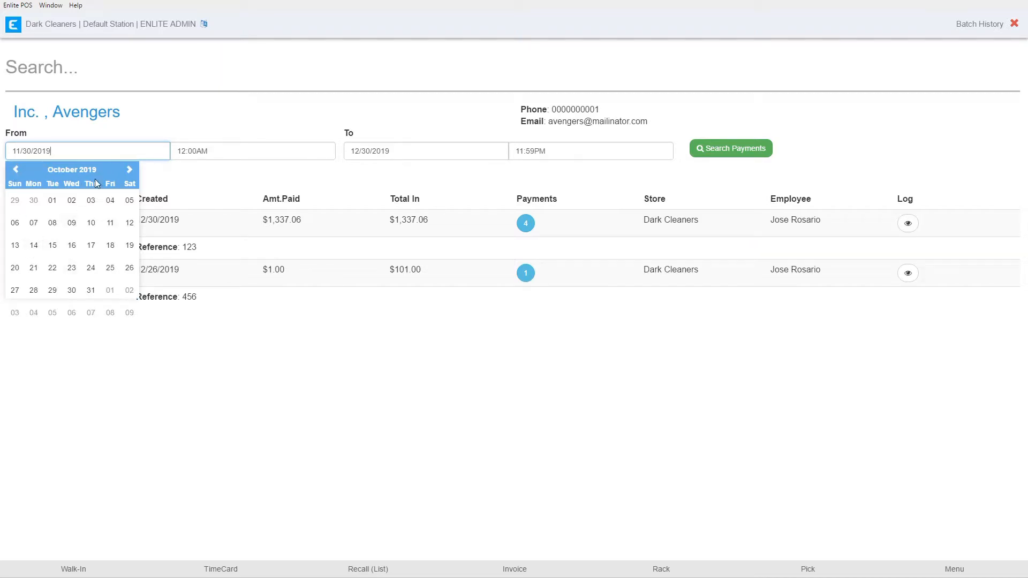
click(130, 169)
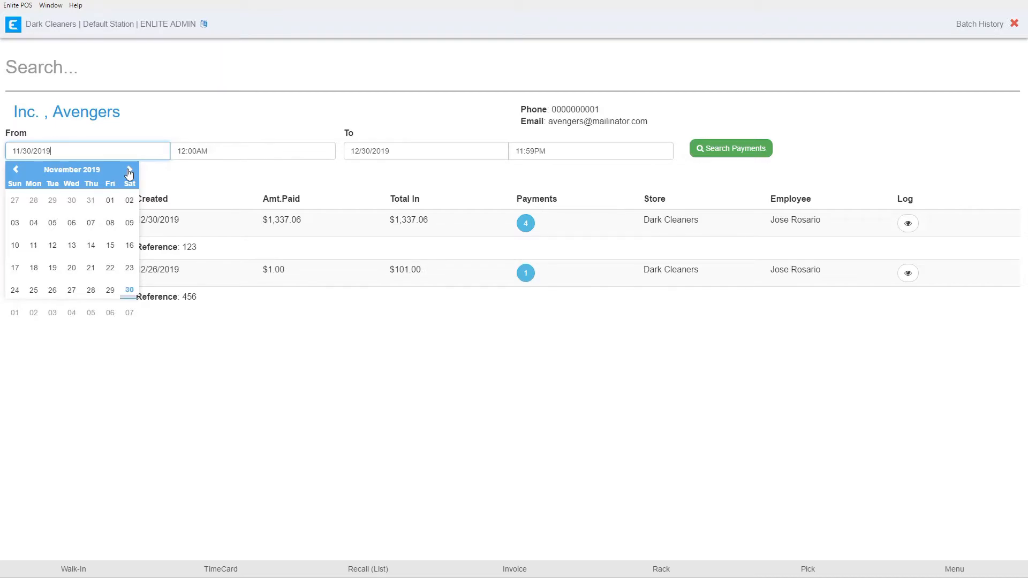
click(129, 173)
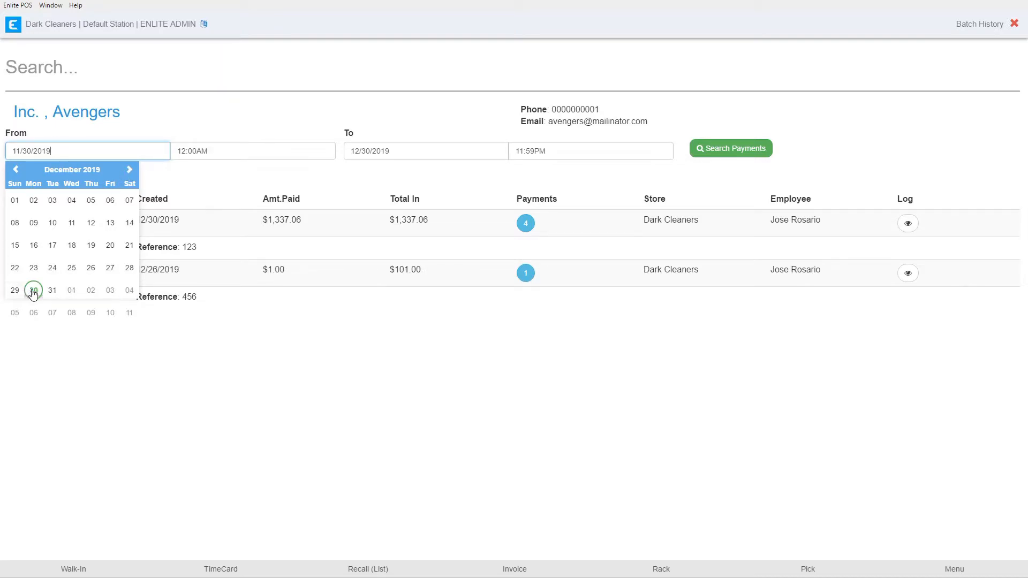
click(34, 290)
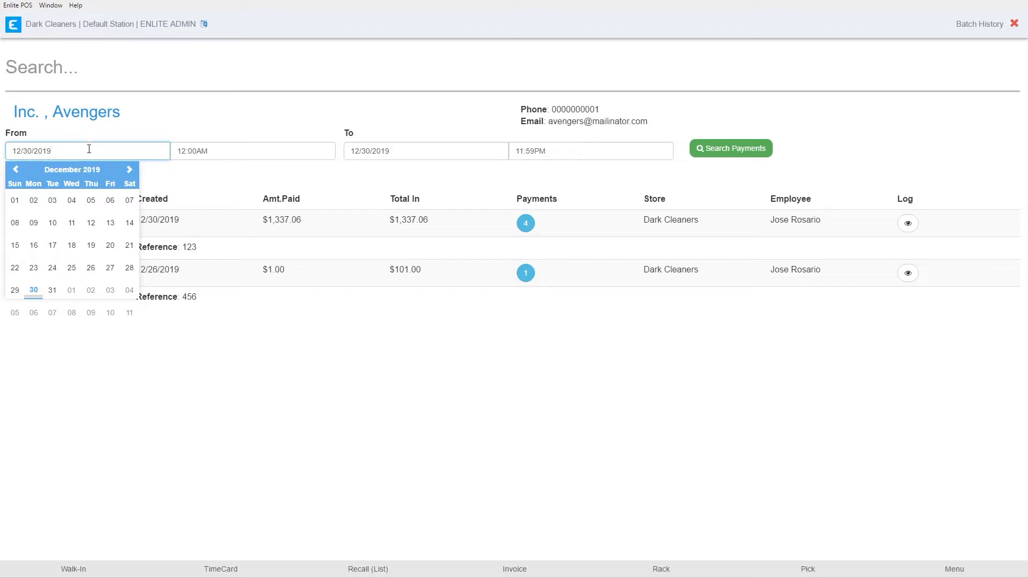
click(426, 151)
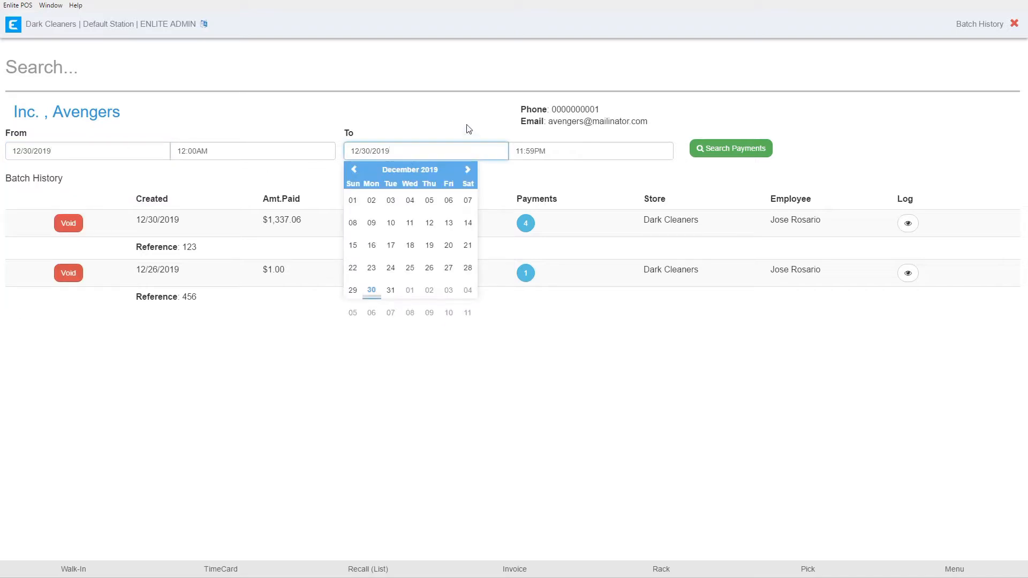
click(731, 148)
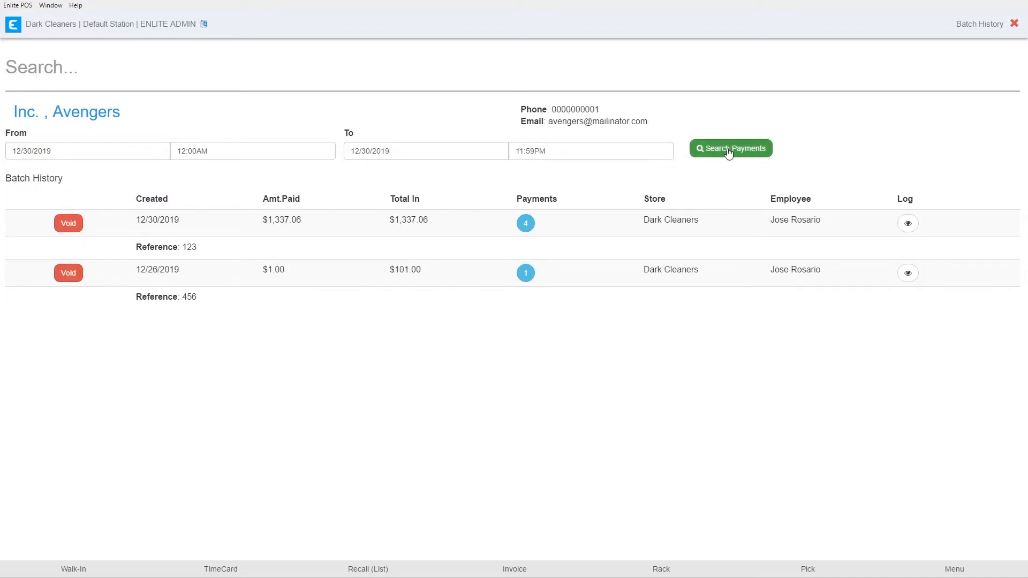
click(731, 148)
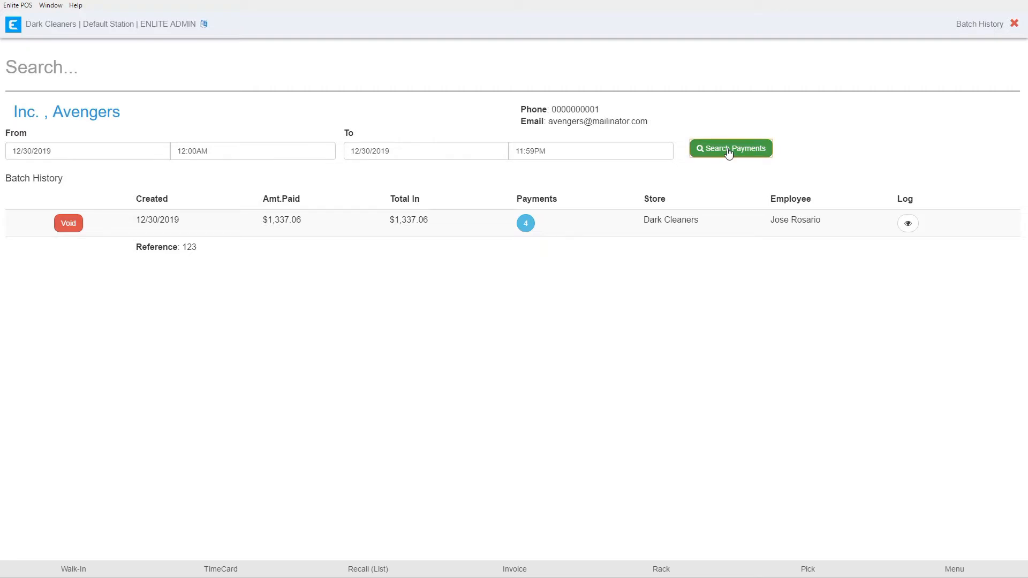
mouse_move(517, 370)
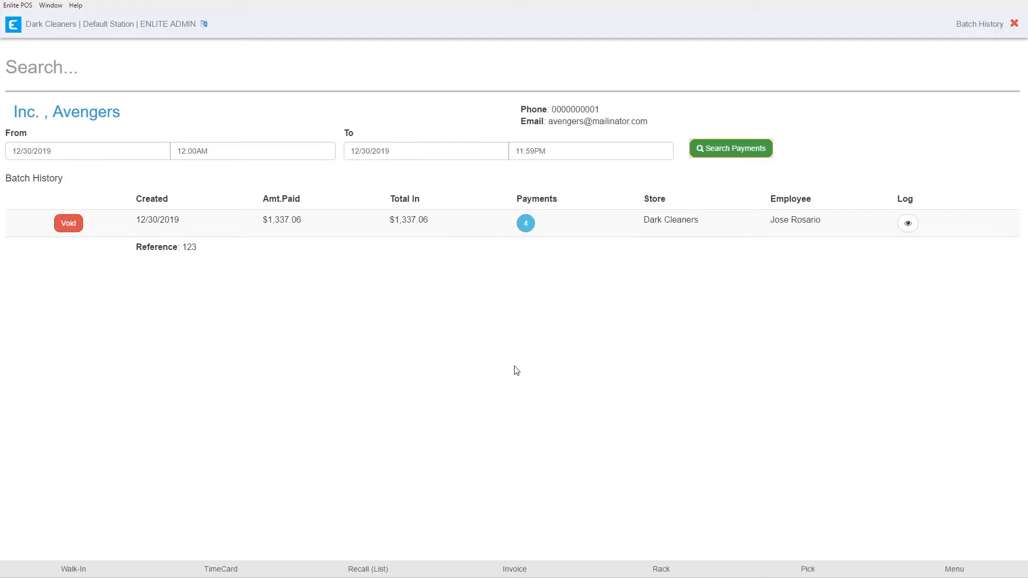
mouse_move(309, 308)
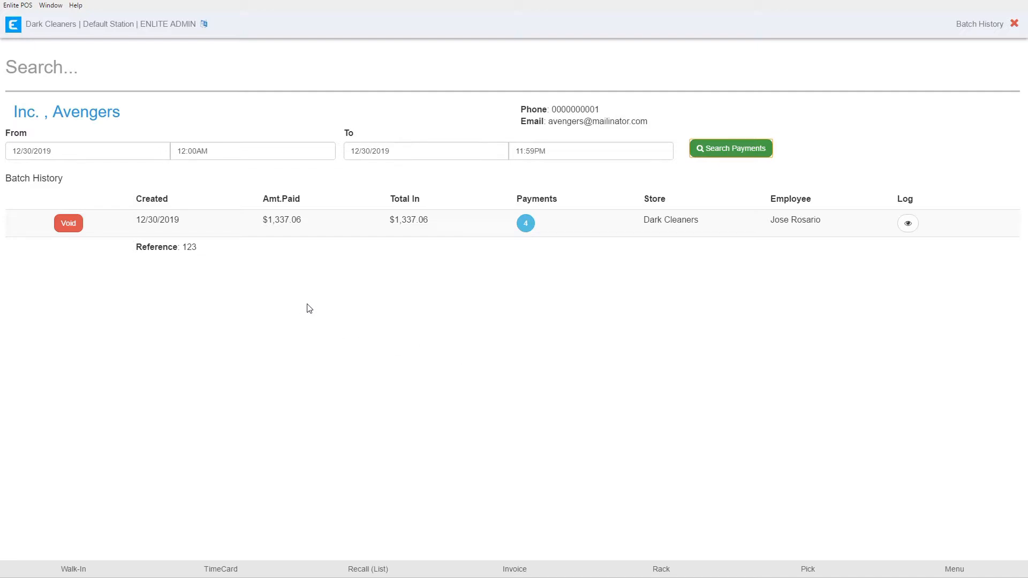
double_click(189, 247)
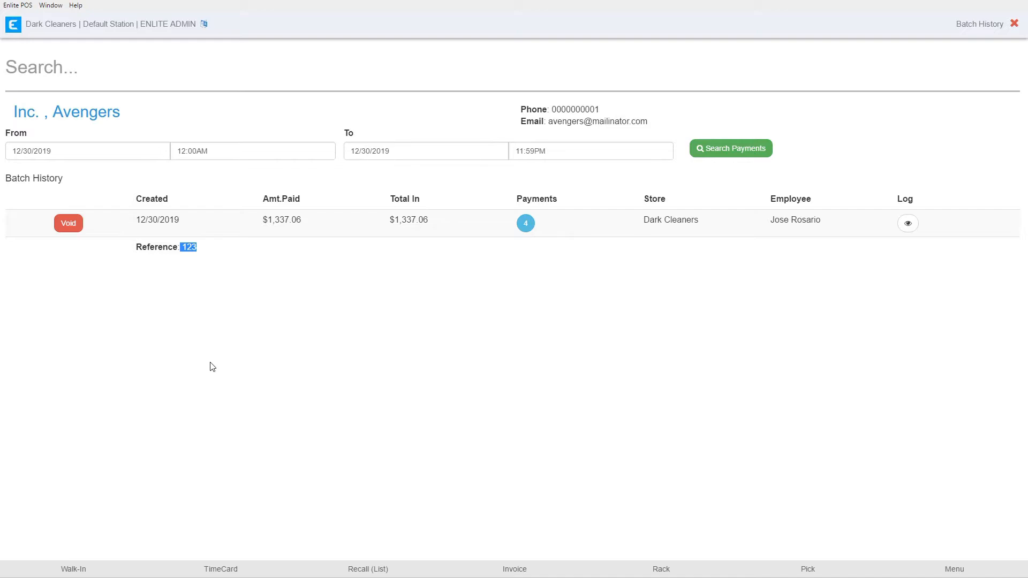
mouse_move(278, 297)
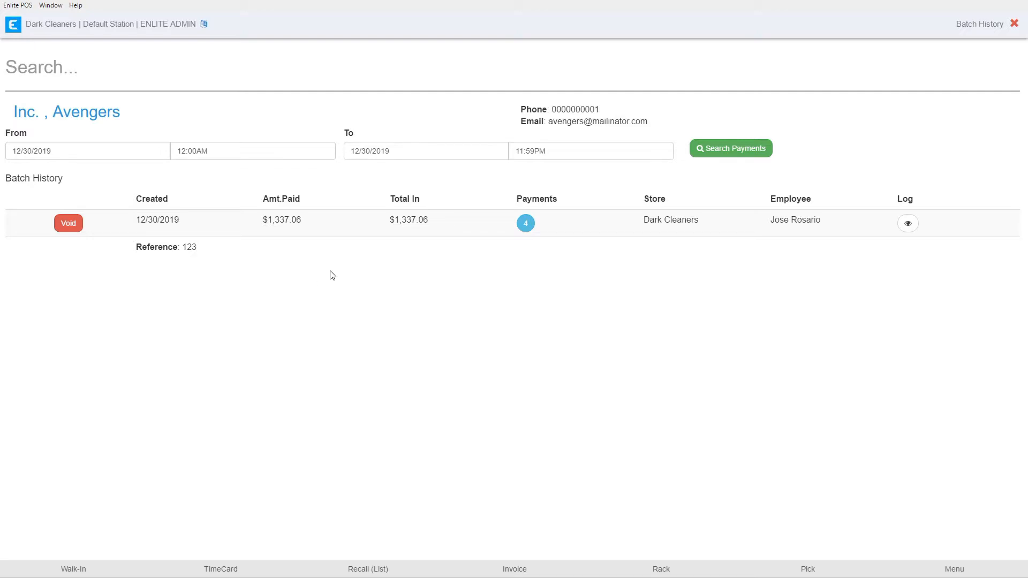
mouse_move(806, 195)
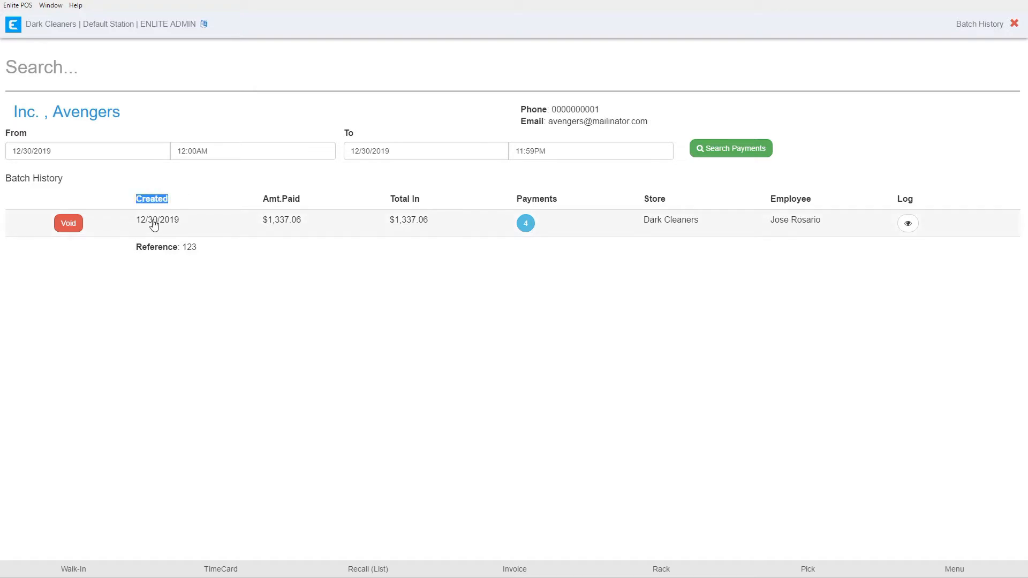
mouse_move(163, 224)
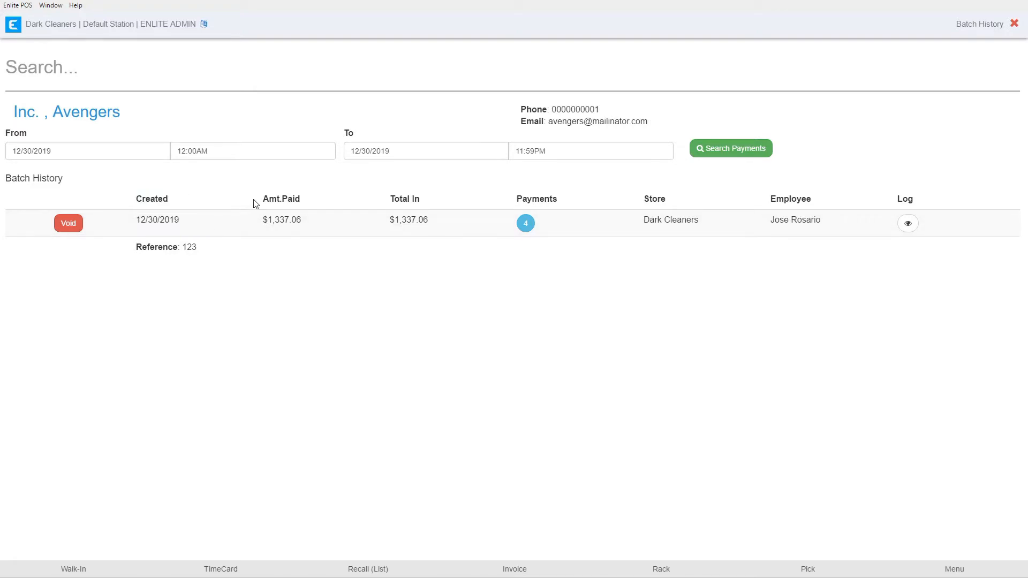
double_click(281, 199)
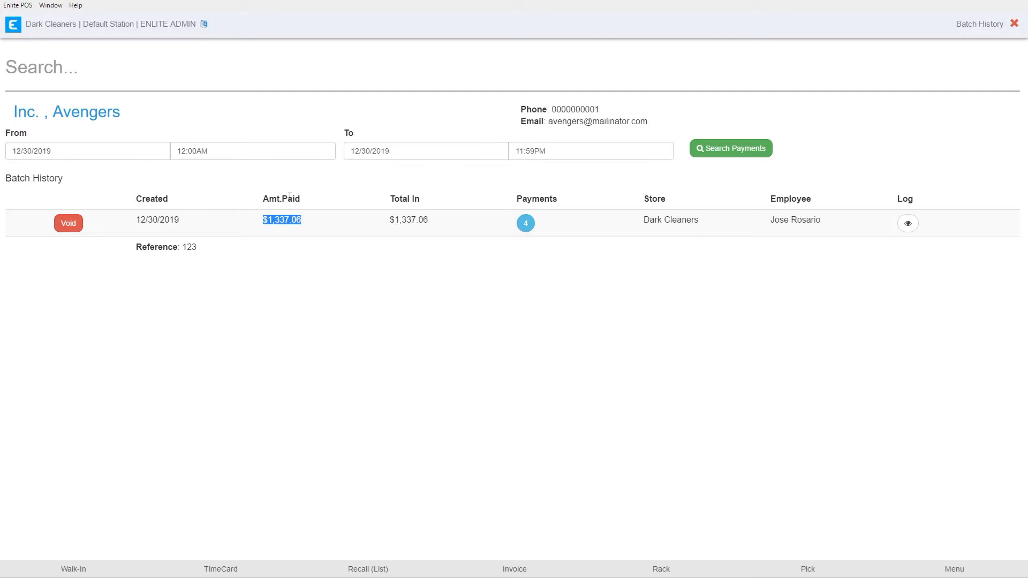
click(389, 202)
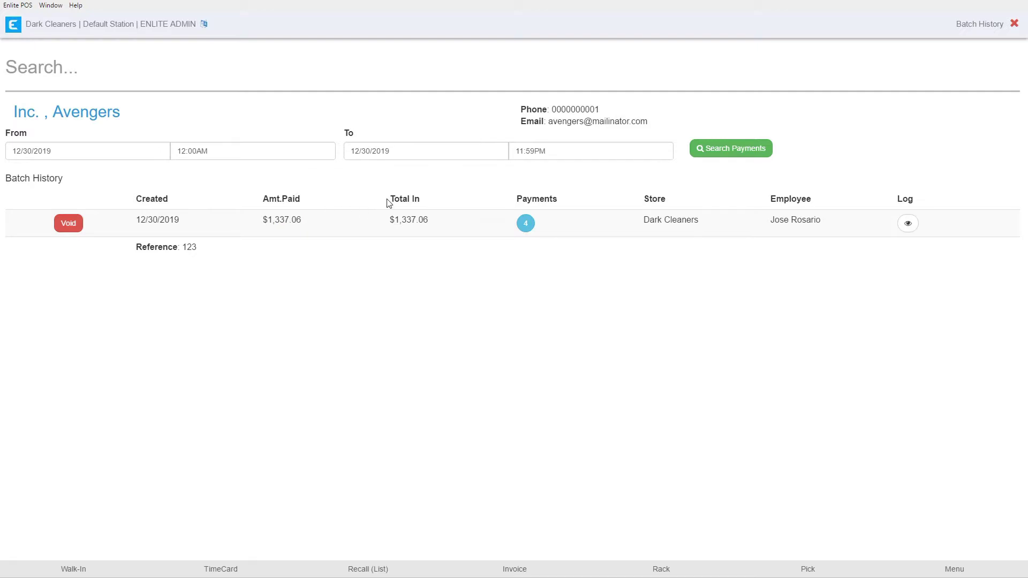
double_click(404, 198)
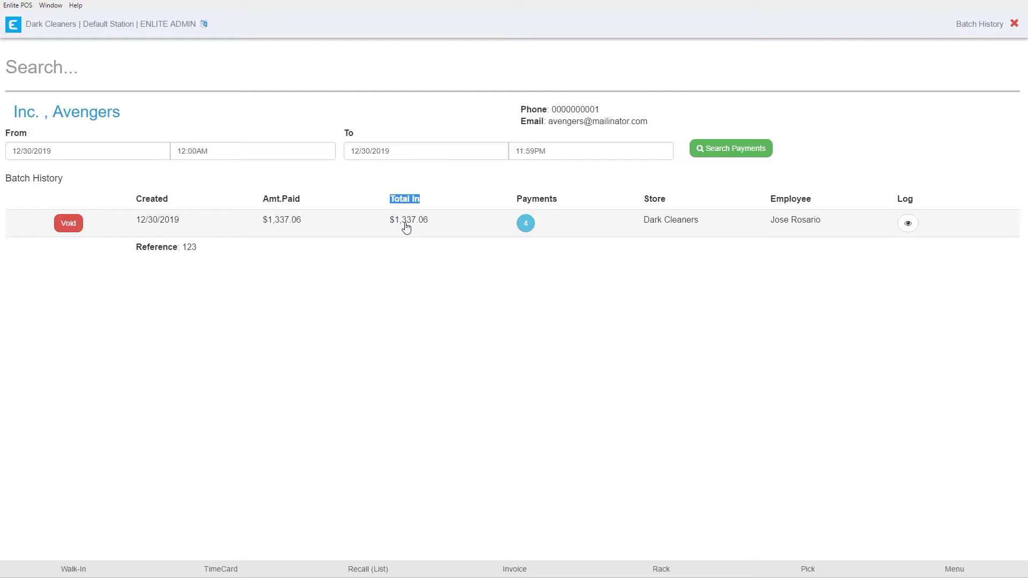
mouse_move(353, 226)
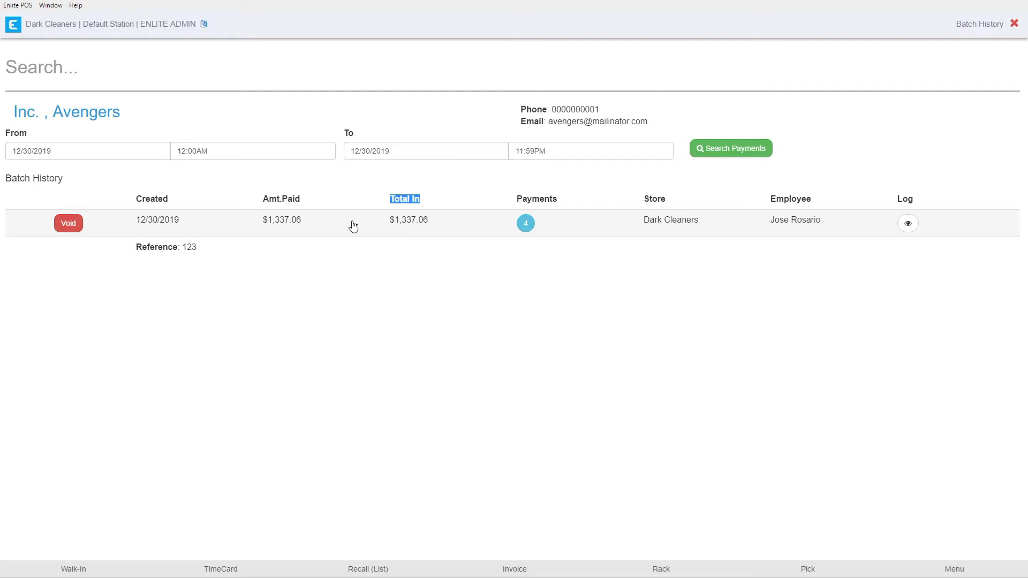
mouse_move(393, 229)
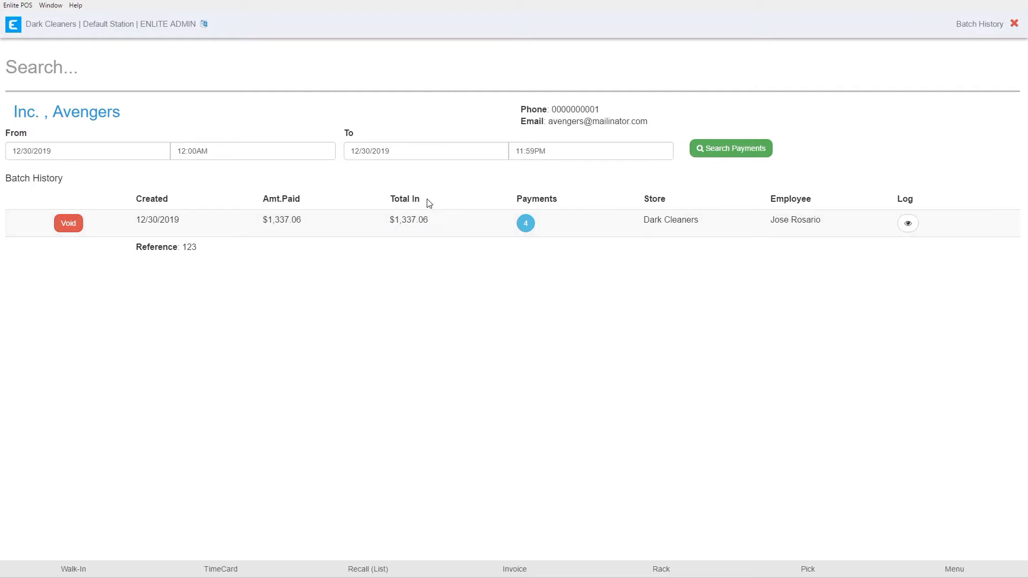
double_click(537, 198)
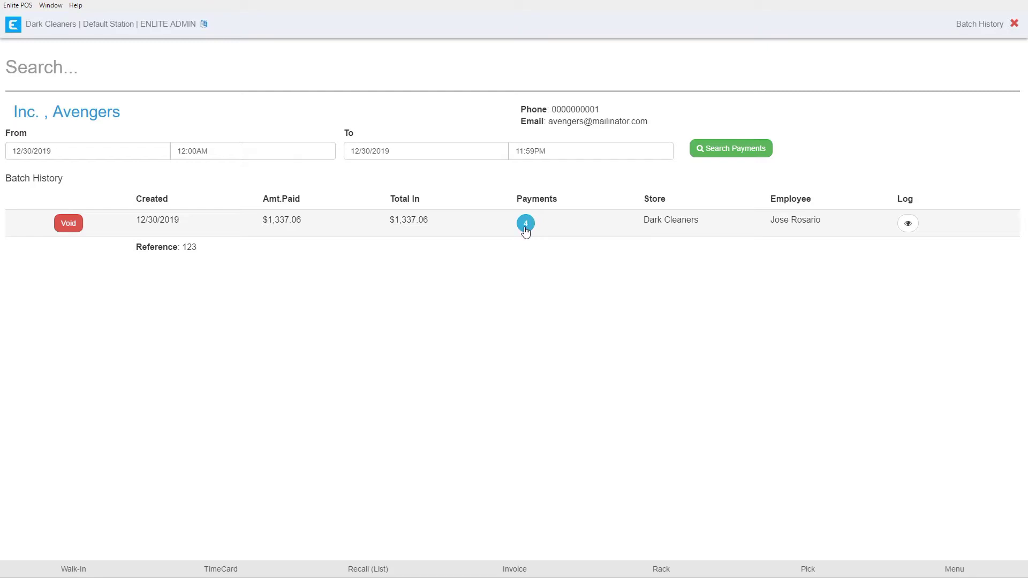
double_click(655, 199)
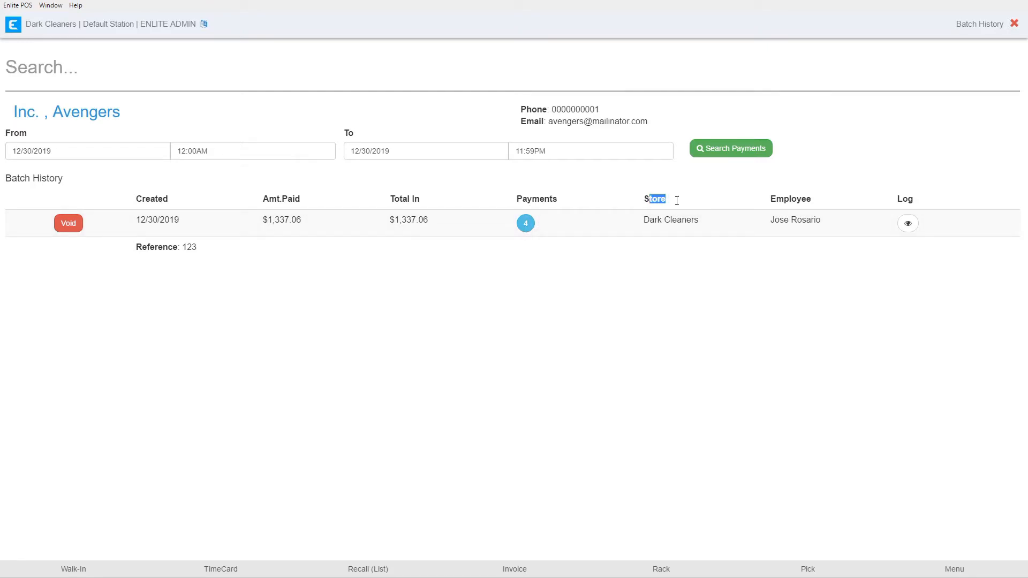
mouse_move(713, 231)
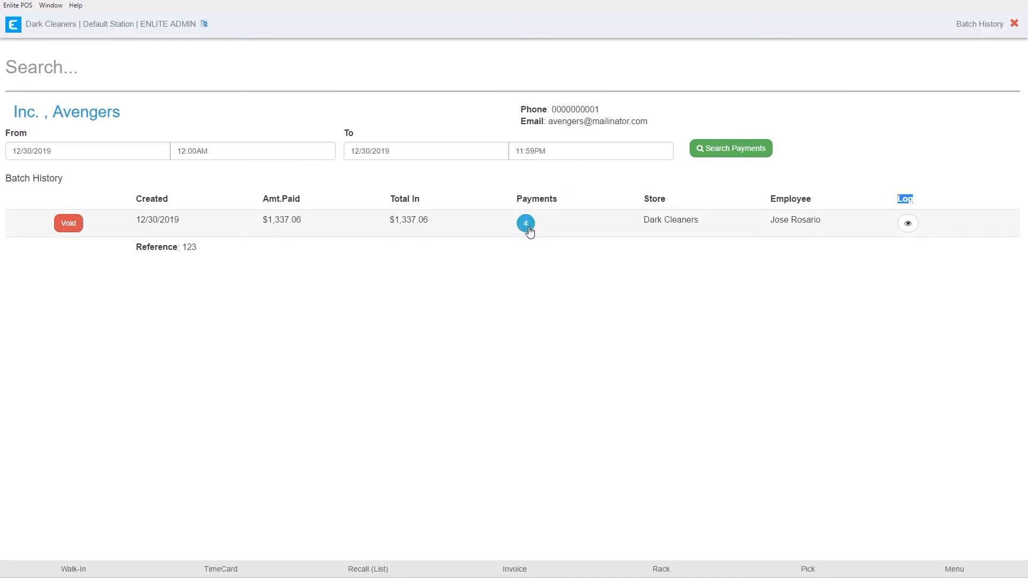
click(526, 223)
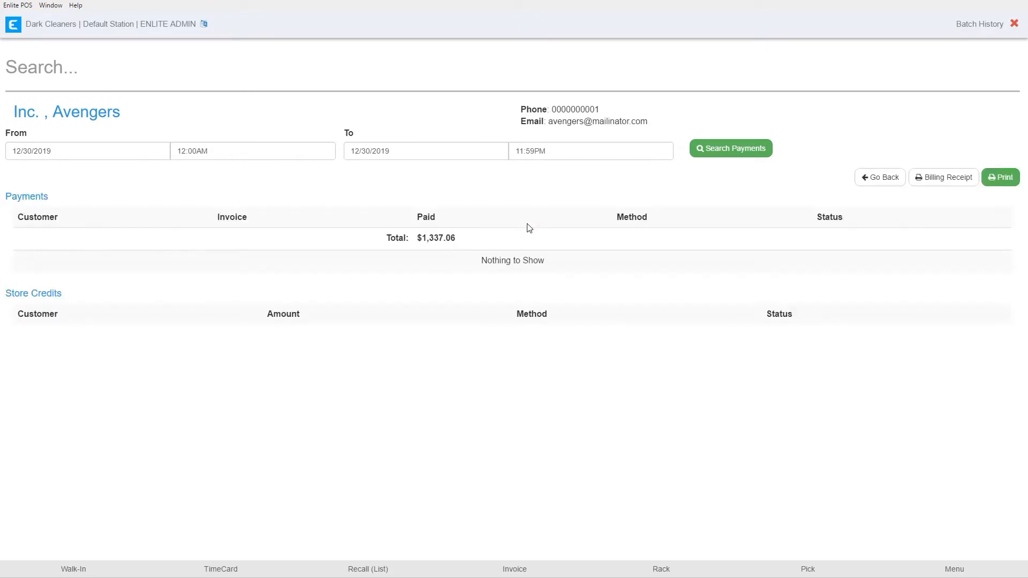
click(731, 147)
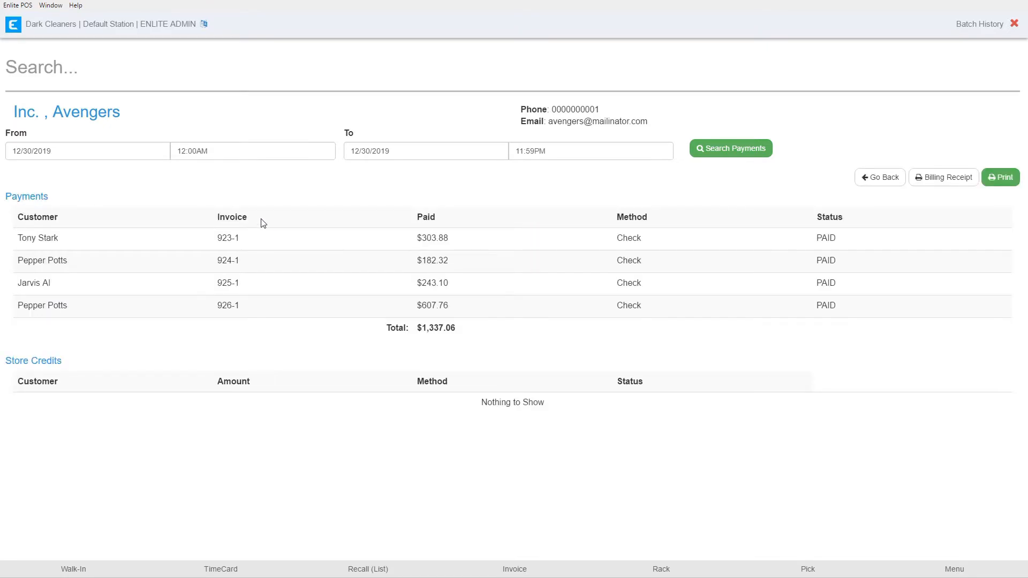
double_click(227, 237)
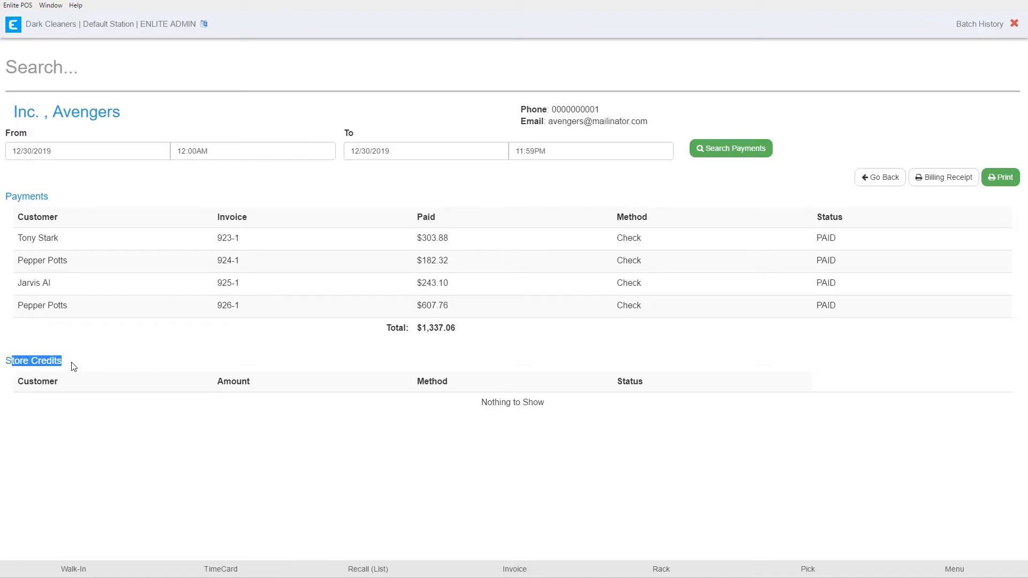
mouse_move(409, 417)
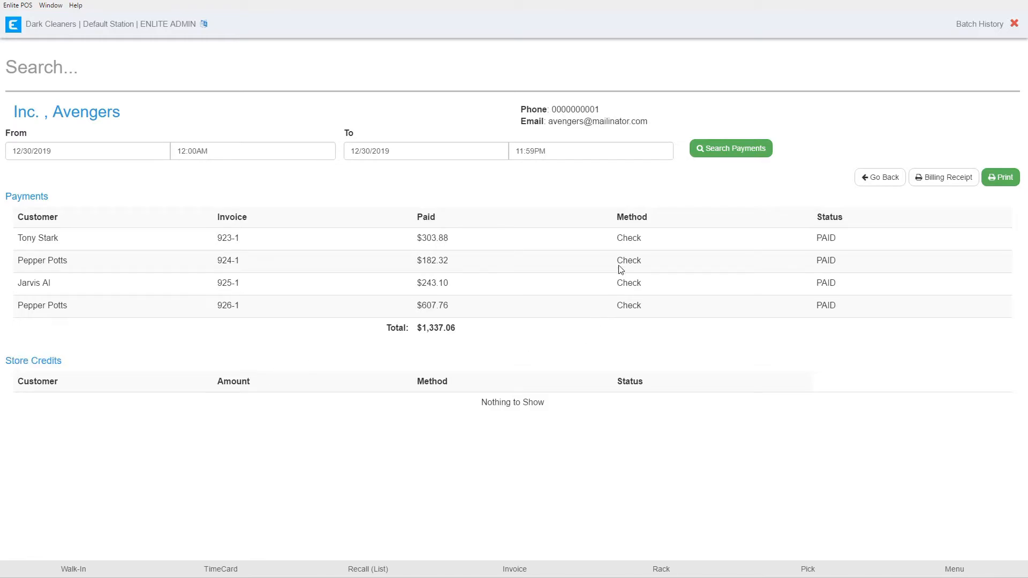
double_click(629, 260)
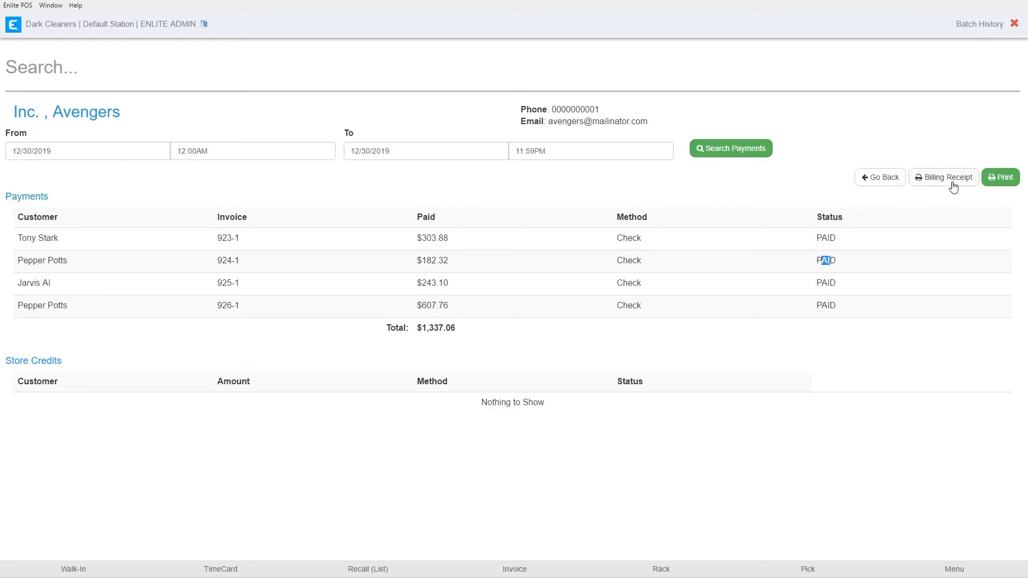
mouse_move(943, 182)
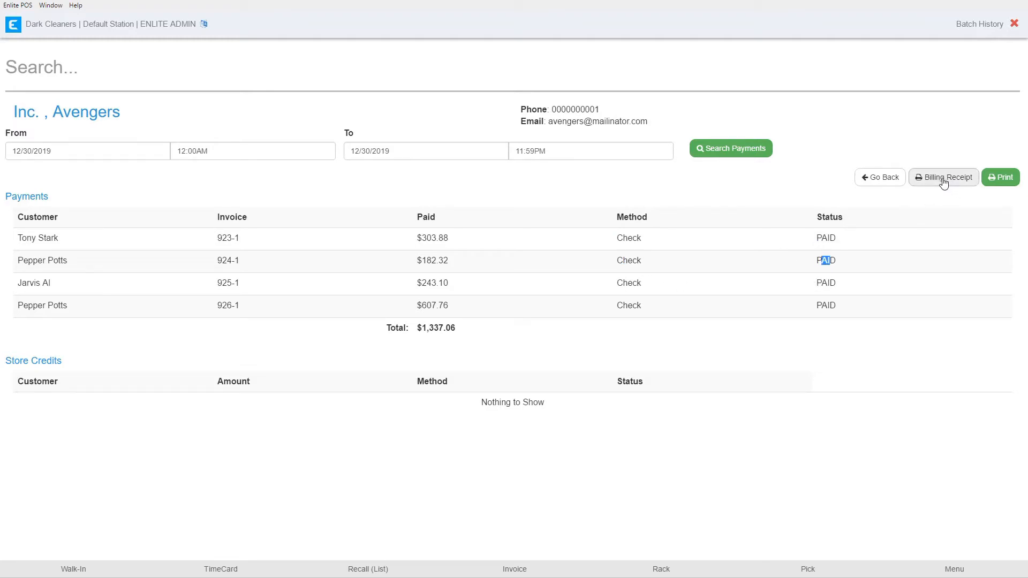
mouse_move(814, 177)
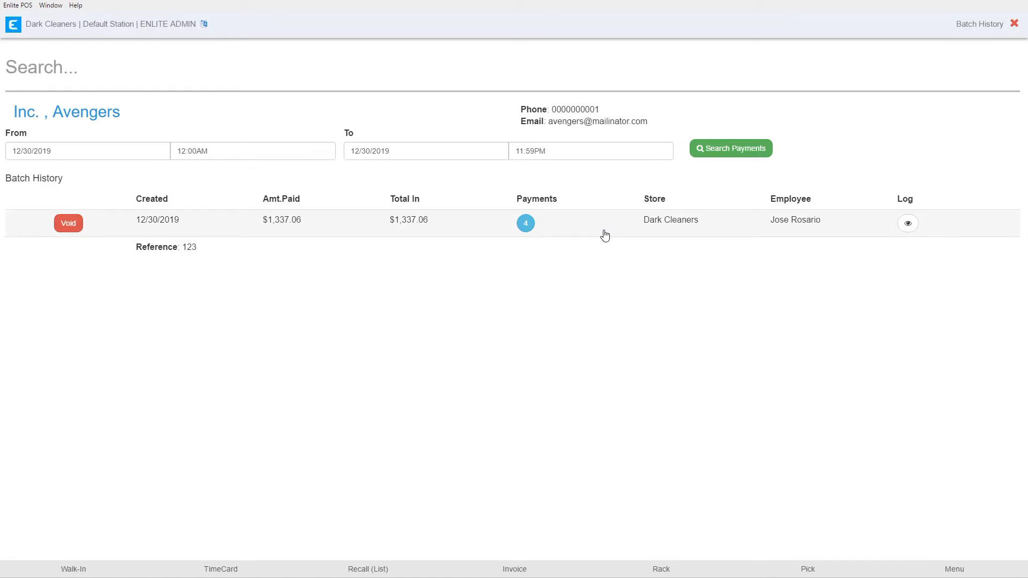
mouse_move(907, 223)
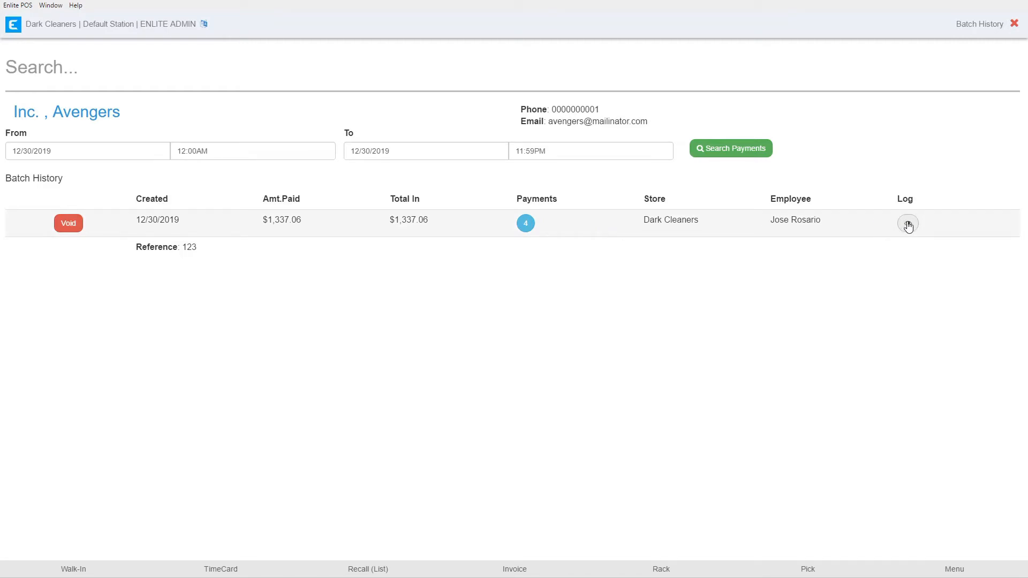
Open the batch's Log Details and scroll through its successful-completion log
click(908, 223)
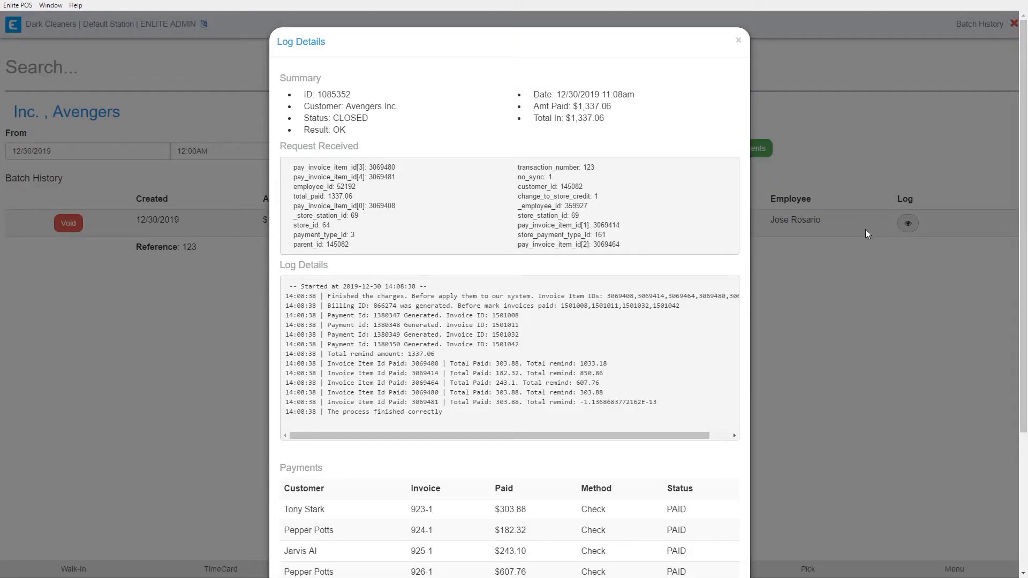
mouse_move(511, 116)
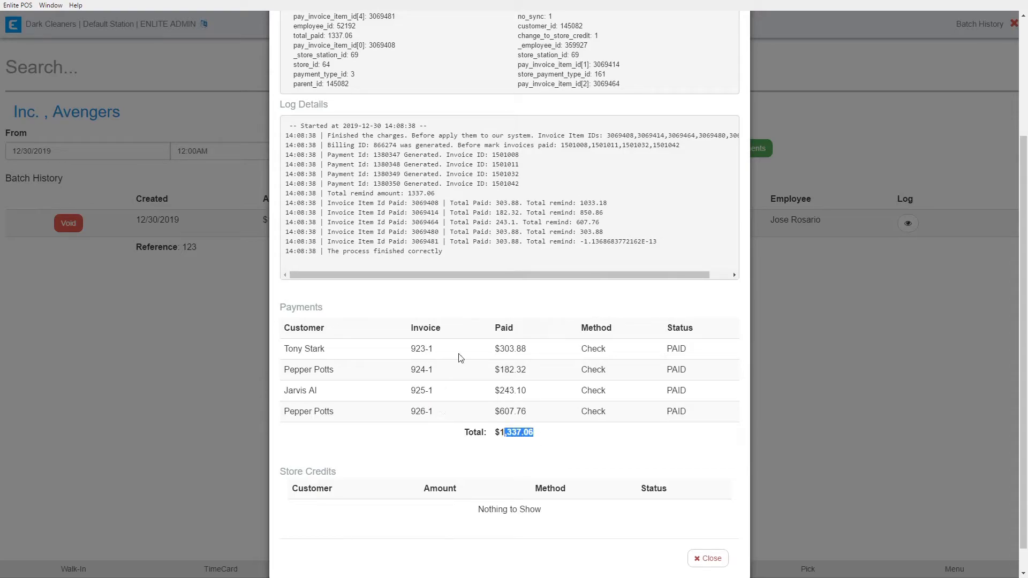
mouse_move(413, 527)
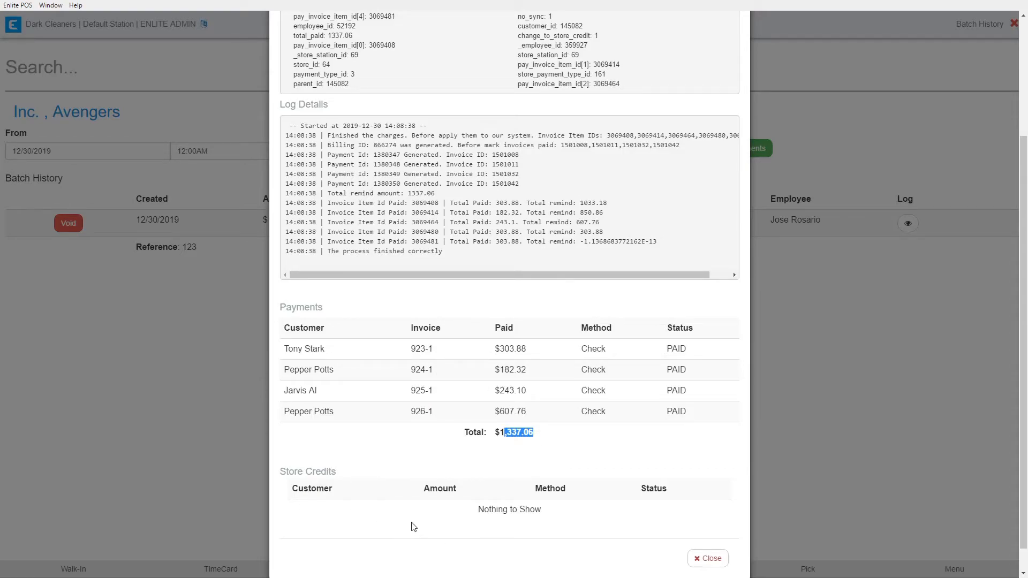
scroll(up, 3)
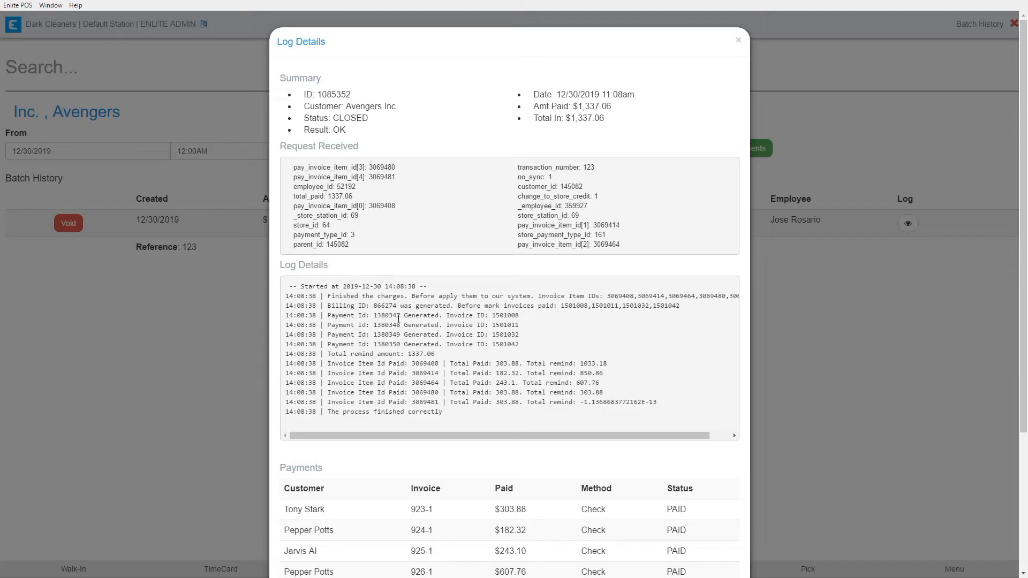
mouse_move(447, 344)
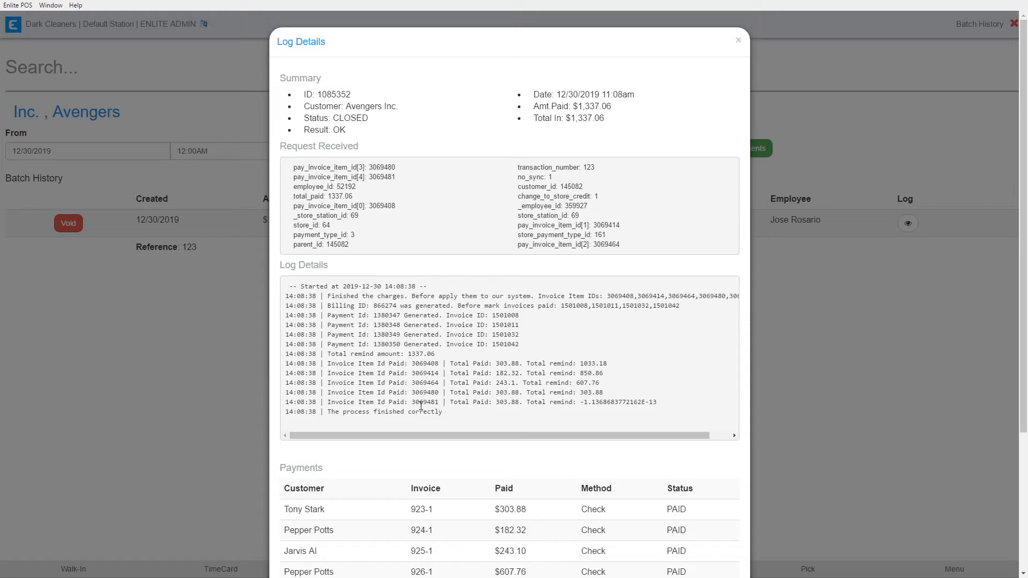
mouse_move(479, 404)
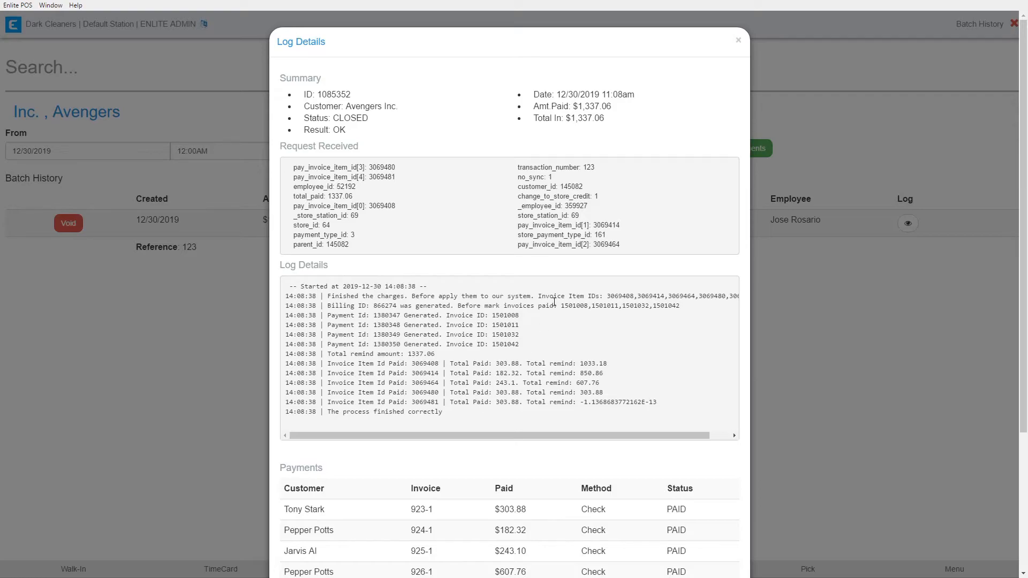
mouse_move(738, 40)
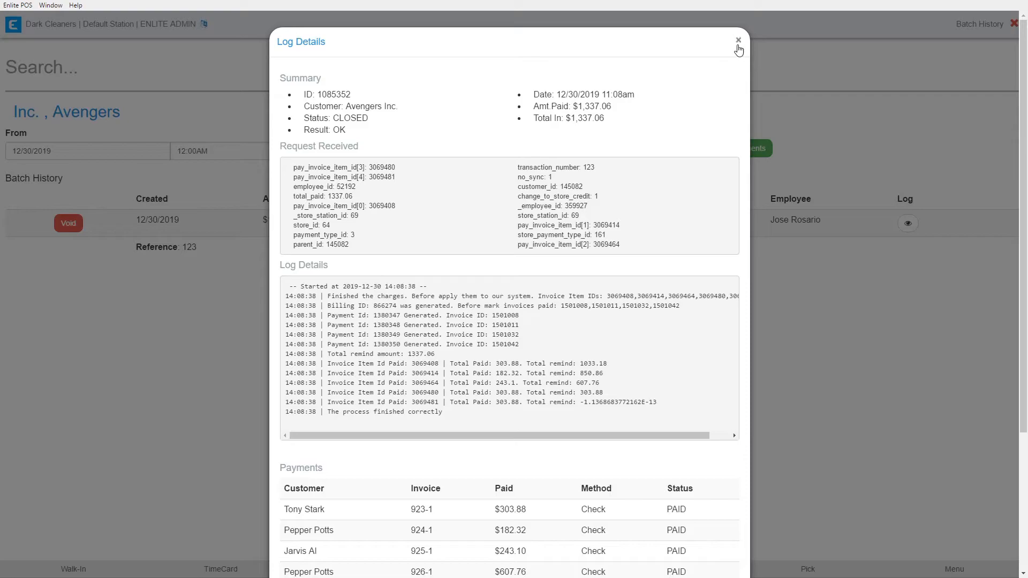
Close Log Details and return to the single $1,337.06 batch in Batch History
click(738, 41)
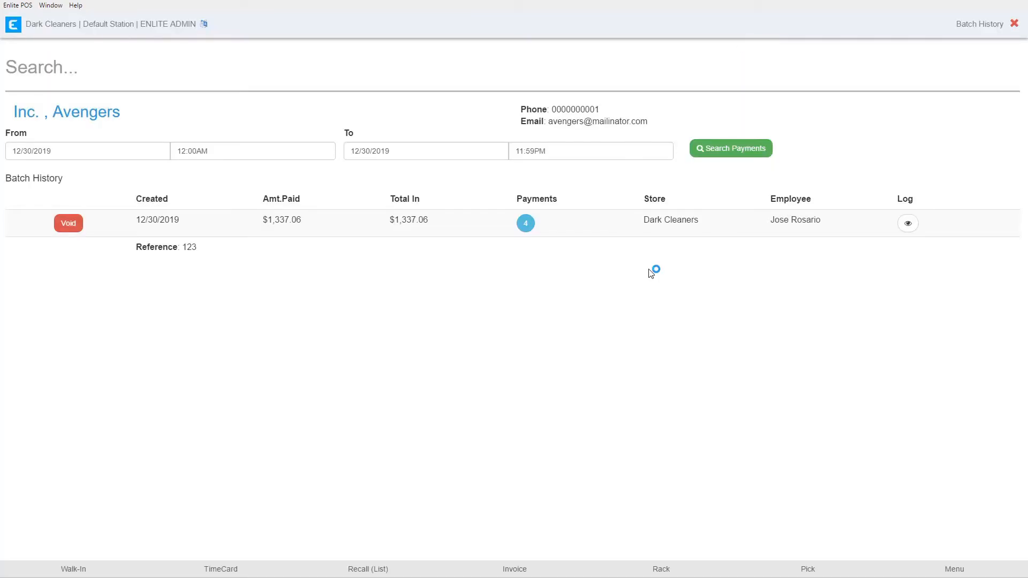
mouse_move(86, 278)
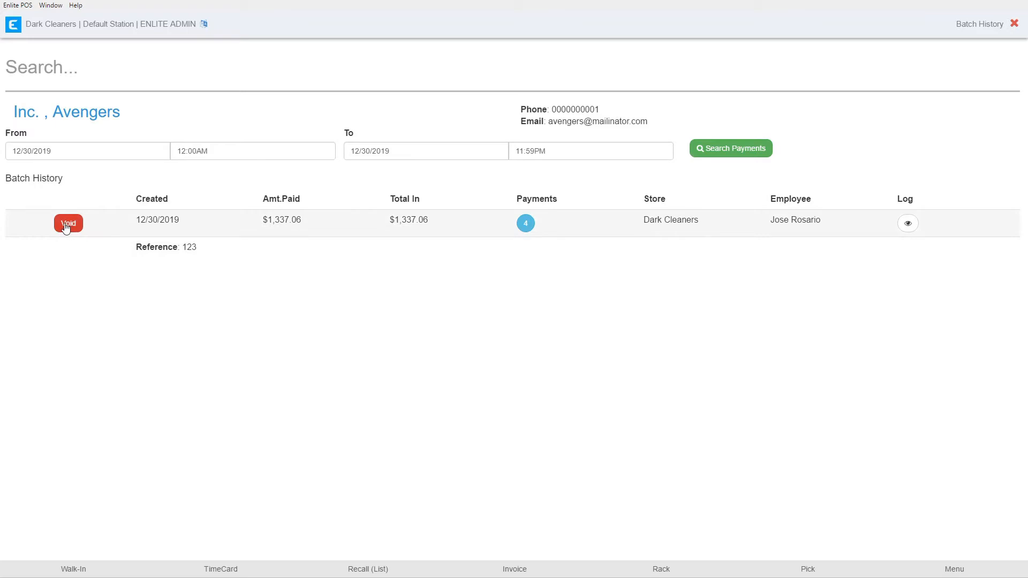
double_click(188, 247)
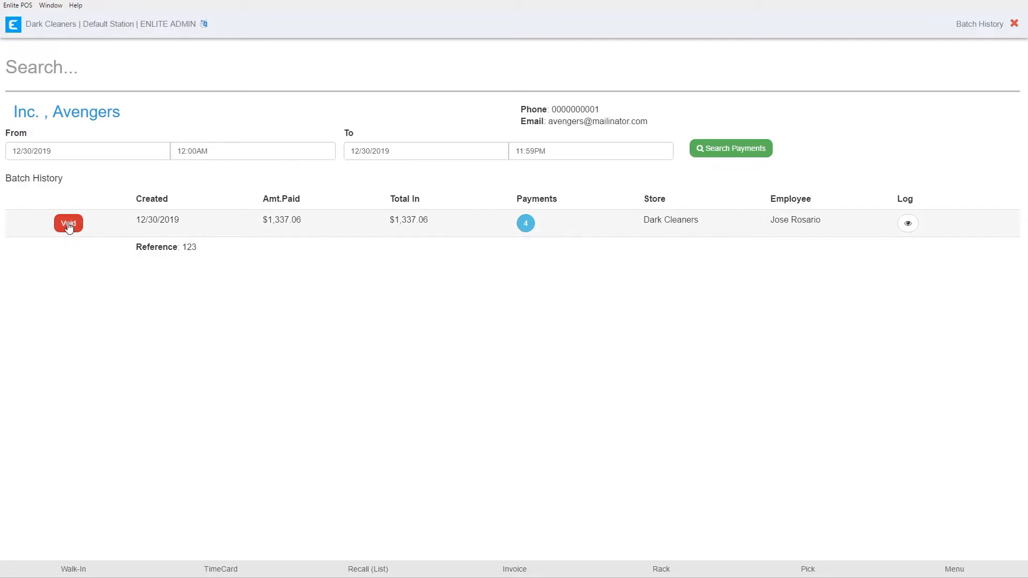
Void the $1,337.06 batch with the note 'Test Payment'
click(68, 223)
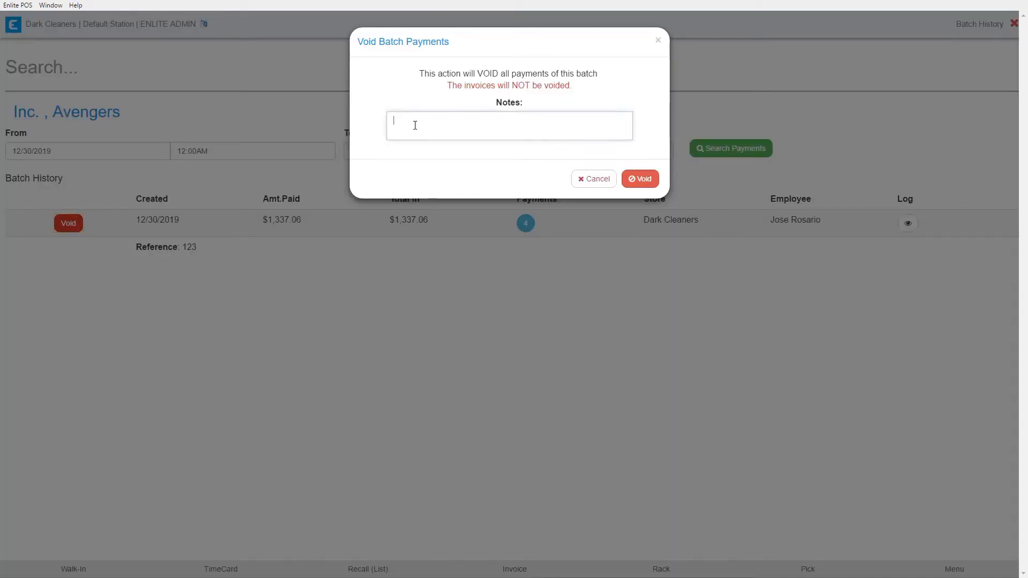
text(T)
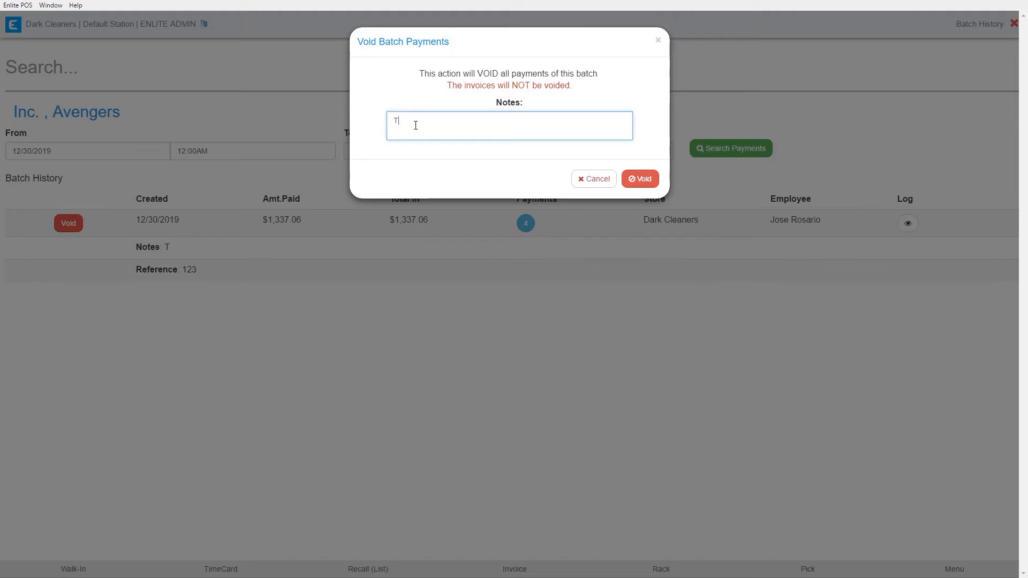
text(est Payment)
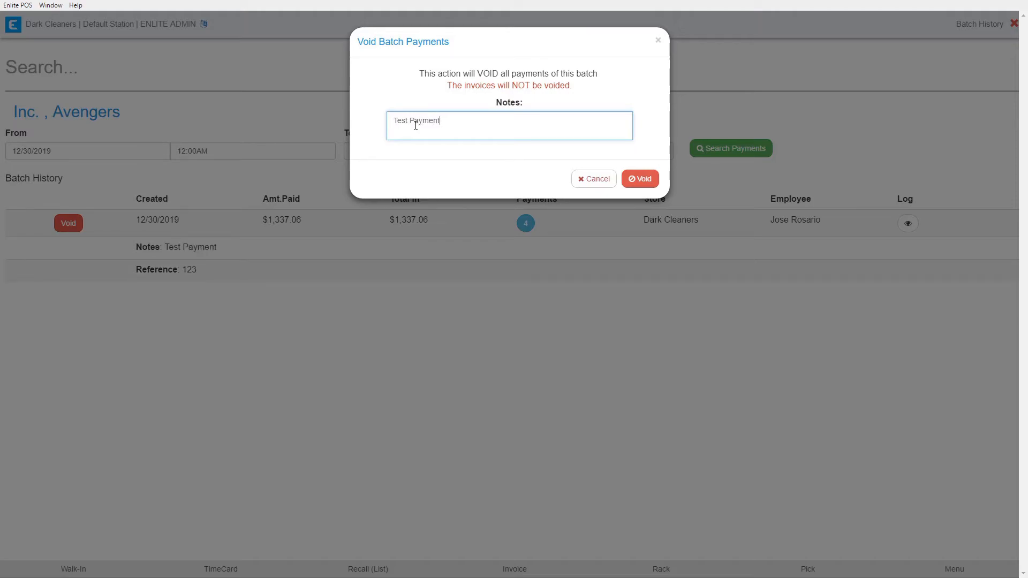
click(640, 179)
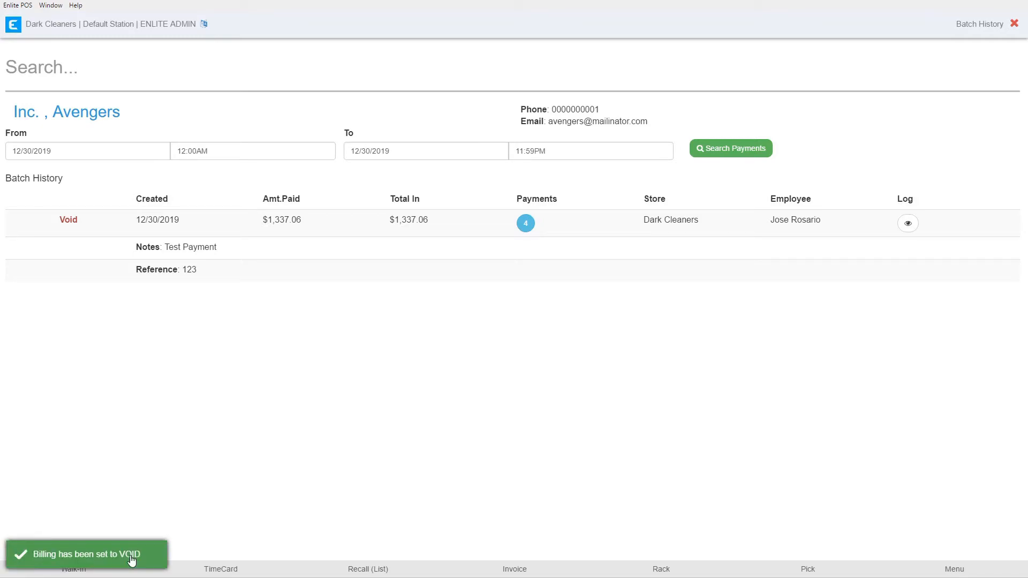
mouse_move(141, 566)
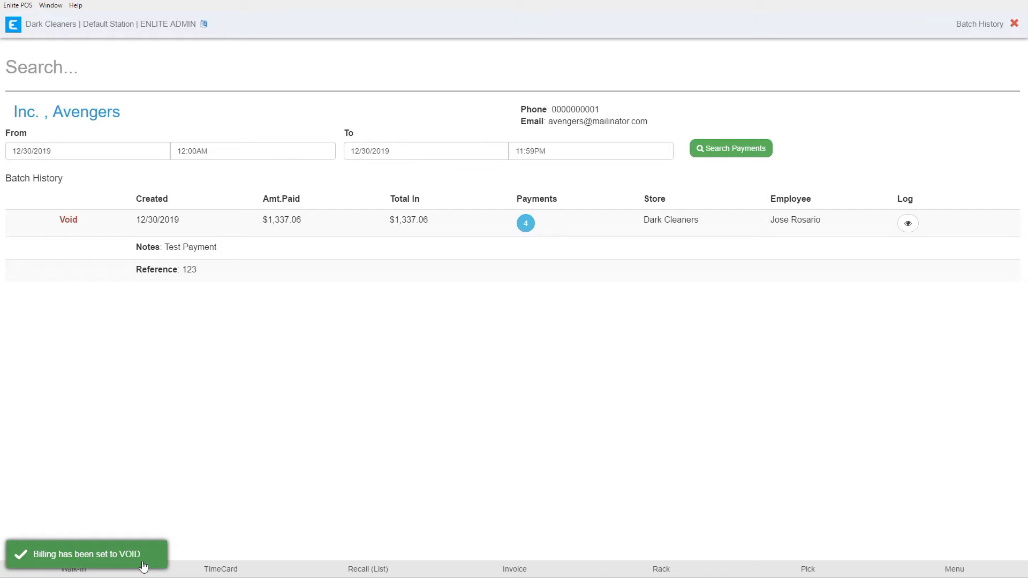
mouse_move(179, 509)
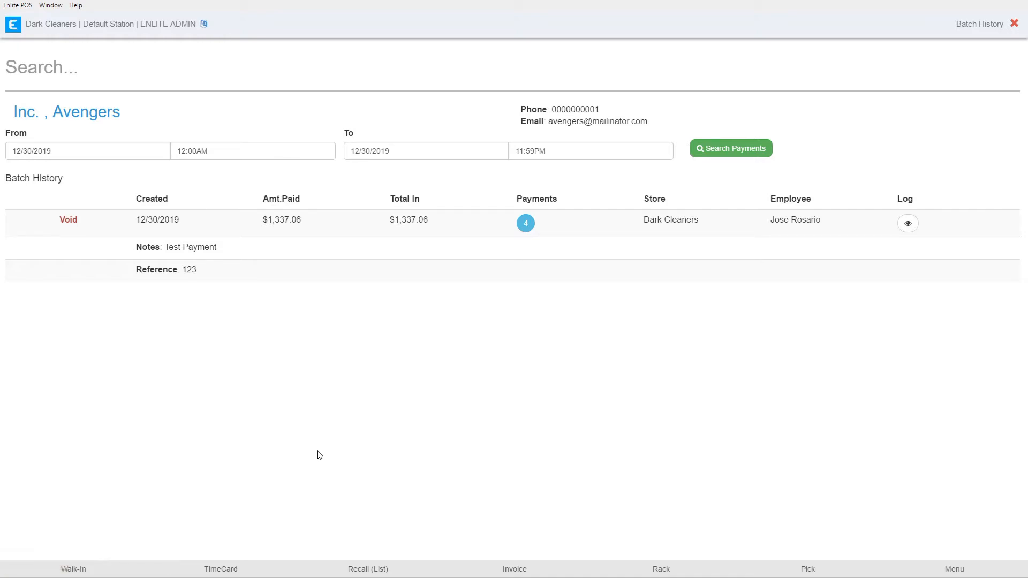
mouse_move(333, 446)
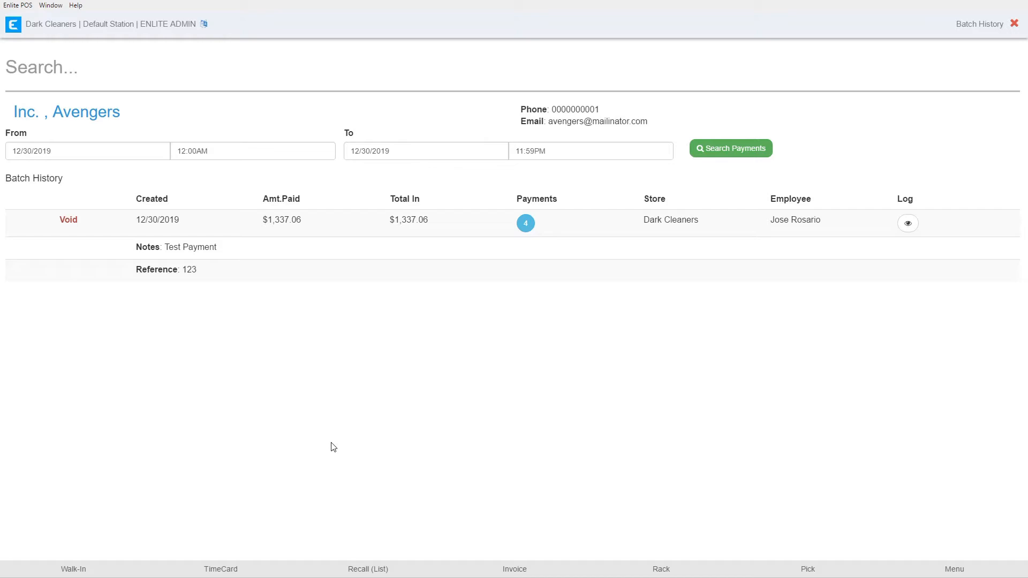
mouse_move(486, 287)
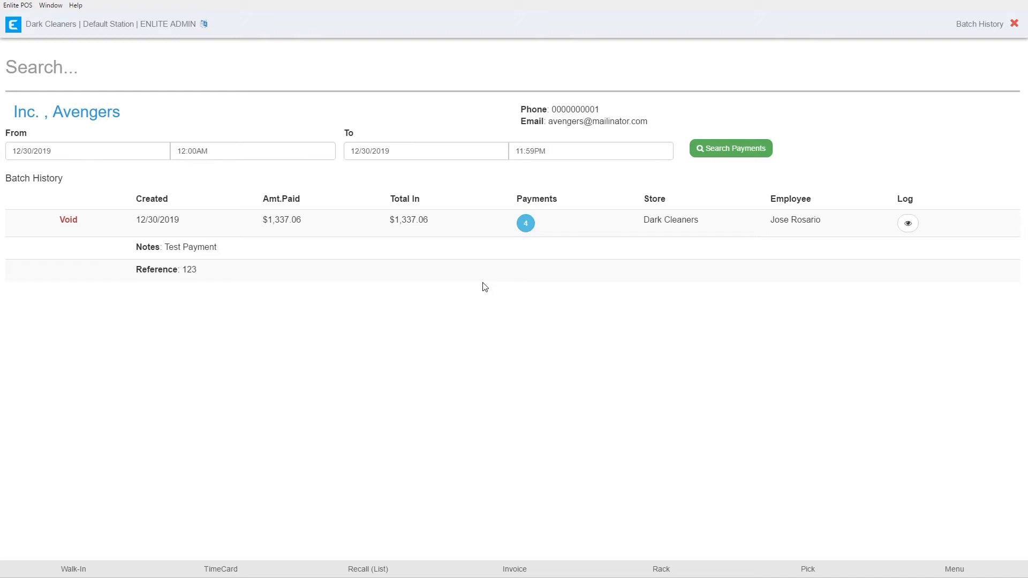
mouse_move(952, 60)
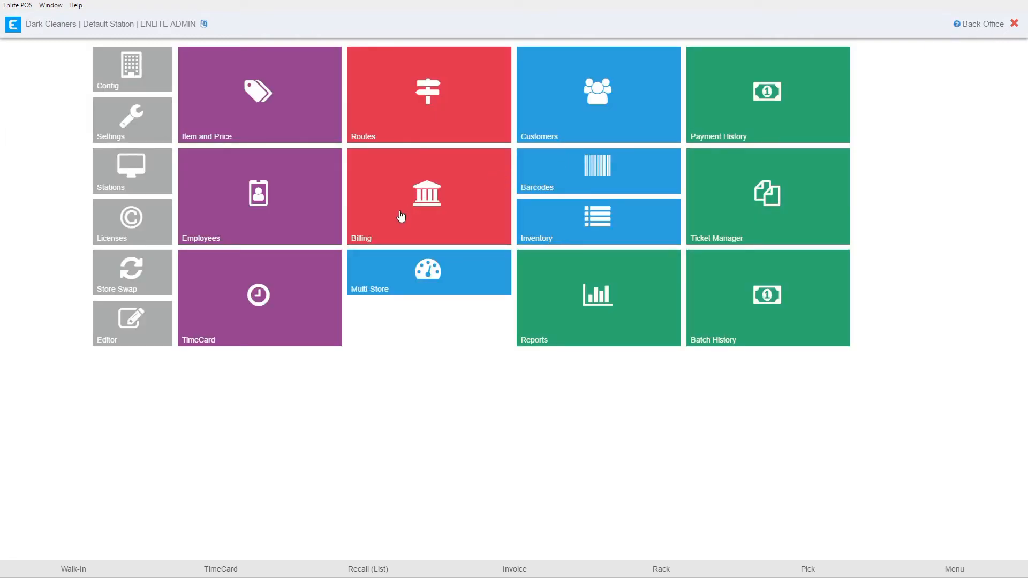
Filter Billing customers by 'aven' and select Avengers Inc. with its $1,337.06 balance
click(427, 196)
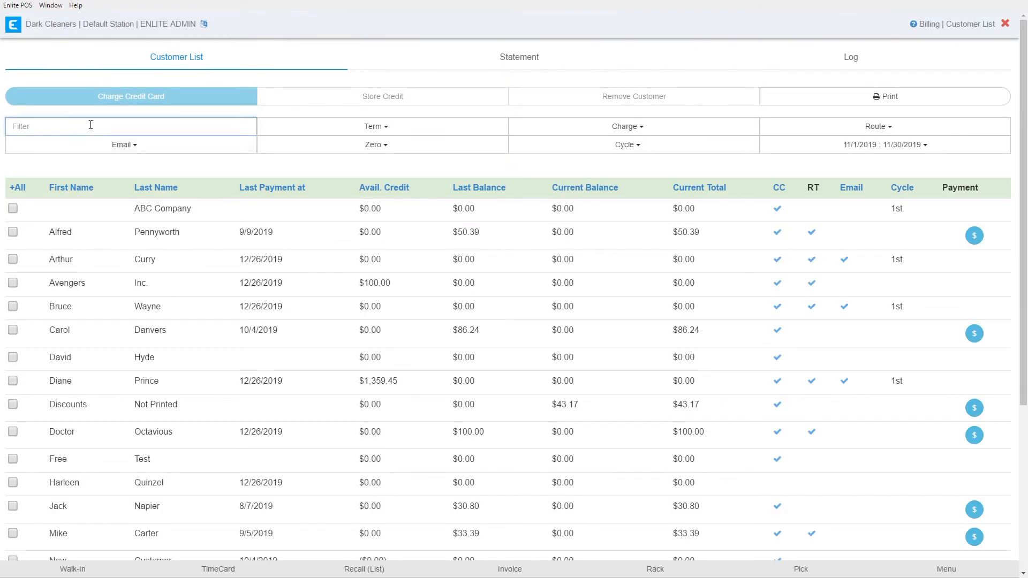
text(aven)
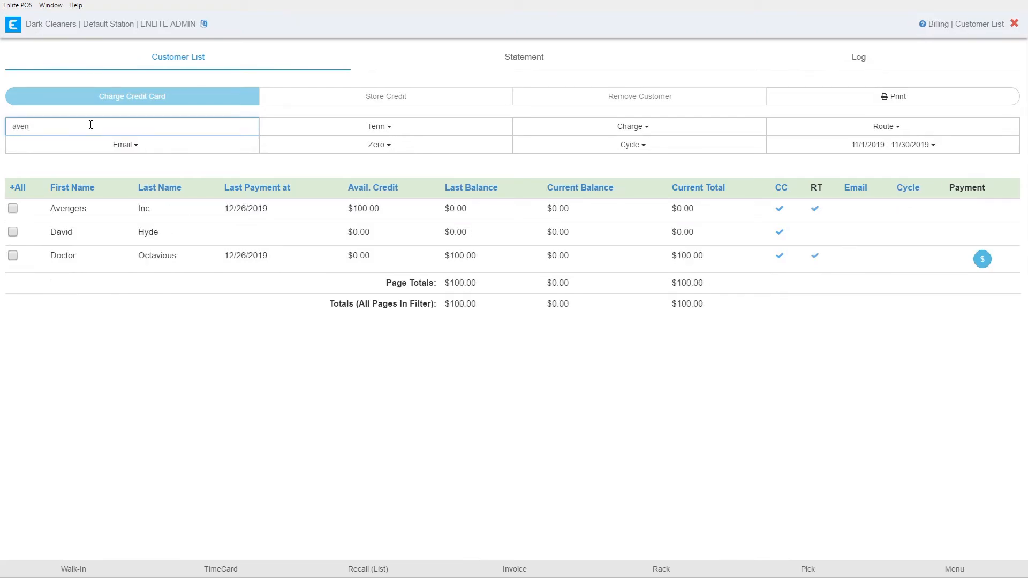
click(893, 145)
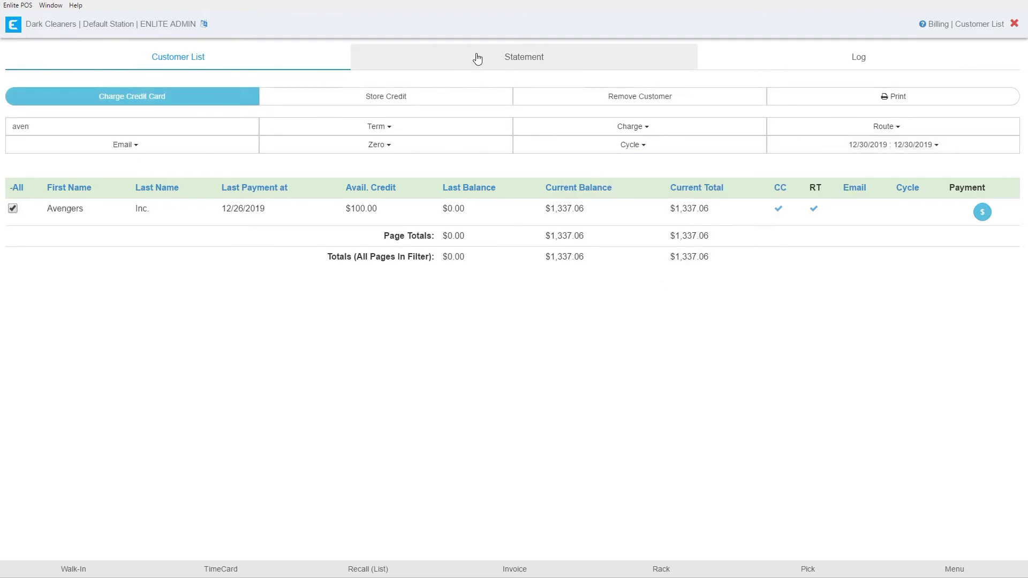
Review the Avengers statement ($1,337.06 due), then start a payment from the customer list
click(524, 57)
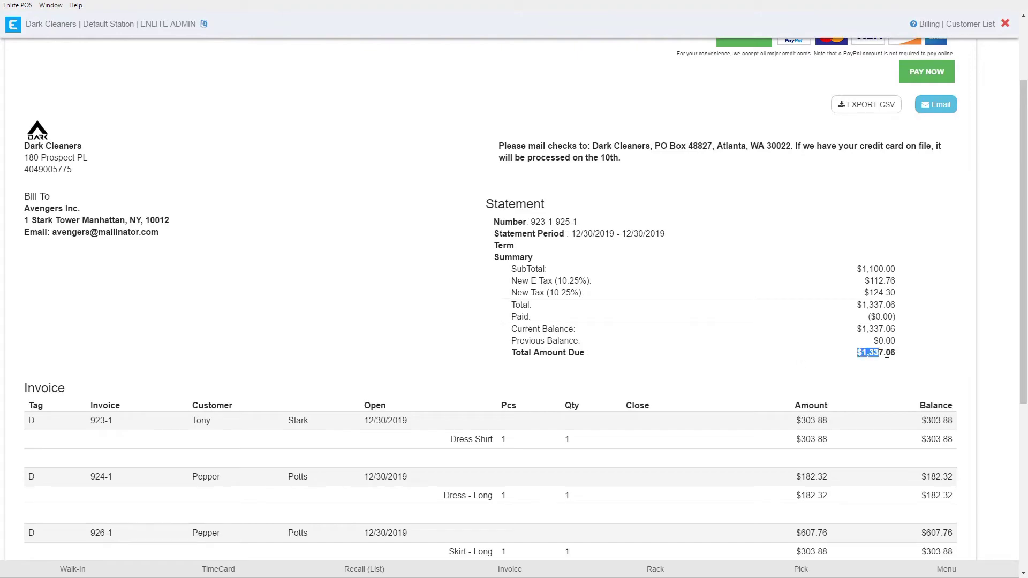
scroll(down, 3)
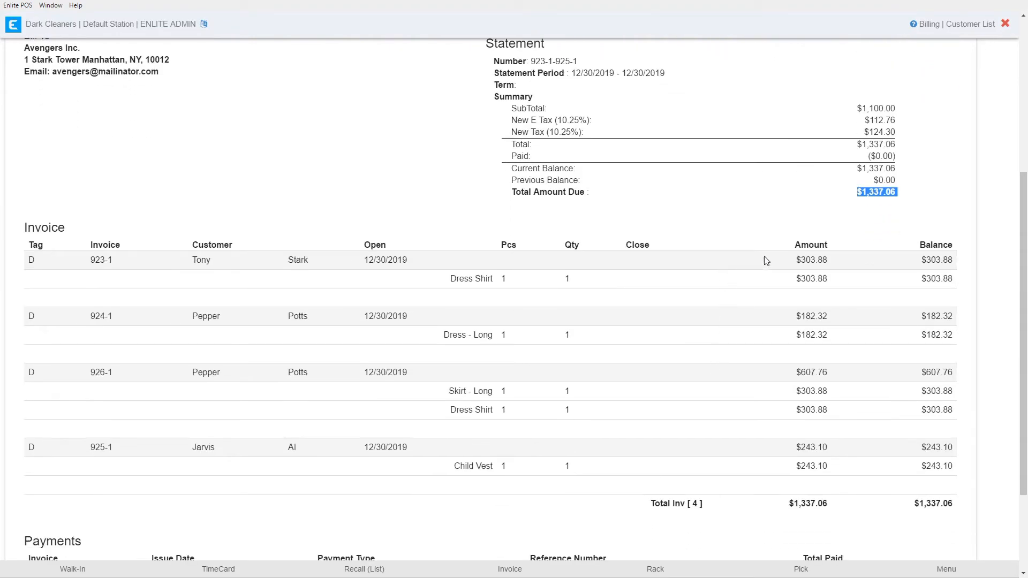
mouse_move(929, 232)
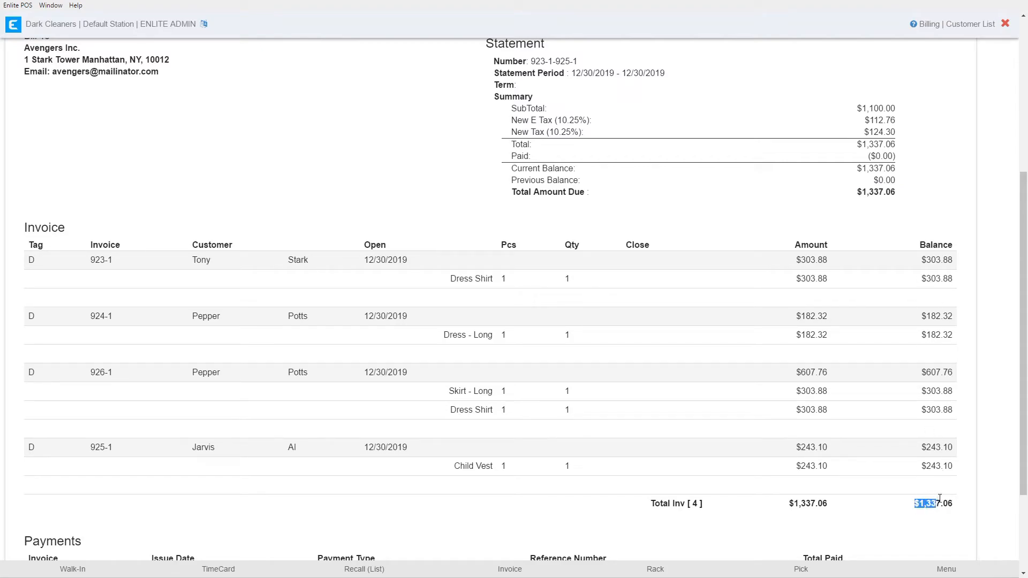
click(445, 209)
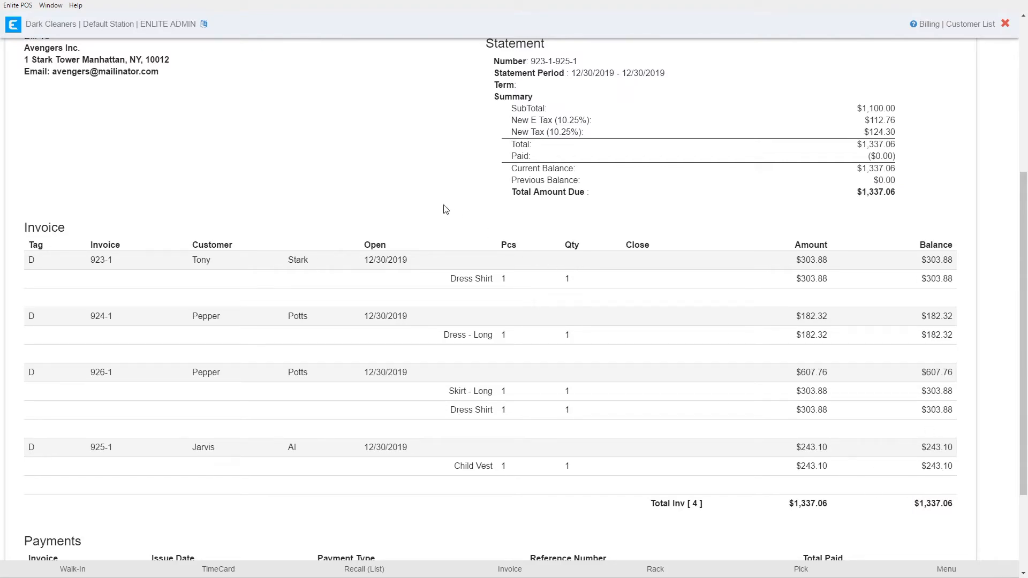
mouse_move(440, 249)
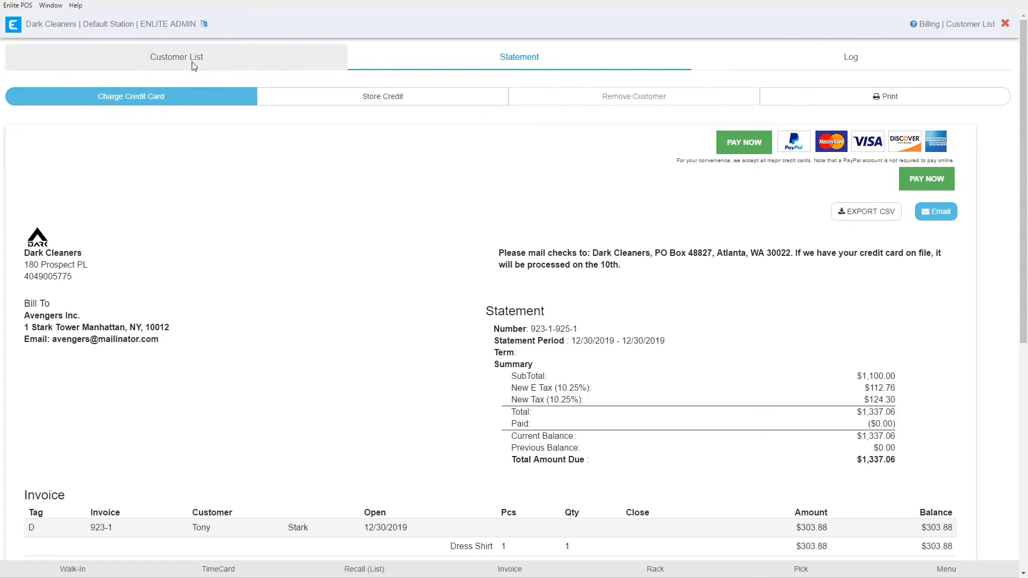
click(176, 57)
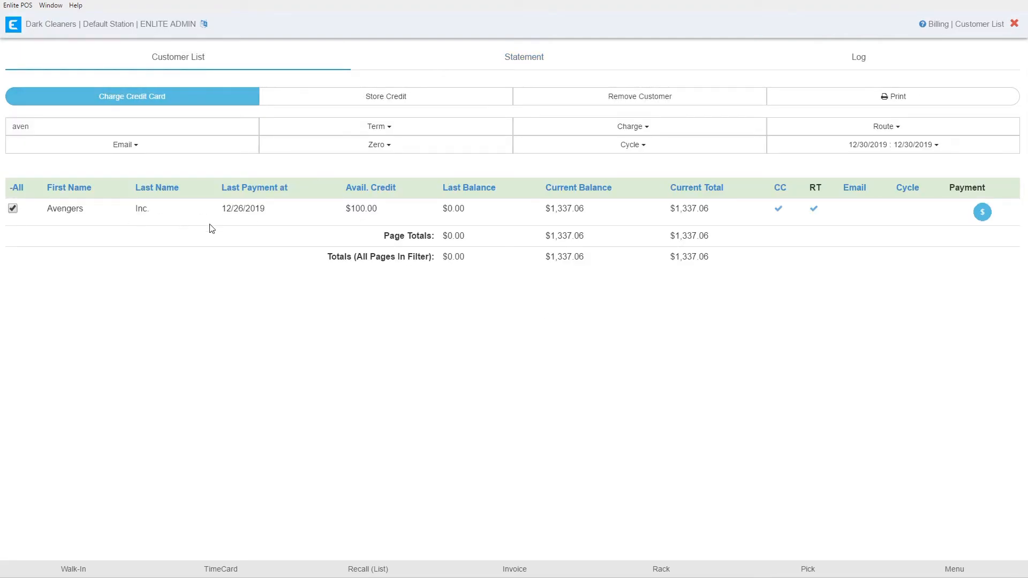
mouse_move(646, 193)
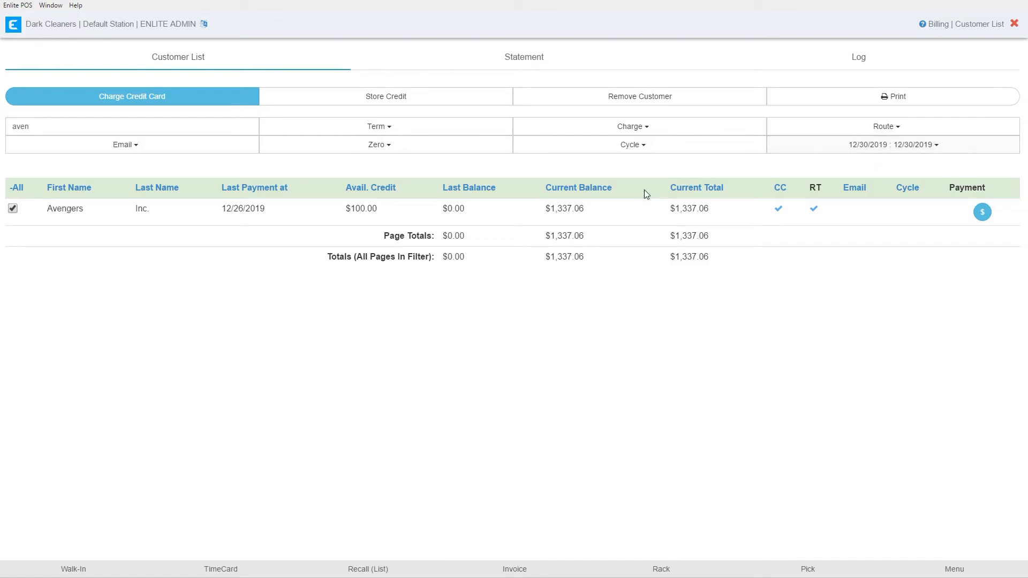
mouse_move(960, 217)
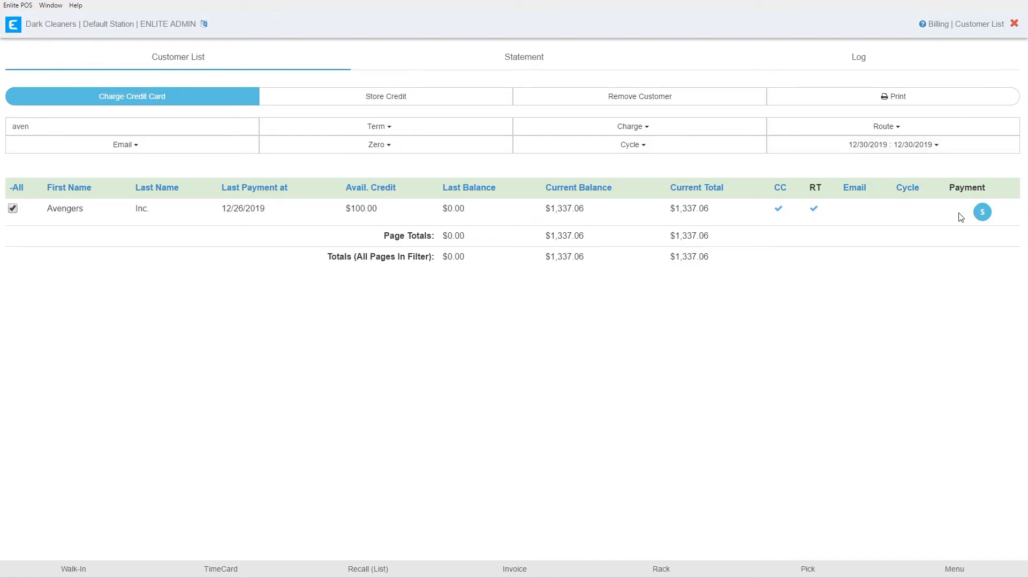
click(982, 211)
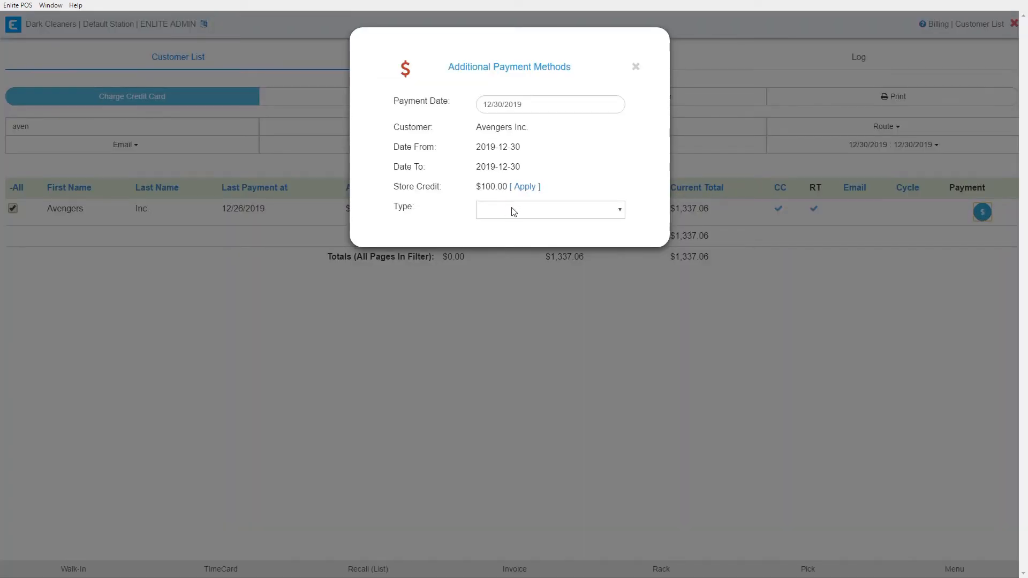
Process a check payment #1234 of $1,437.06 for Avengers Inc
click(550, 105)
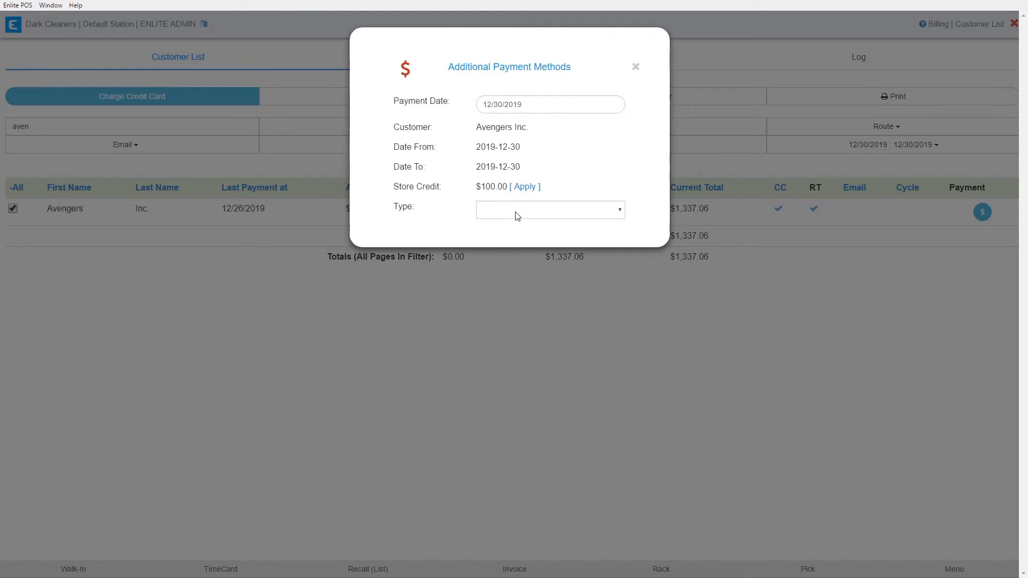
click(550, 209)
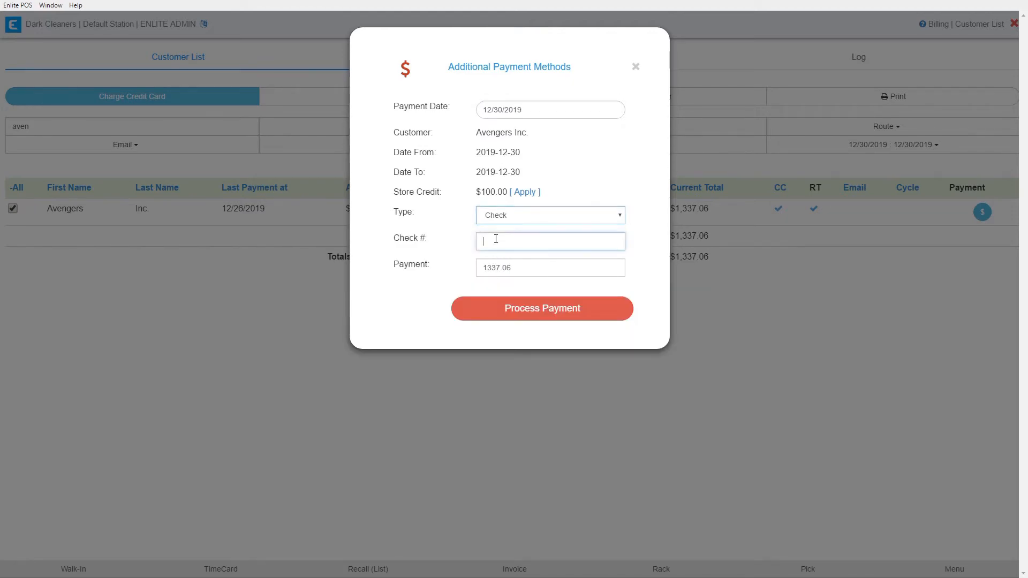
text(1234)
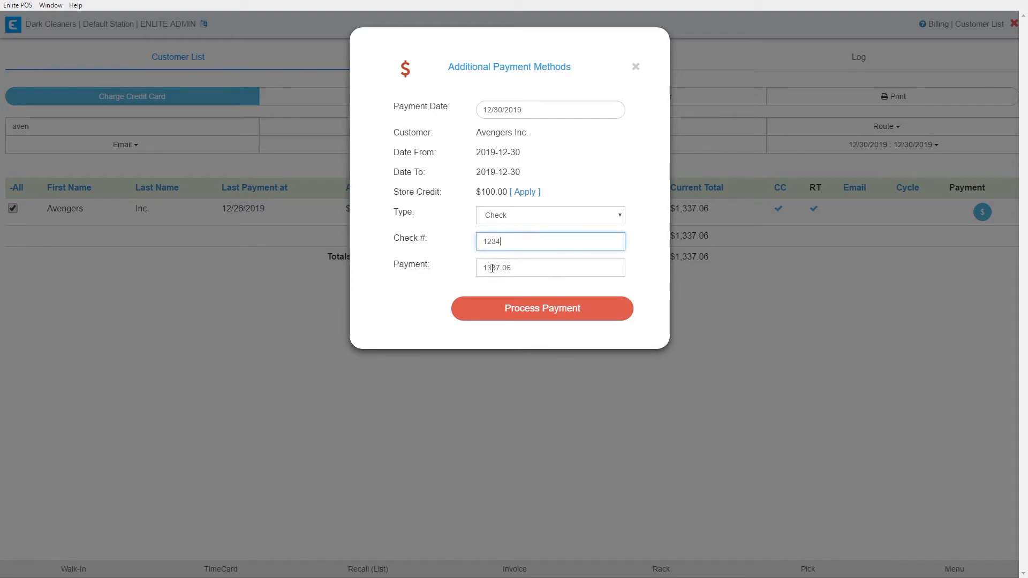
click(550, 267)
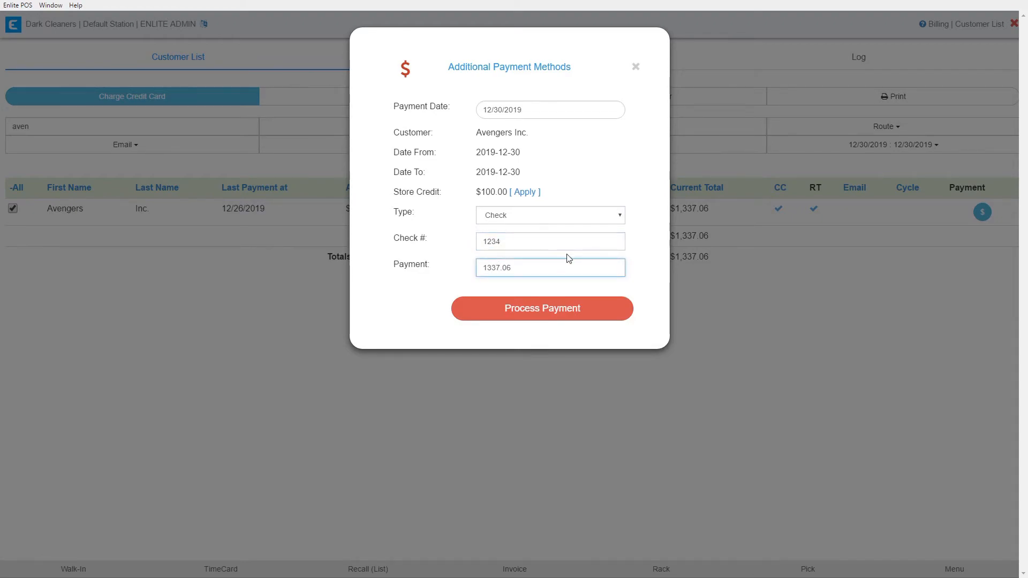
text(1437.06)
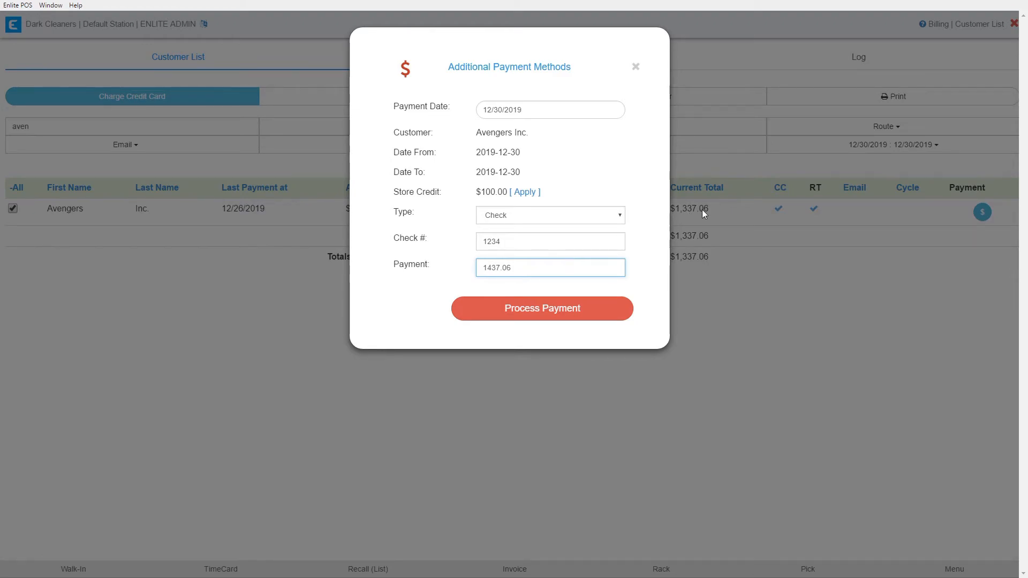
mouse_move(693, 213)
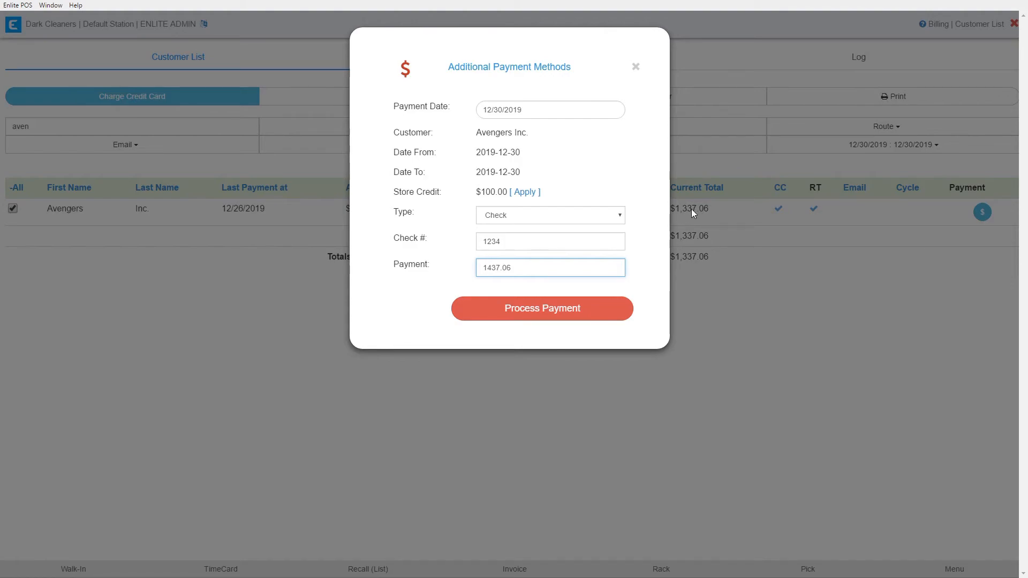
mouse_move(556, 281)
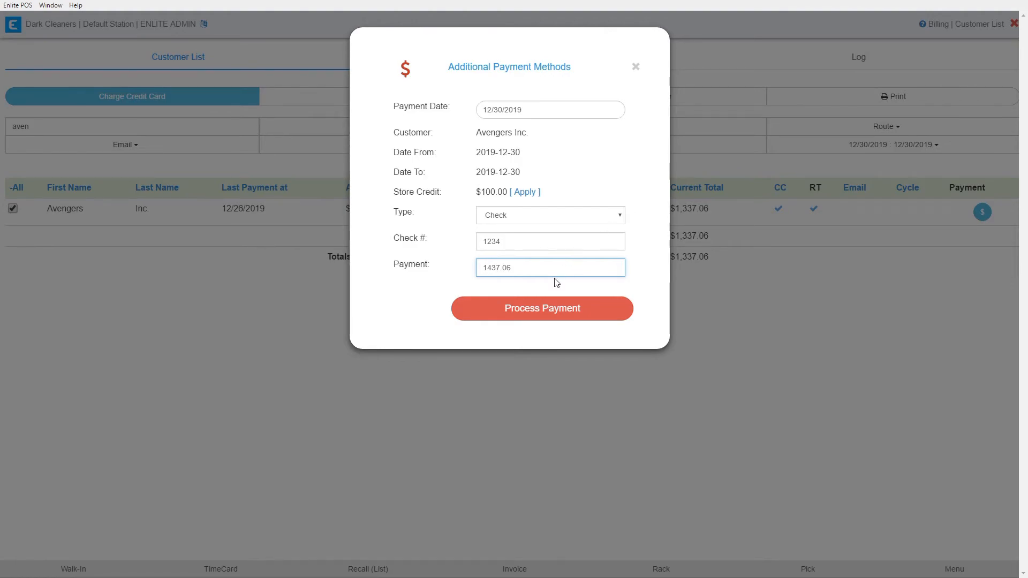
click(542, 308)
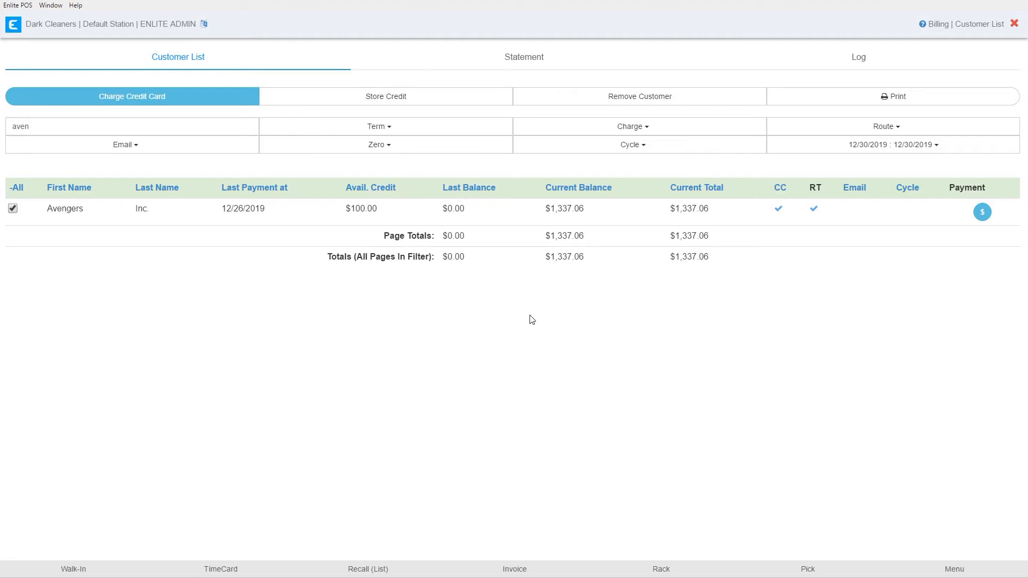
click(981, 211)
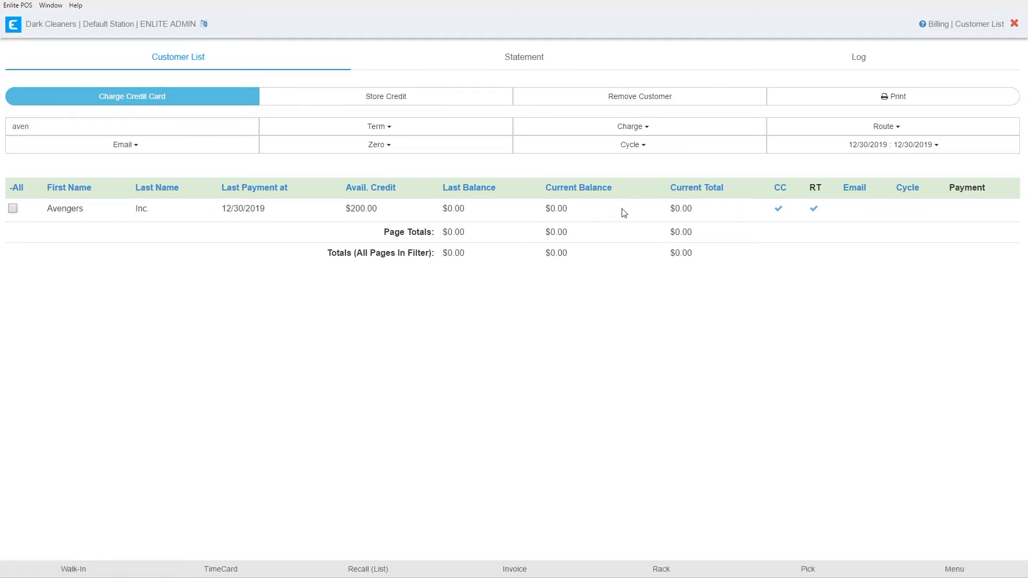
double_click(360, 208)
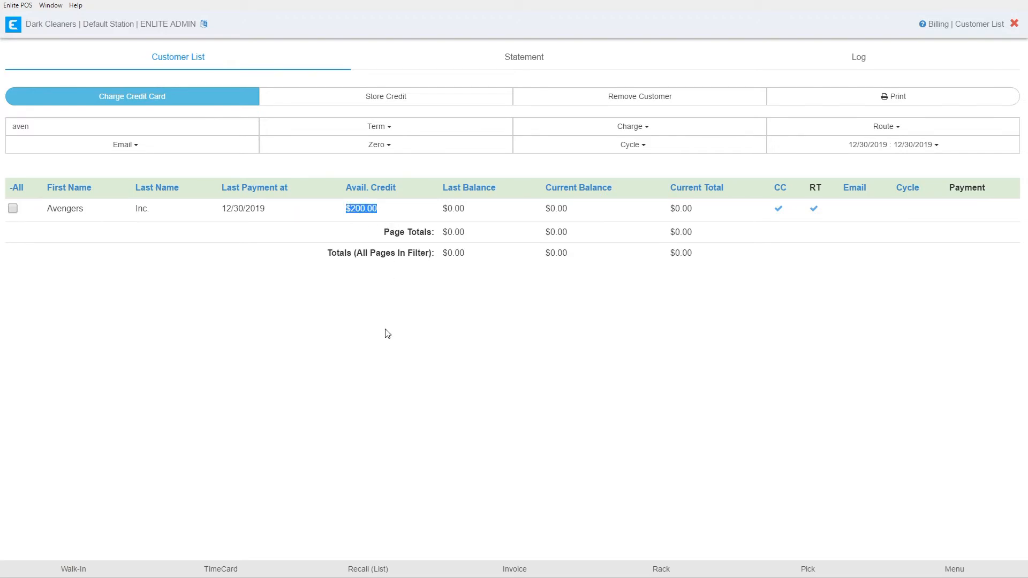
mouse_move(378, 274)
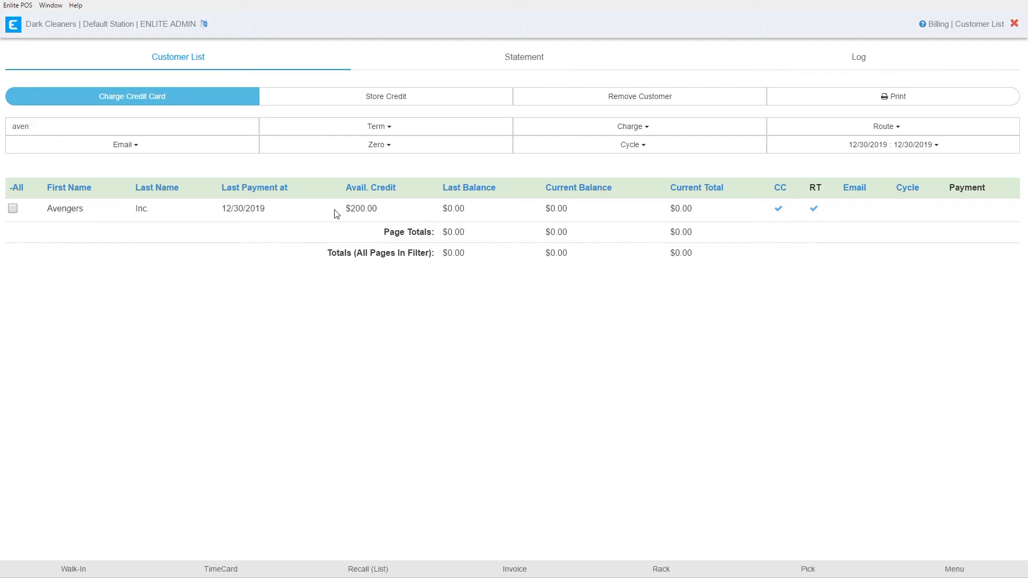
mouse_move(968, 36)
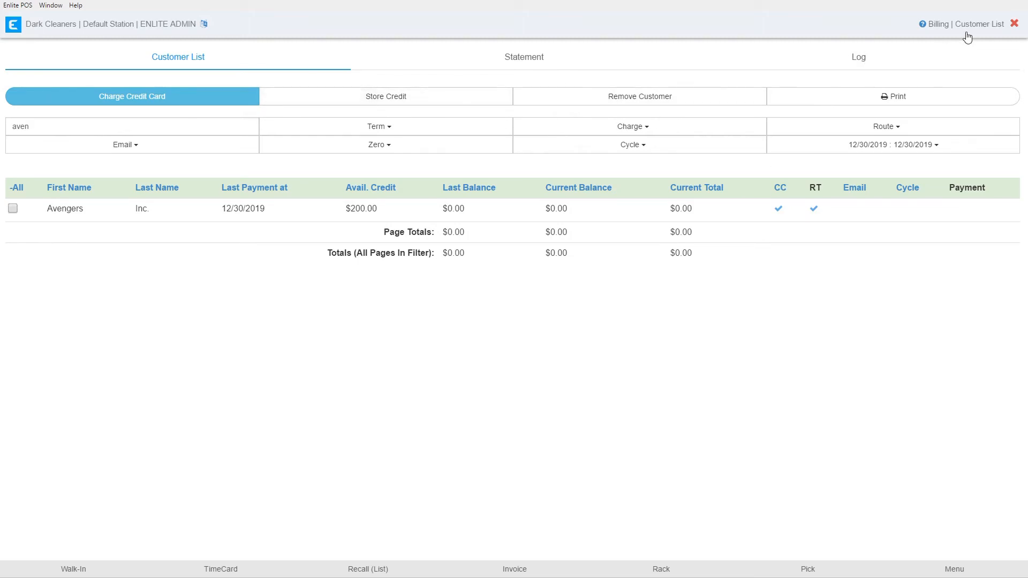
mouse_move(974, 29)
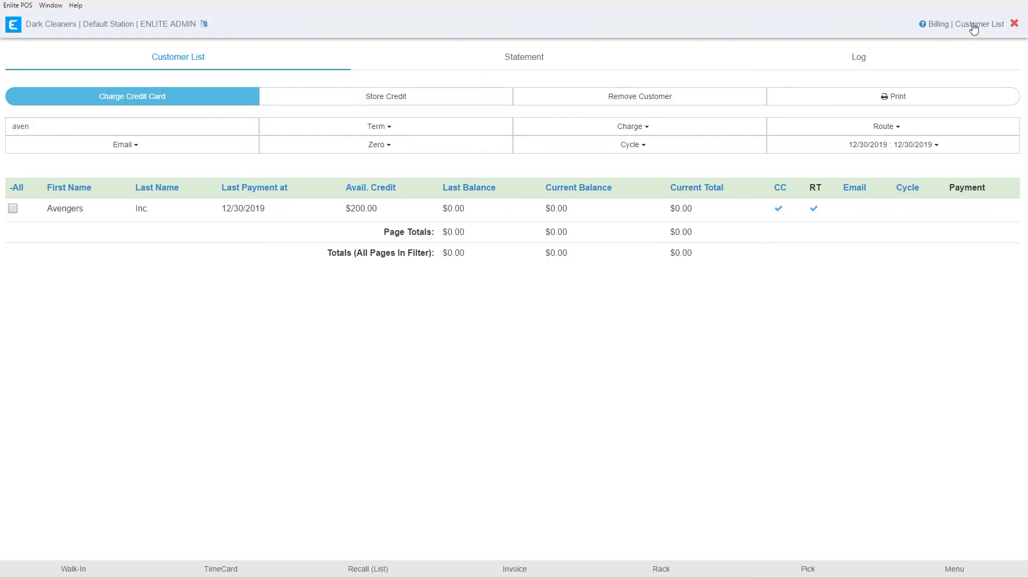
click(1011, 8)
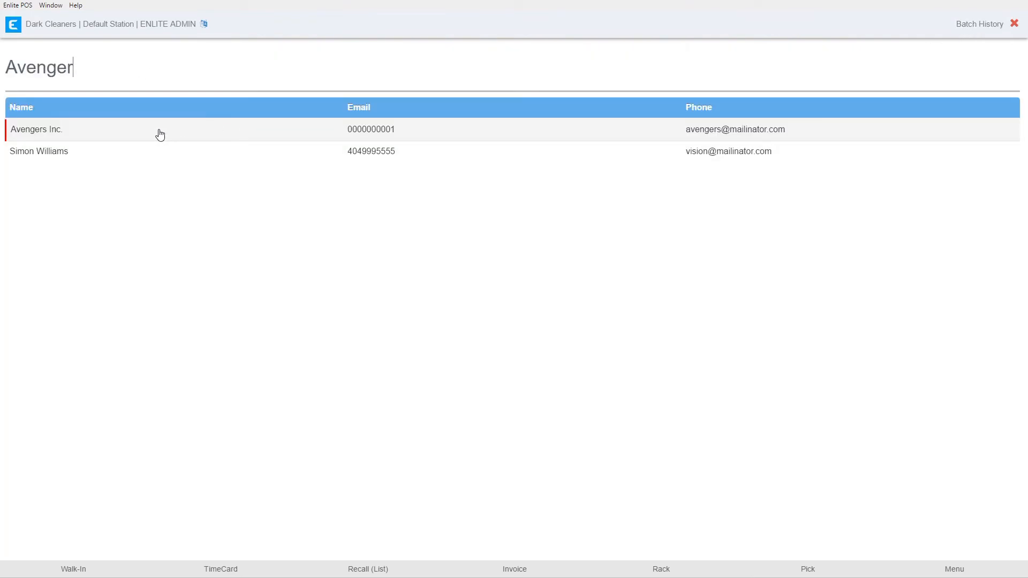
Filter Avengers Inc.'s batch history from 12/30/2019 and open the reference 1234 batch payments
click(36, 129)
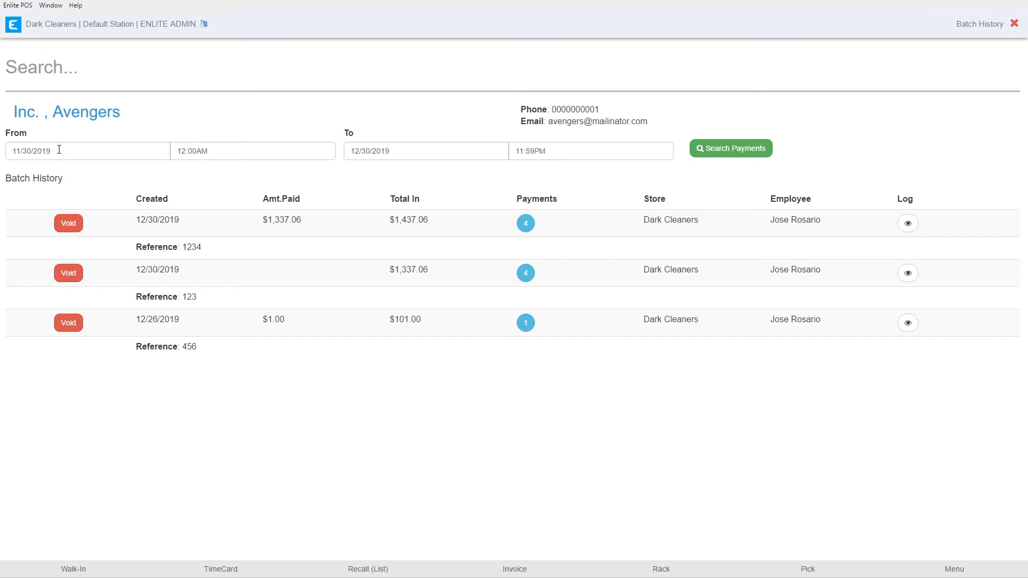
click(70, 150)
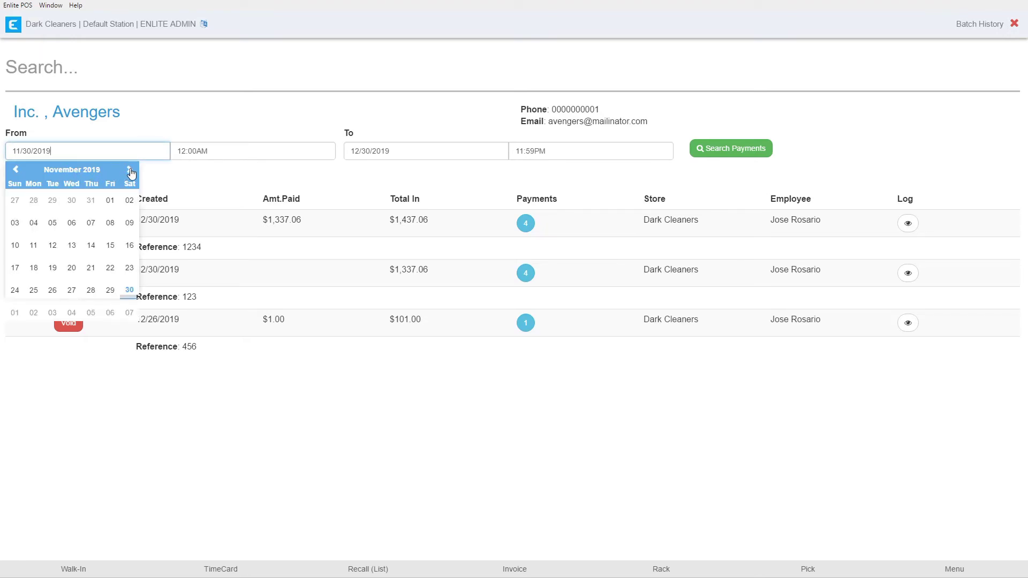
click(130, 170)
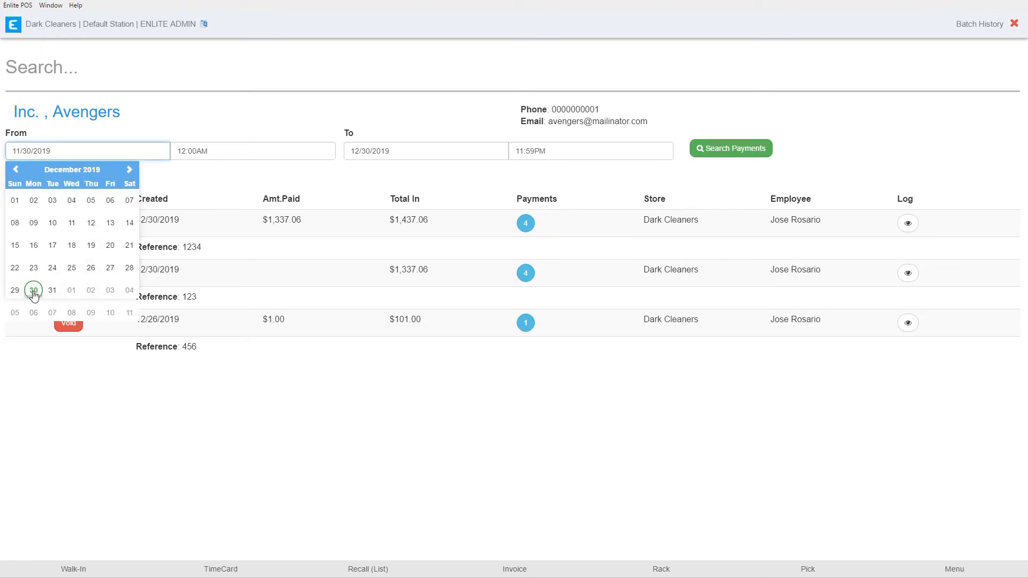
click(33, 290)
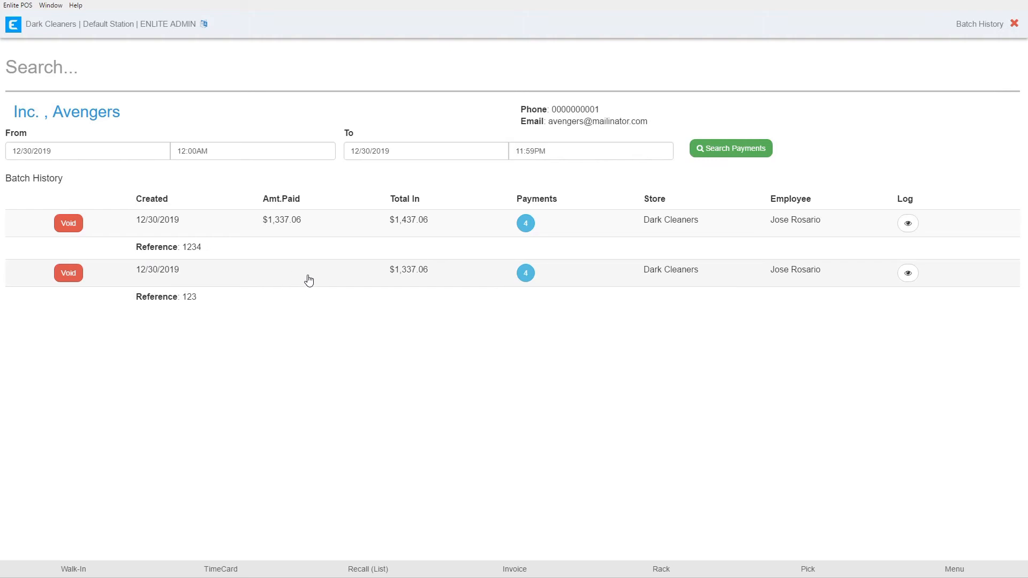
mouse_move(310, 280)
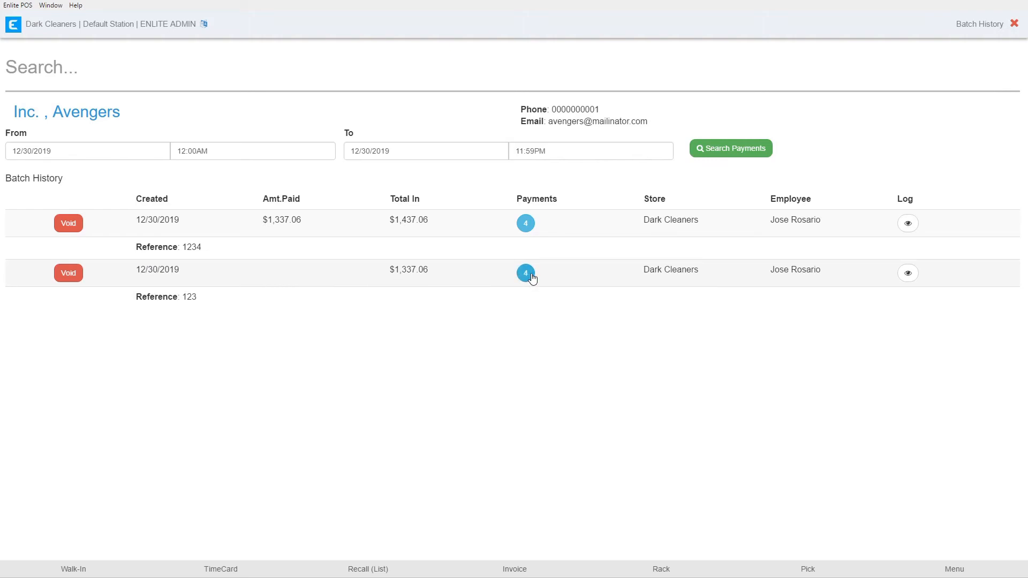
mouse_move(870, 279)
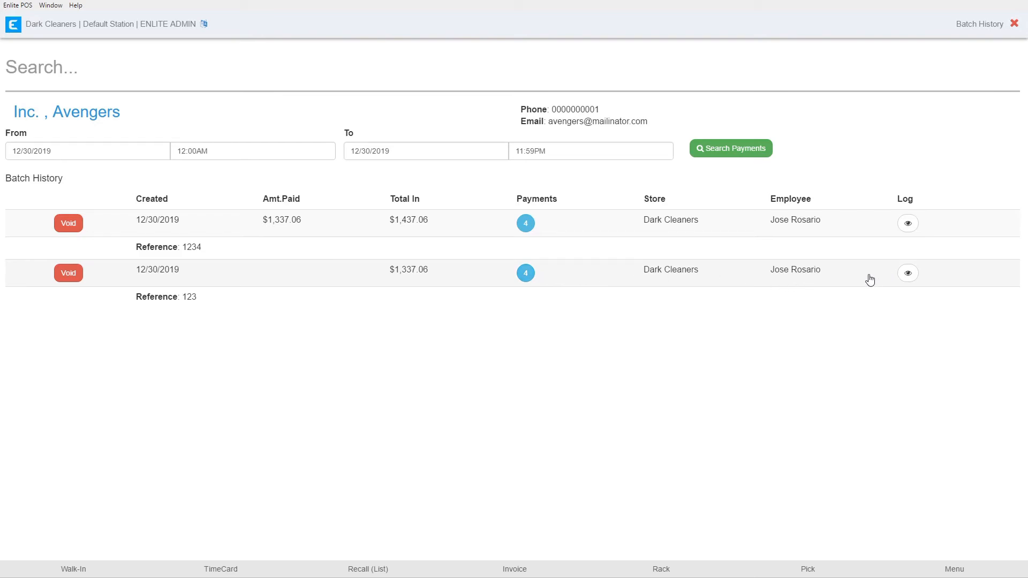
double_click(157, 220)
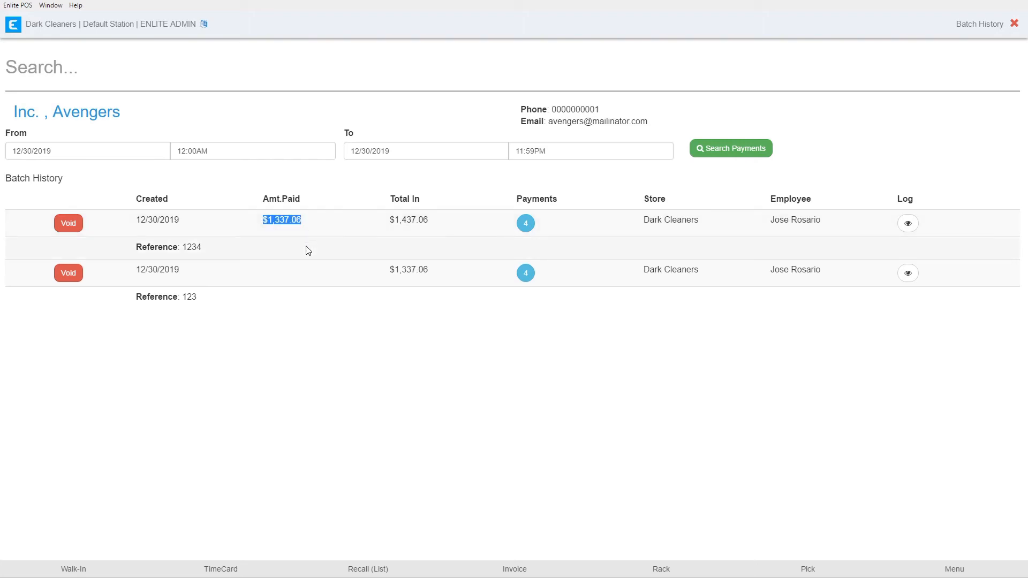
mouse_move(393, 221)
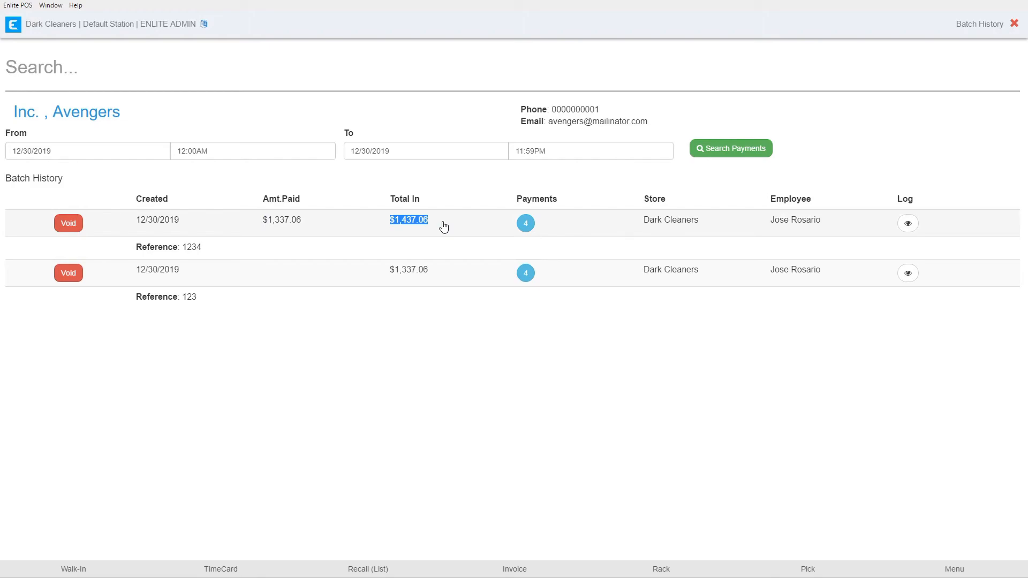
mouse_move(524, 233)
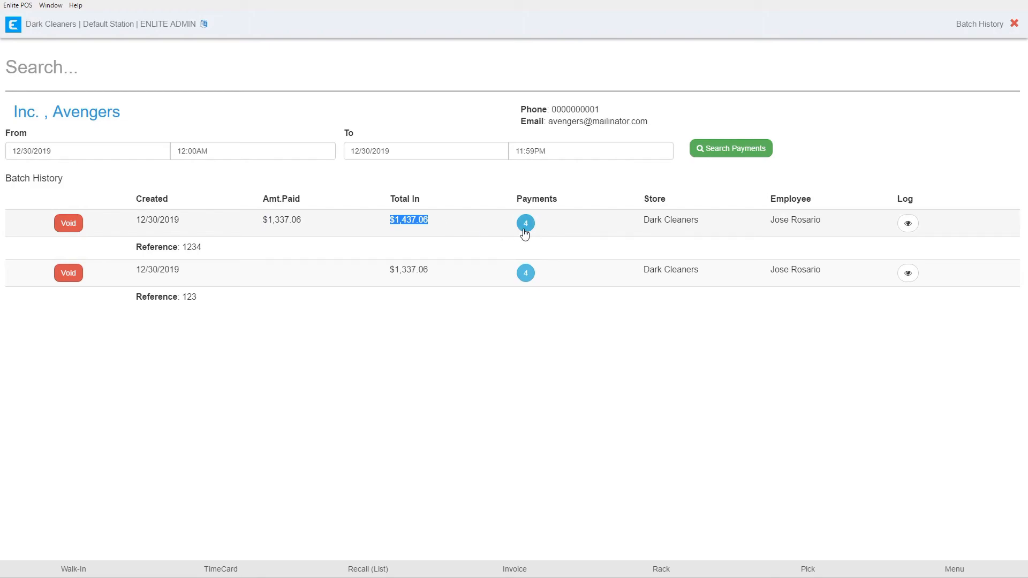
click(525, 223)
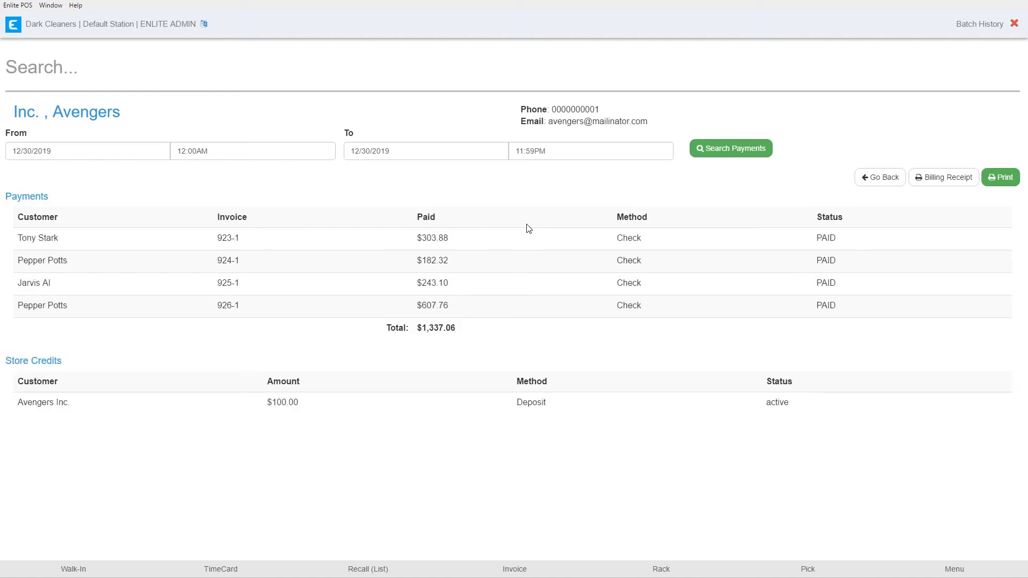
Highlight the $100.00 Deposit store credit among the batch's payment details
double_click(432, 239)
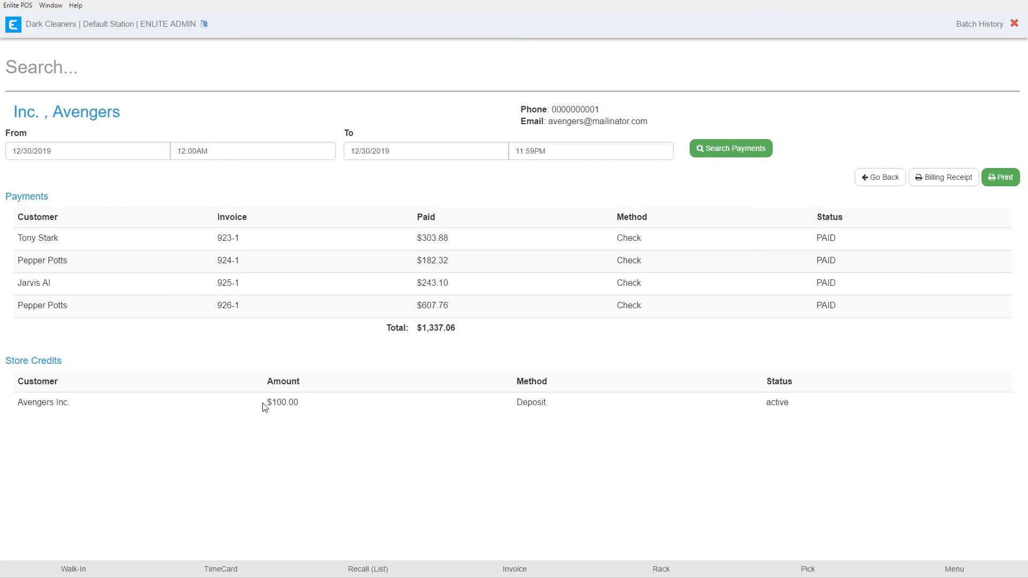
double_click(281, 403)
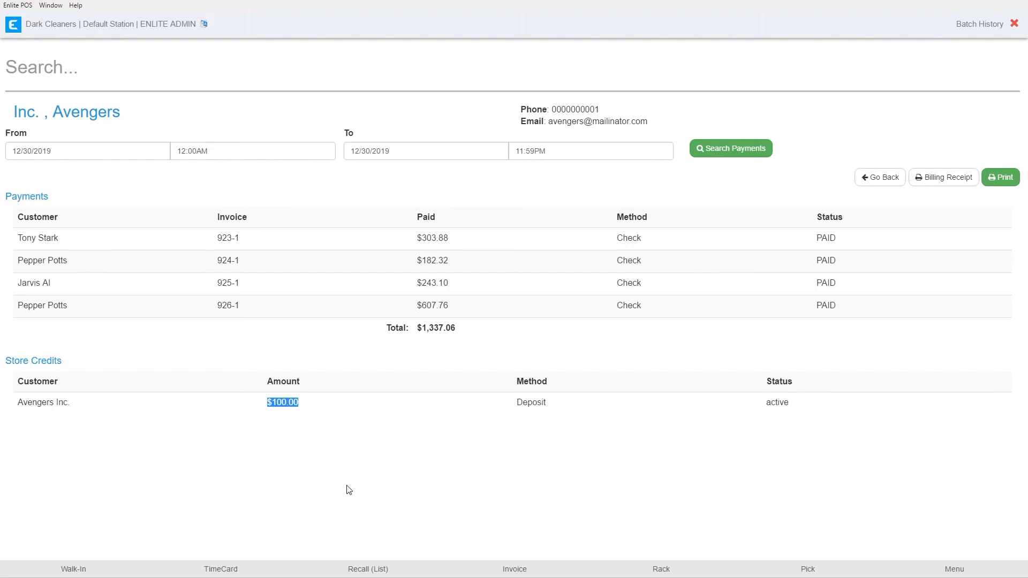
double_click(531, 402)
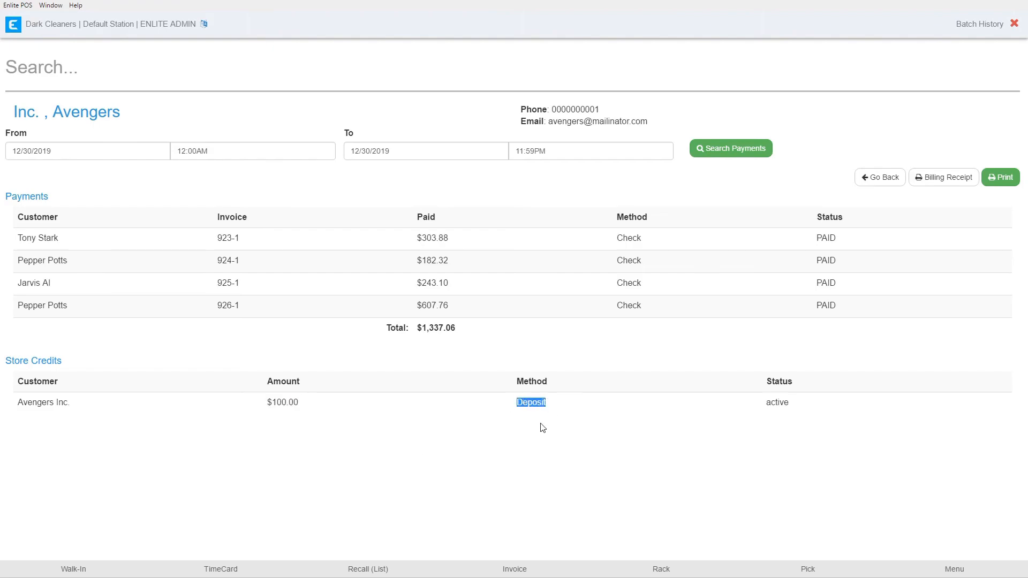
mouse_move(293, 235)
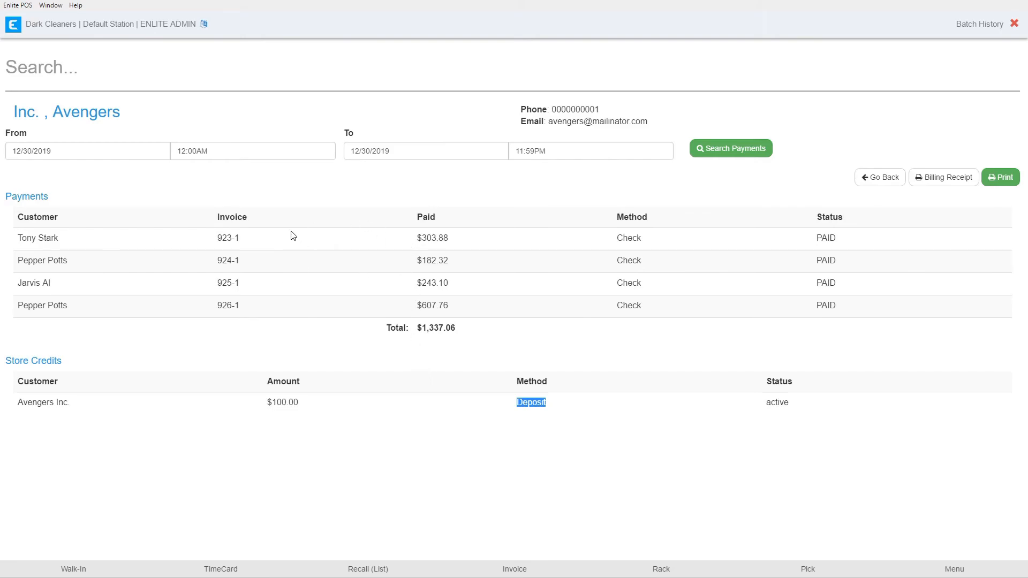
mouse_move(310, 406)
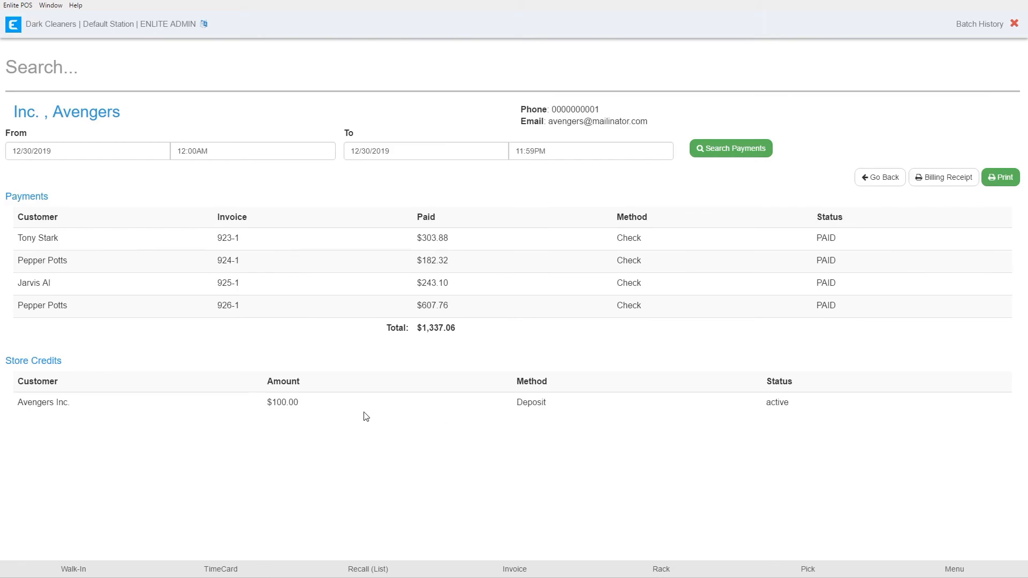
mouse_move(516, 412)
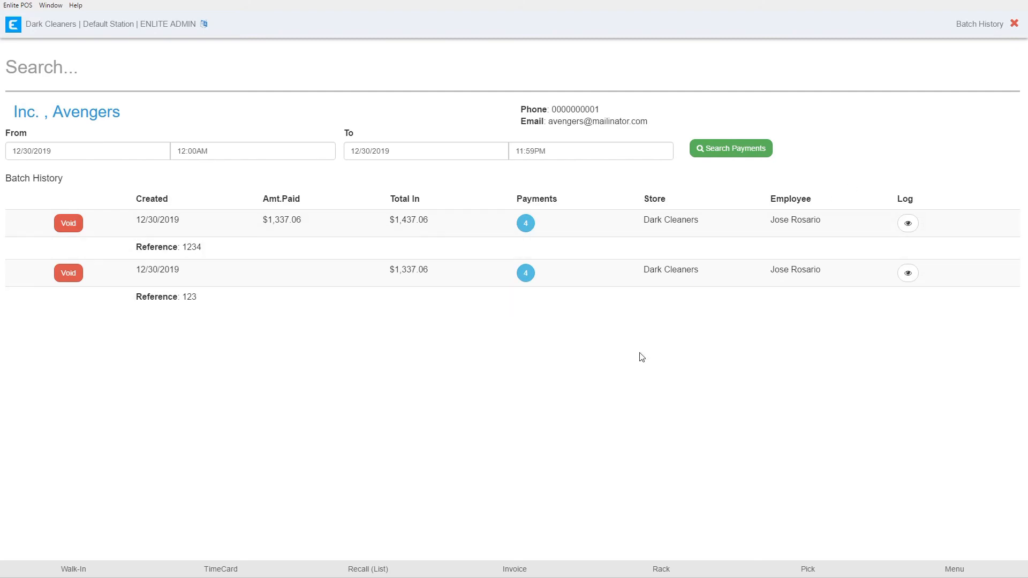
click(907, 223)
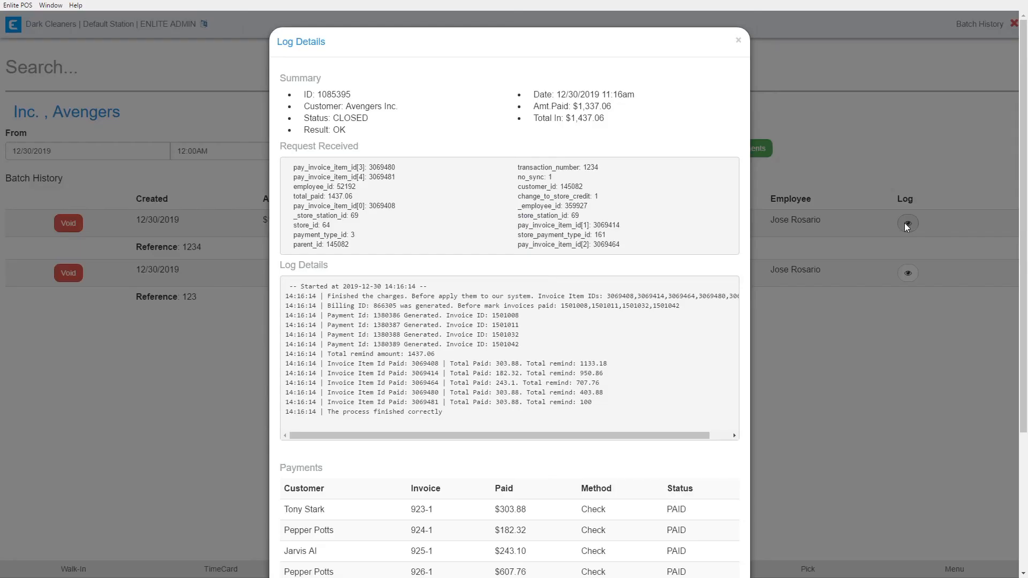
scroll(down, 3)
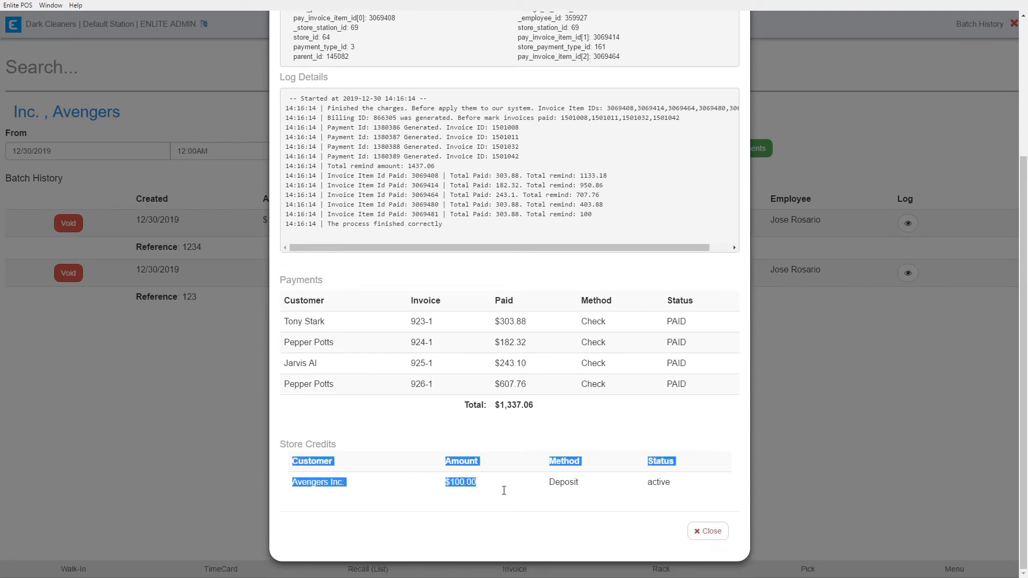
click(434, 321)
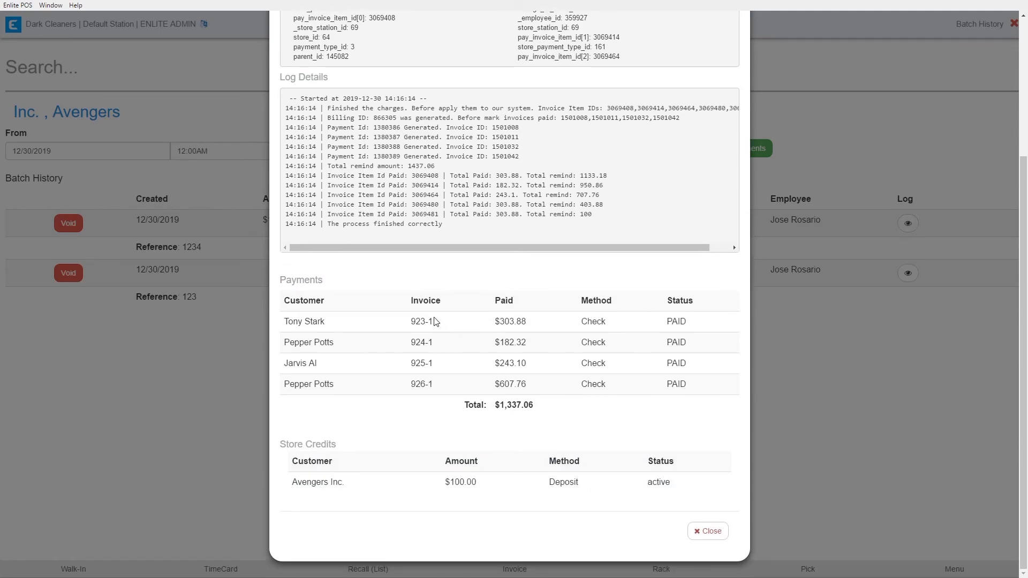
mouse_move(494, 408)
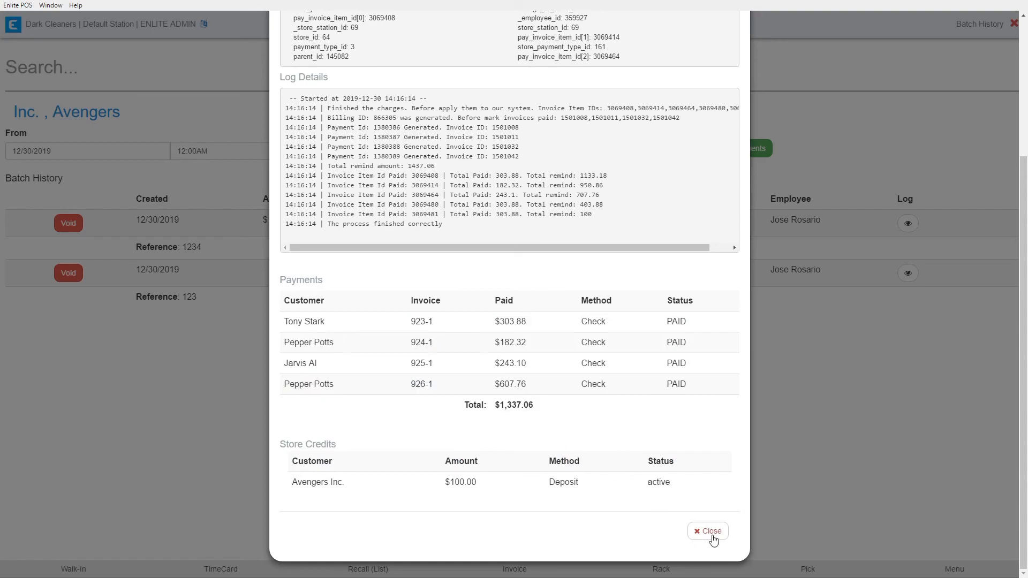
click(708, 531)
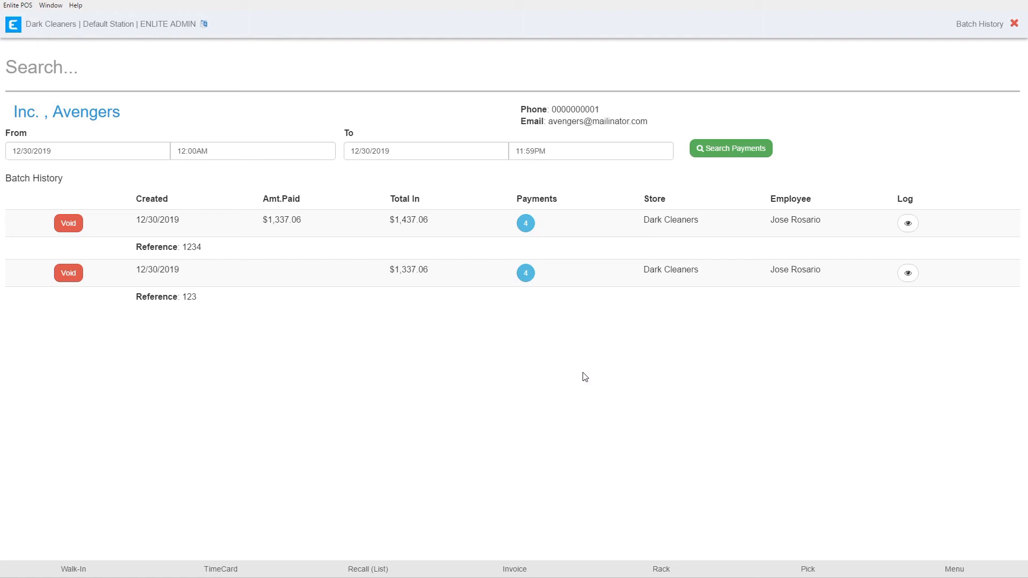